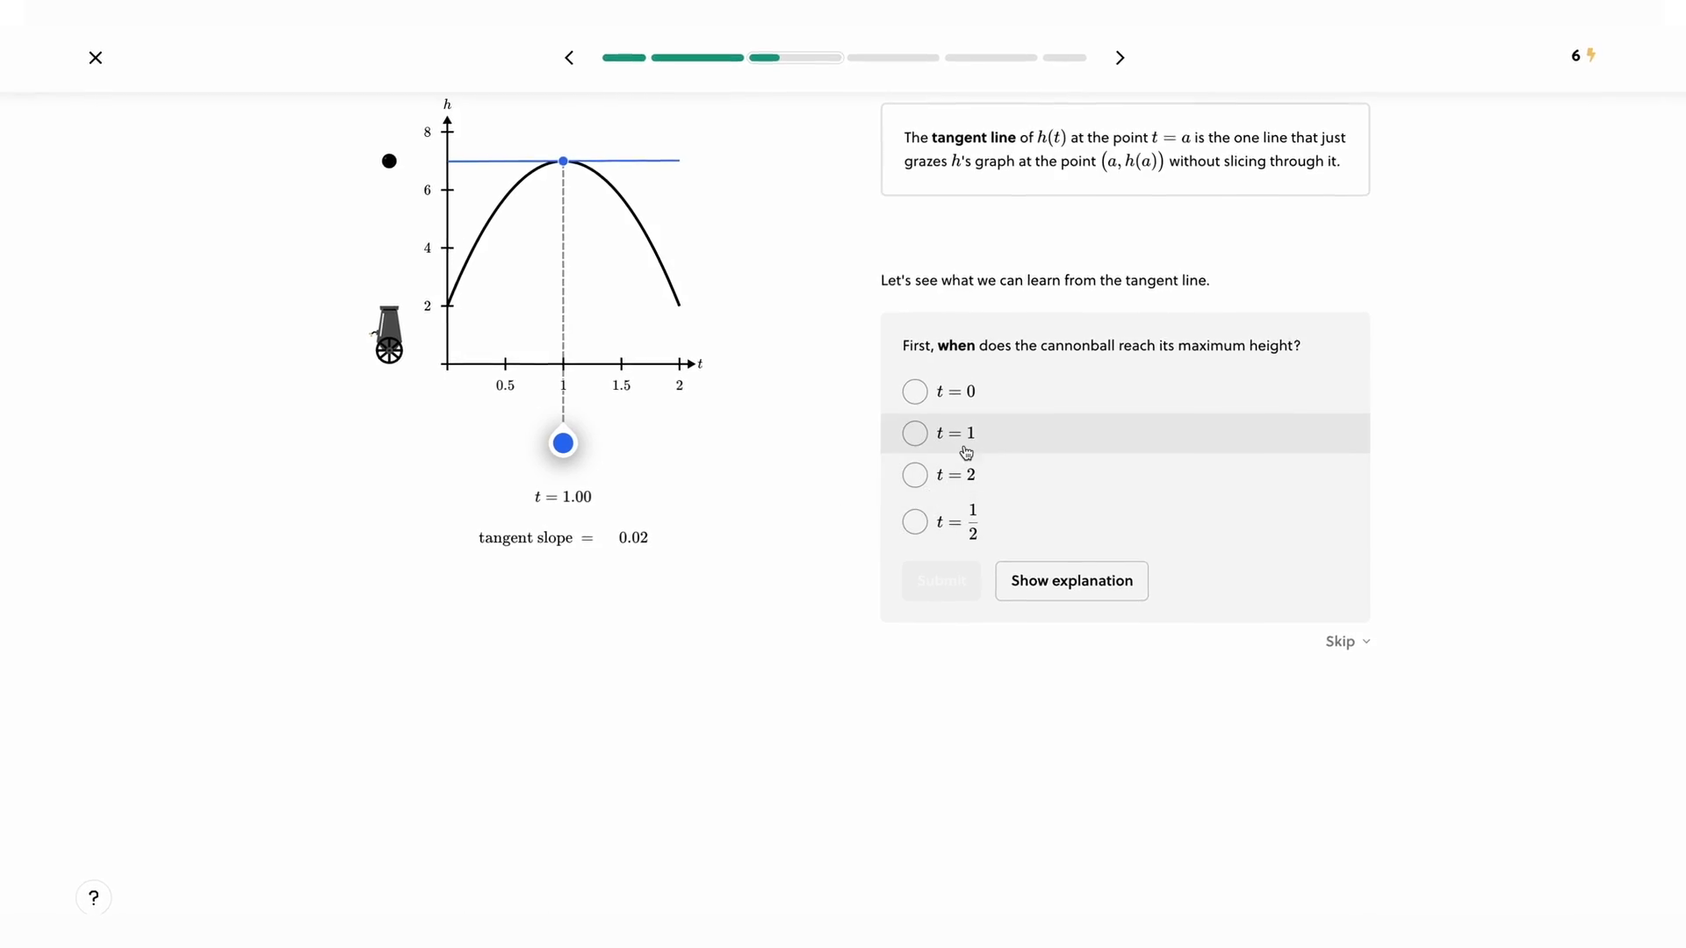
Browse the Courses catalogue and scroll through the Math course list
left_click(915, 432)
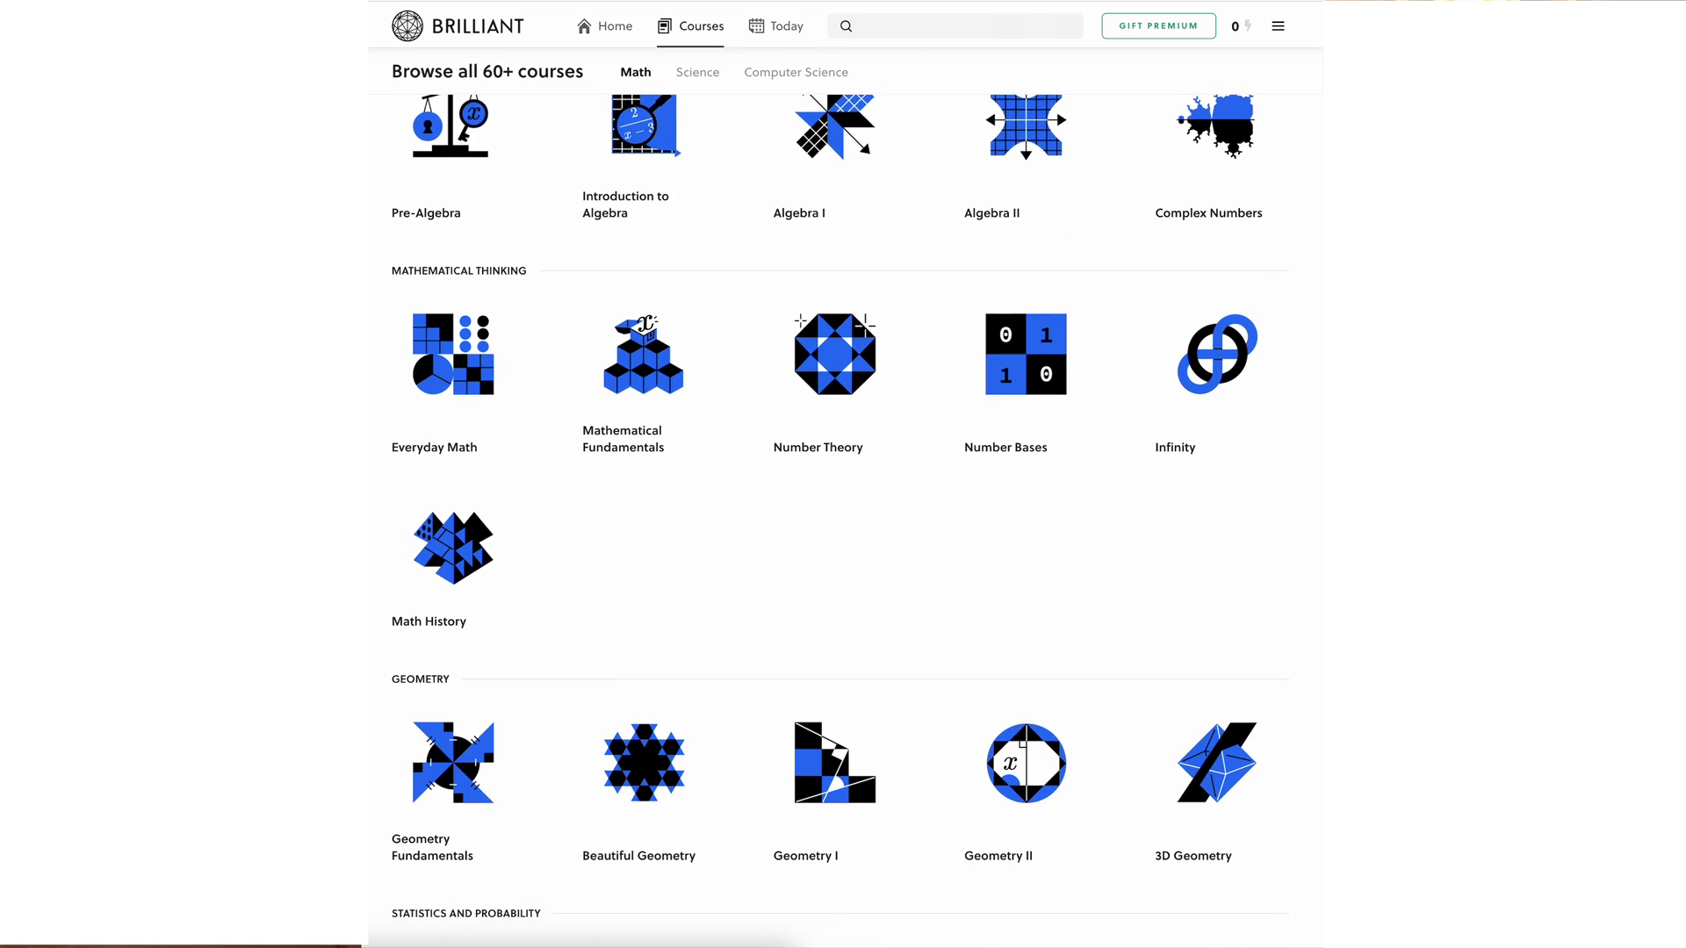
scroll("down", 3)
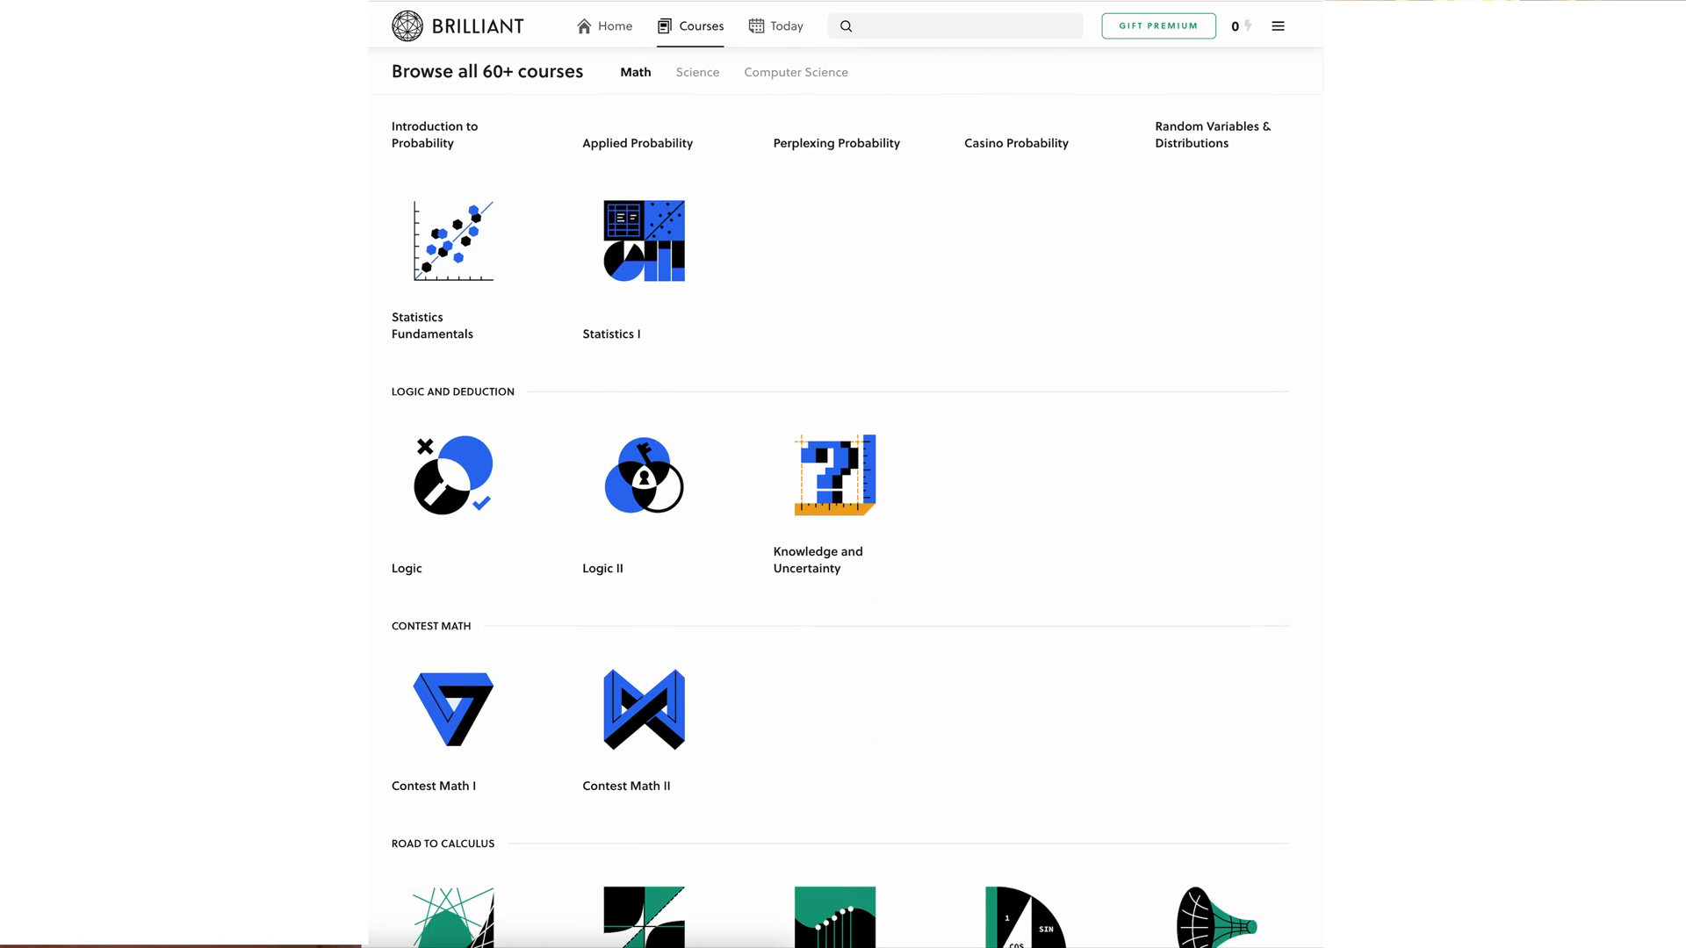
scroll("down", 3)
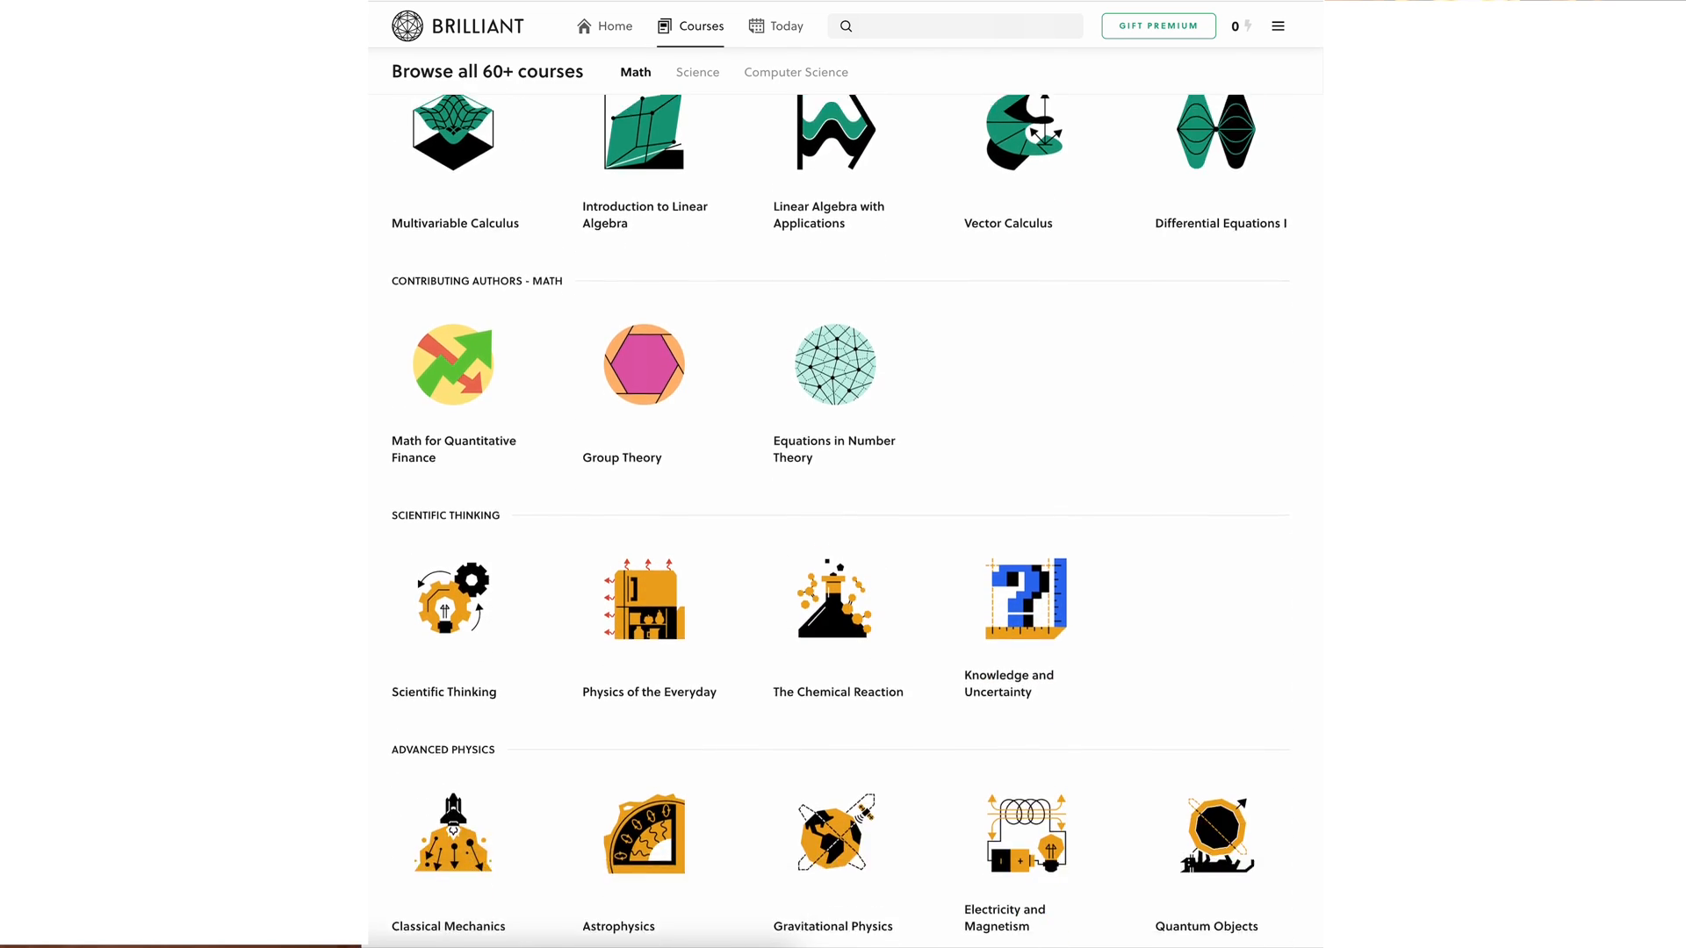
From the Science courses, view Artificial Neural Networks and its prerequisites and next steps
left_click(697, 72)
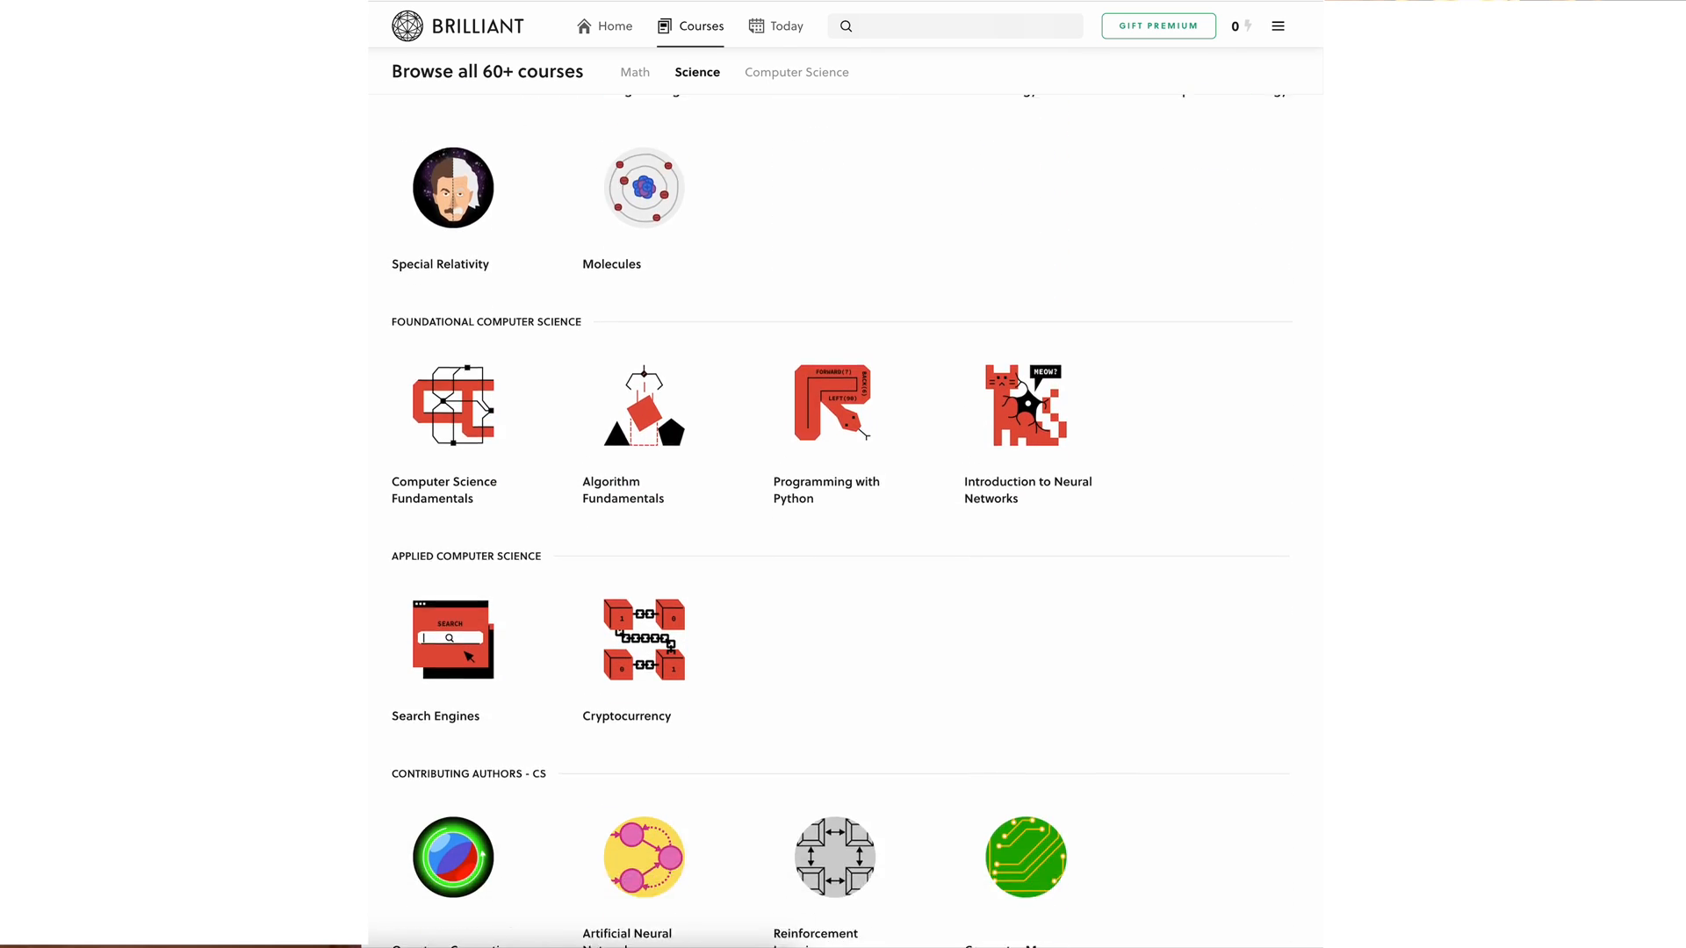
left_click(643, 857)
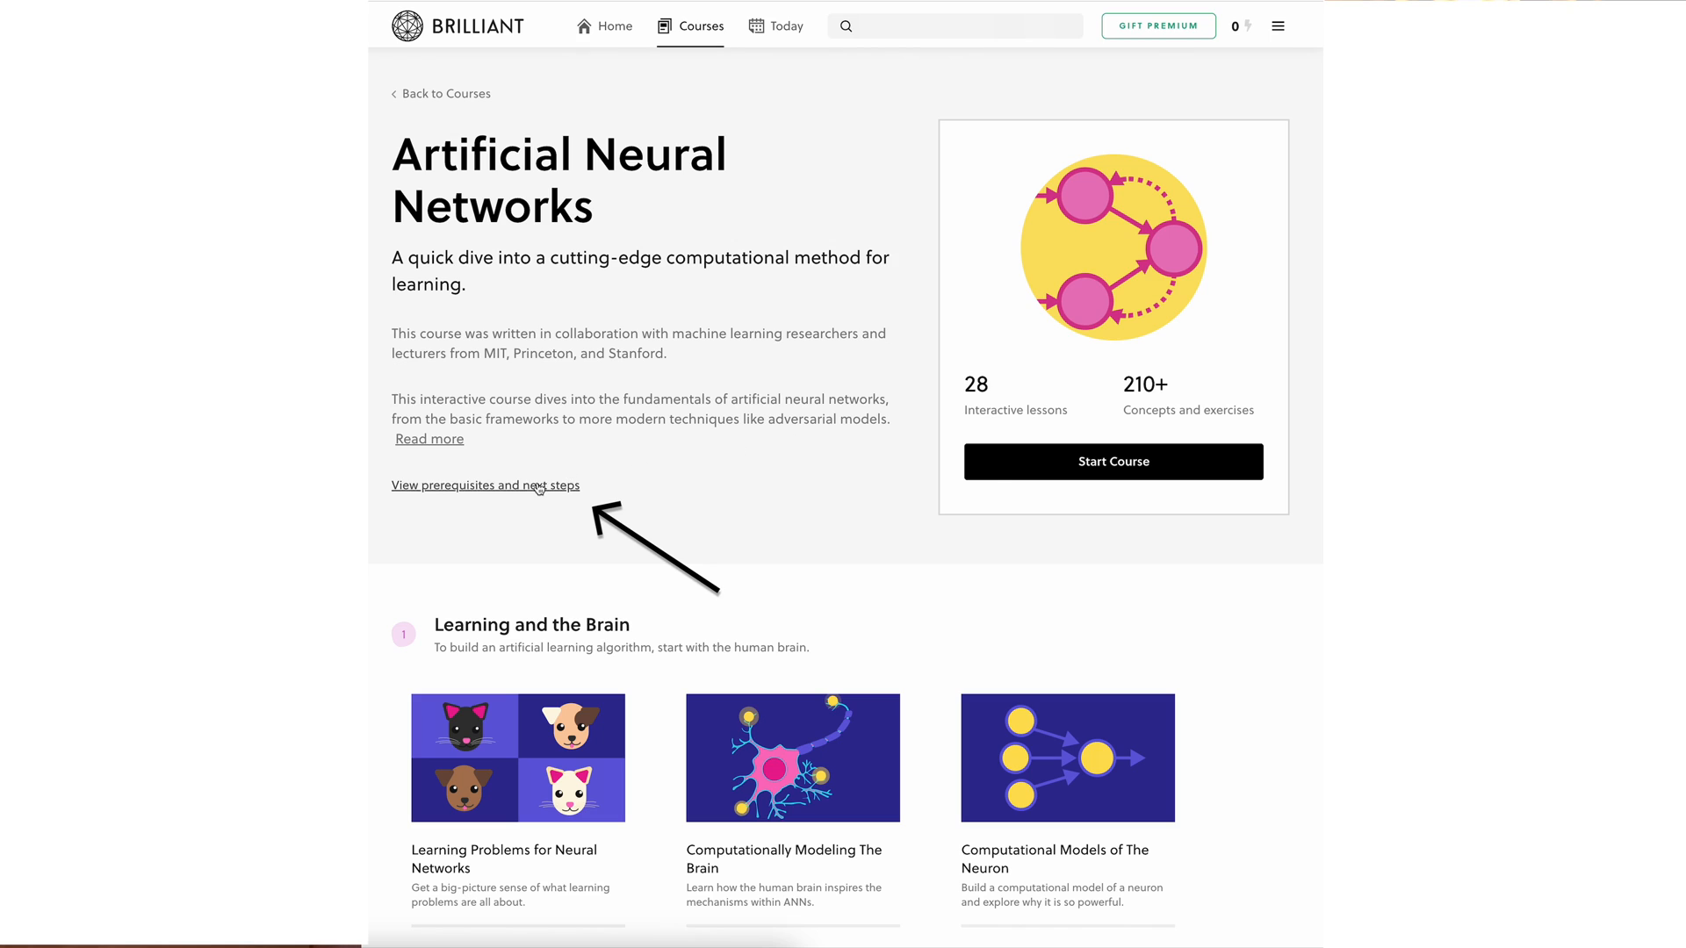
left_click(485, 485)
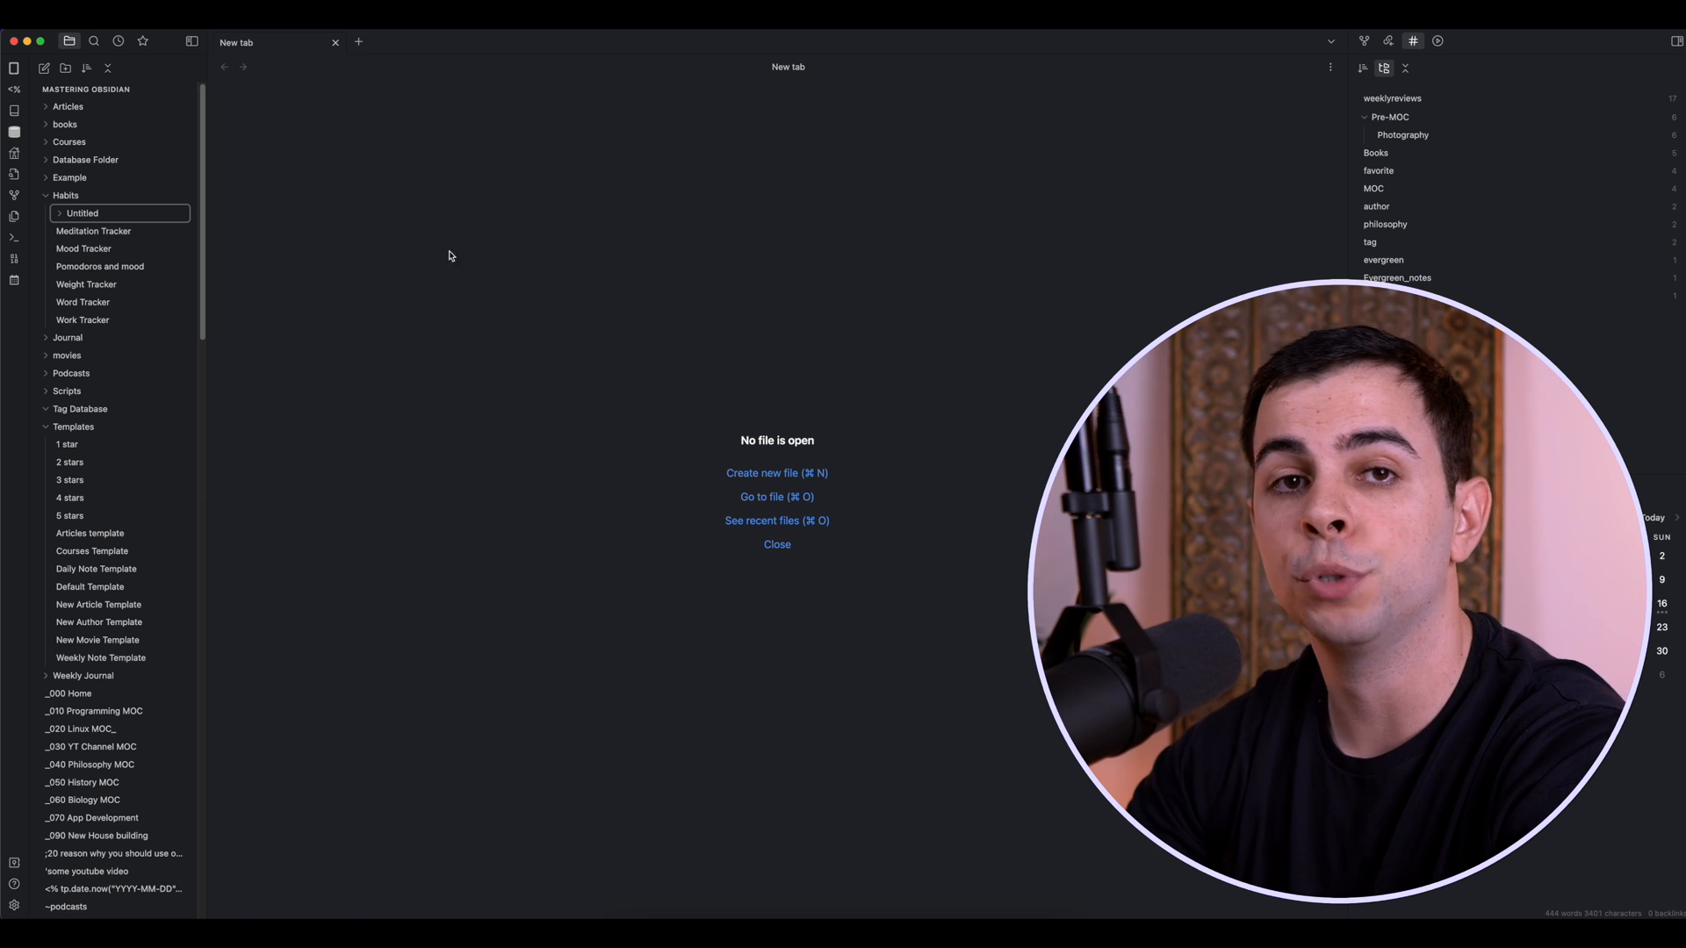
Find 'spaced' in Community plugins, install Spaced Repetition and show its options
left_click(14, 905)
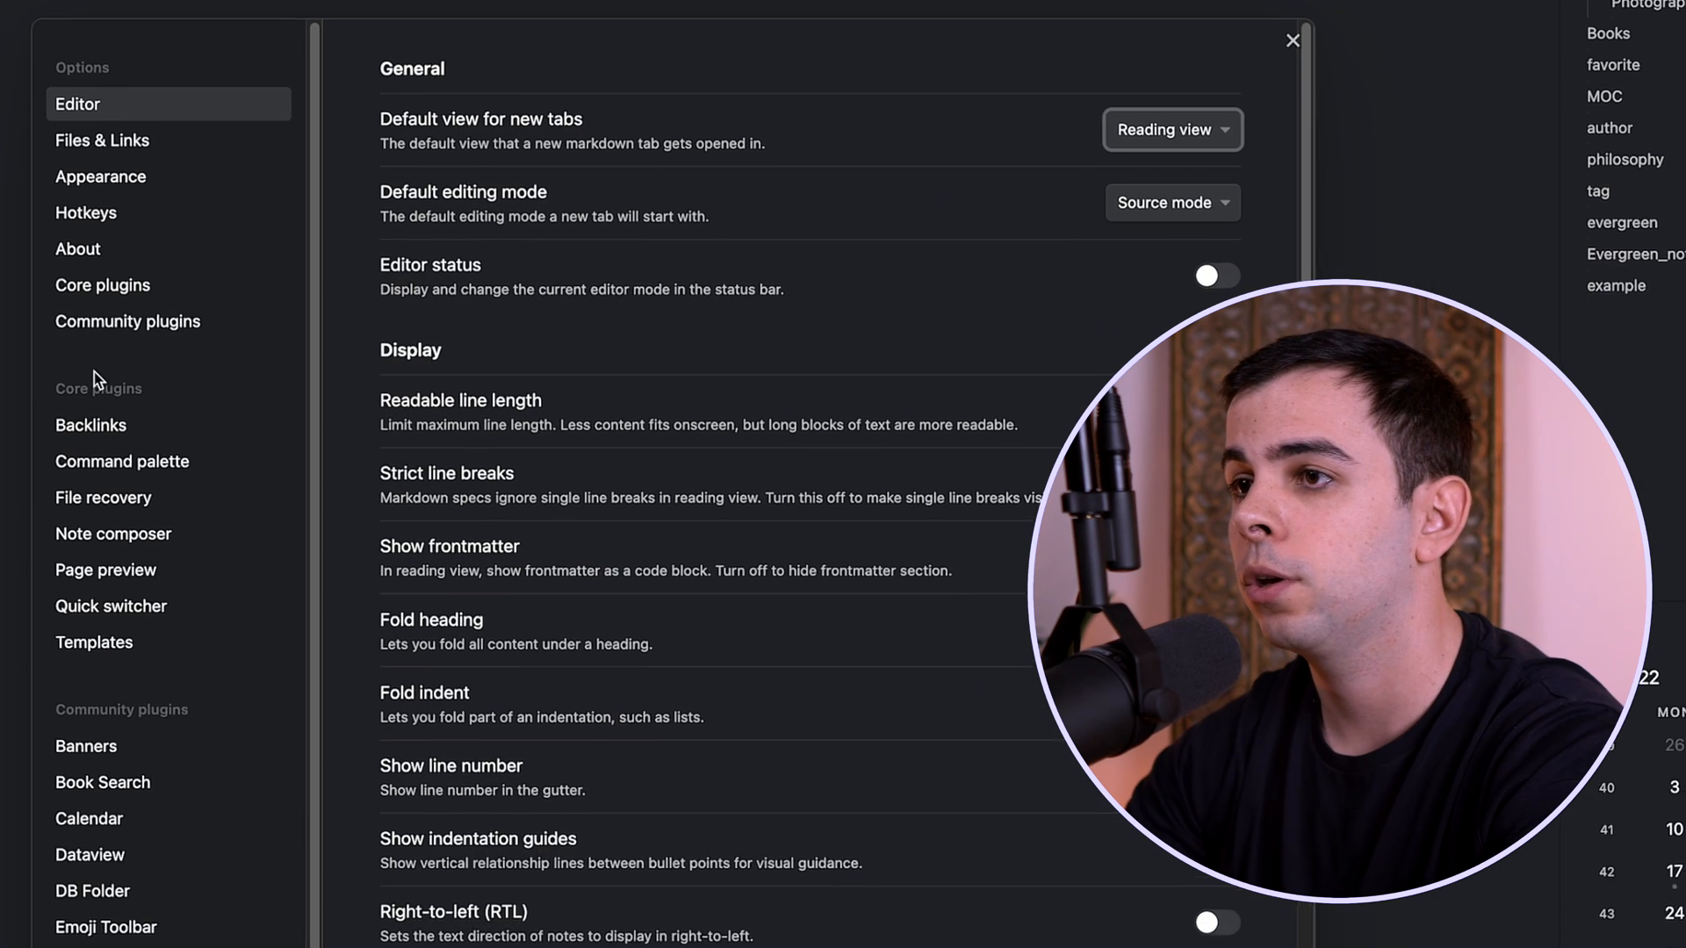
left_click(127, 321)
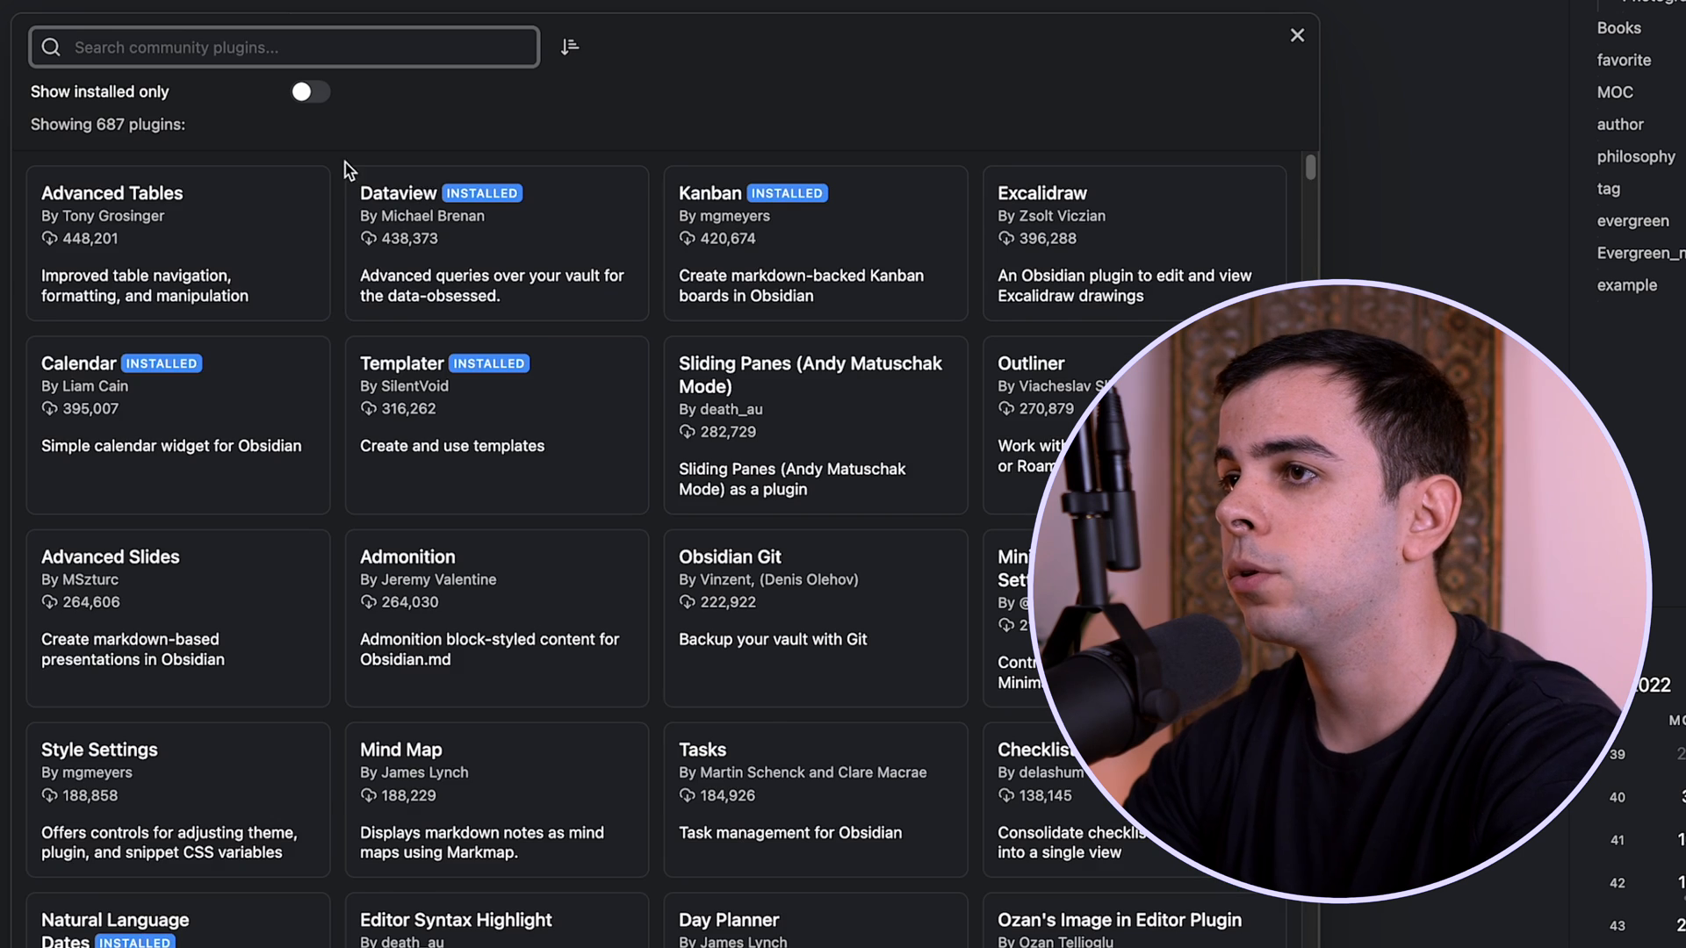
type("spaced")
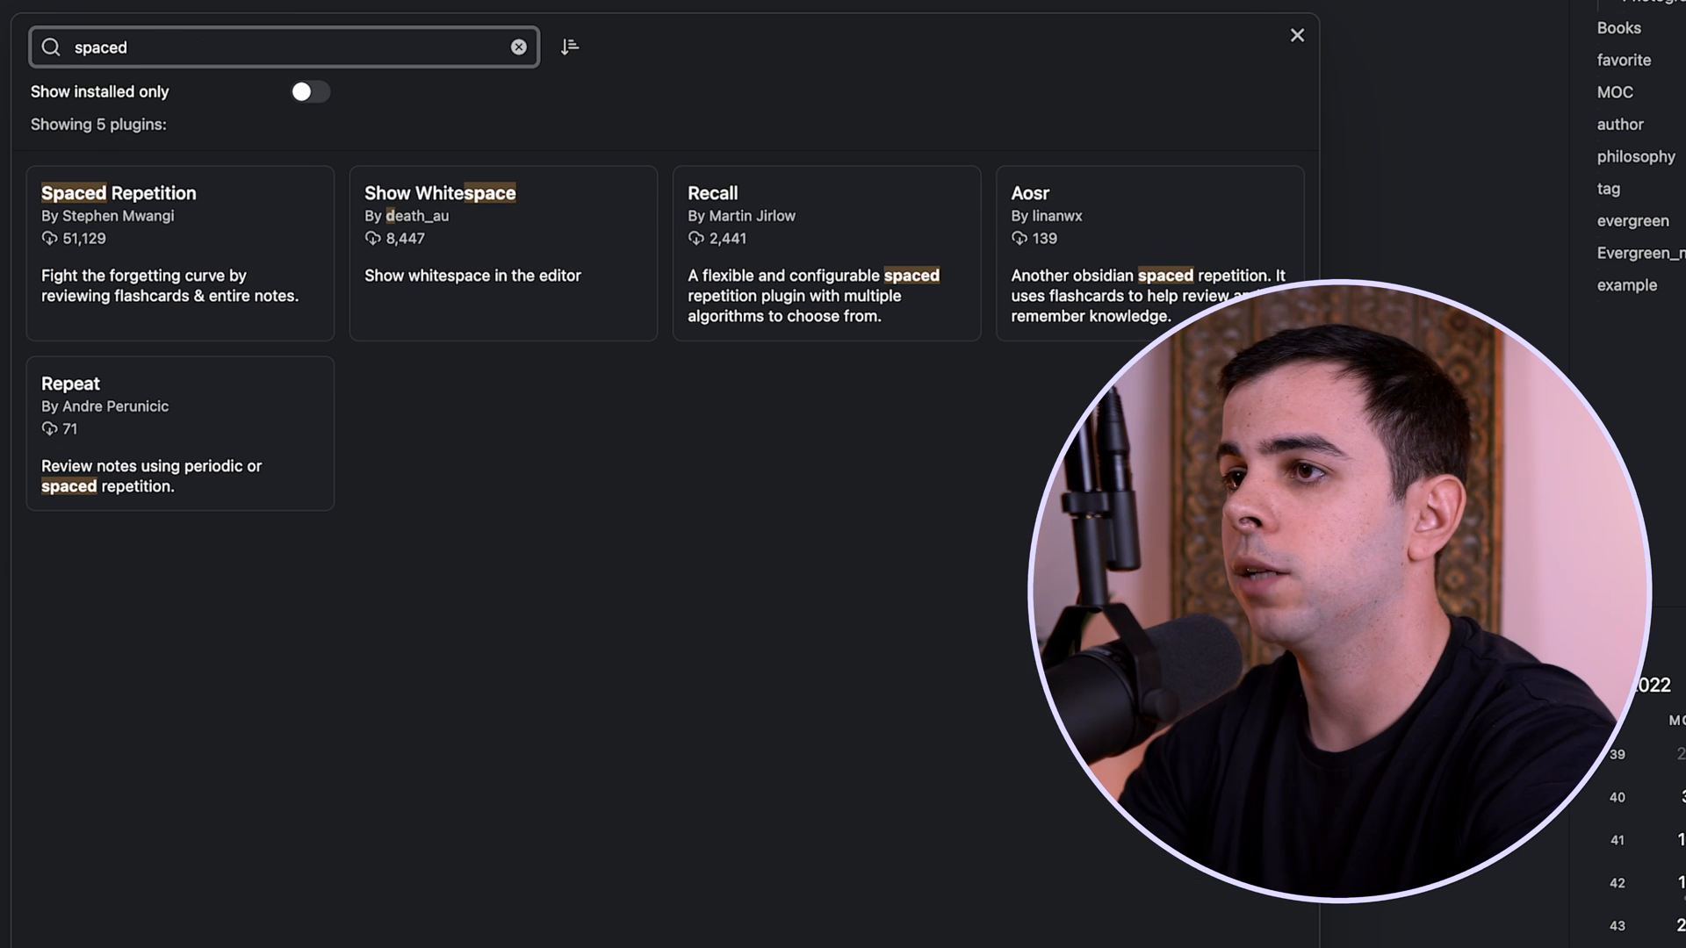
left_click(179, 246)
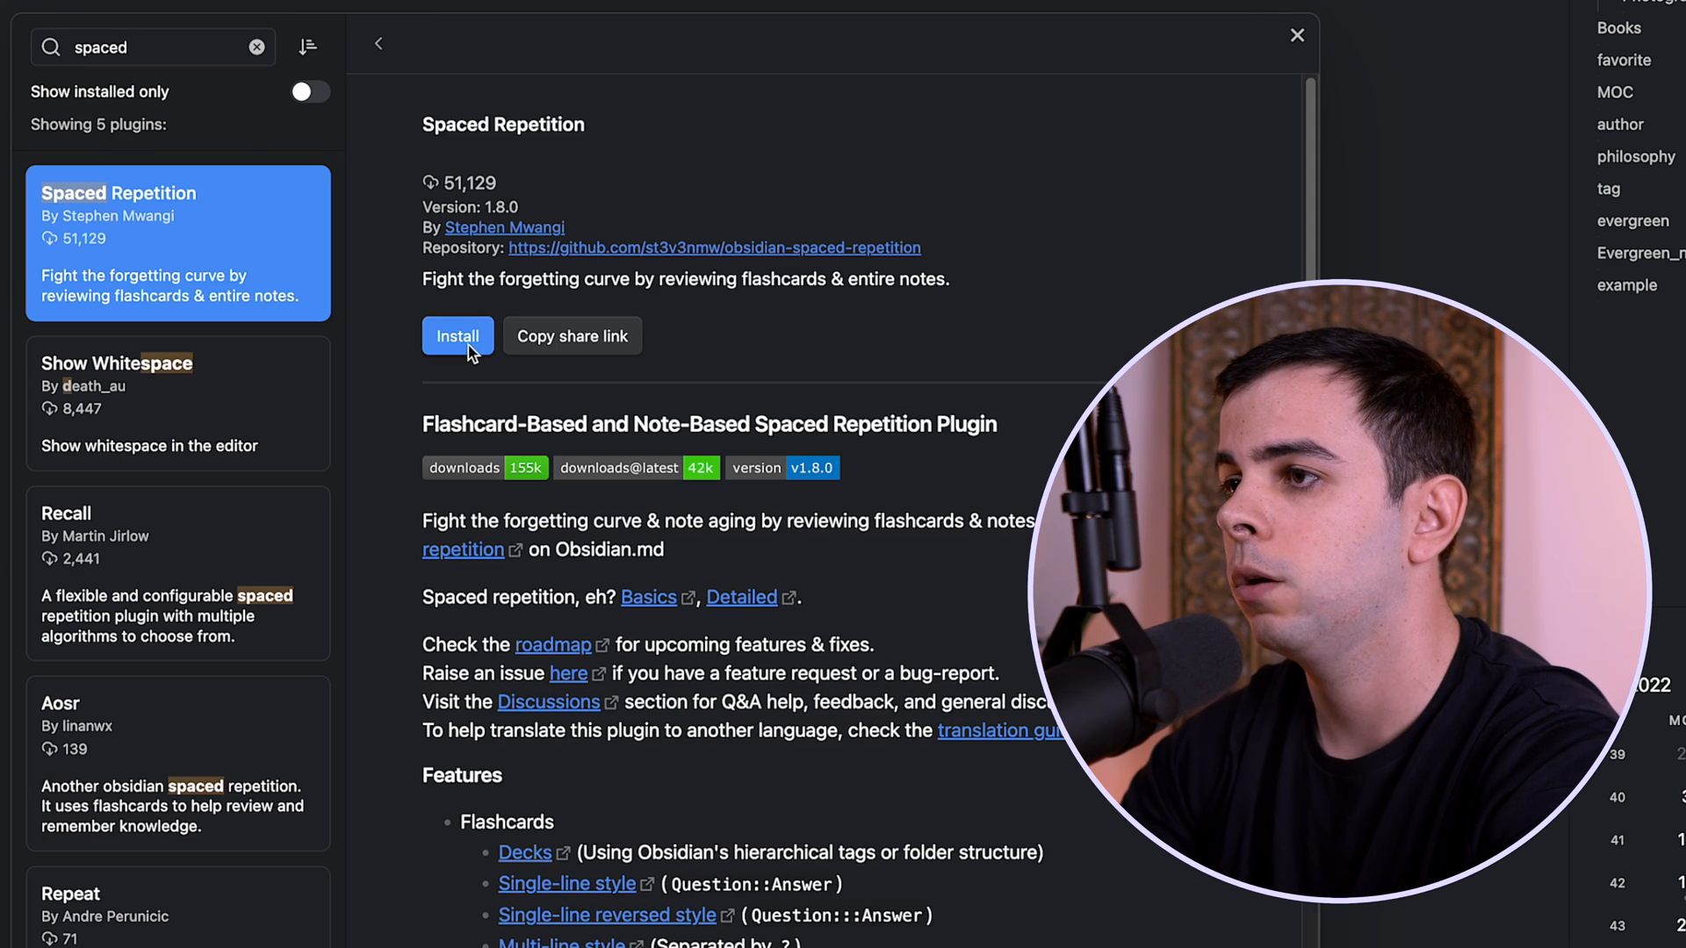
left_click(457, 336)
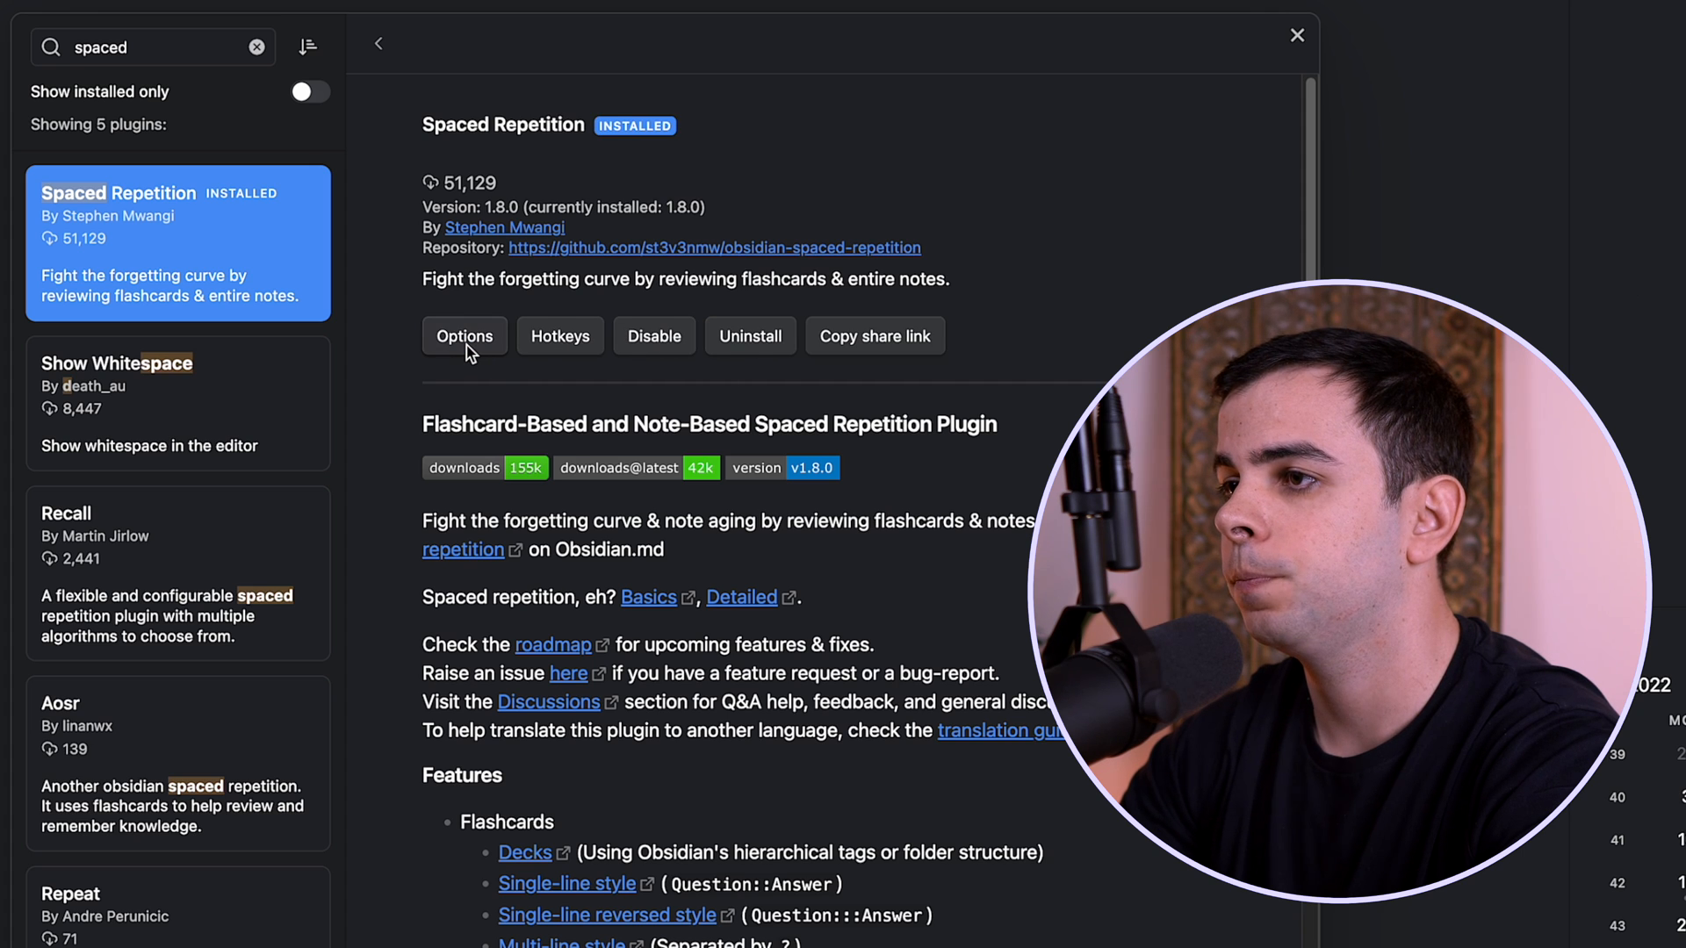
left_click(464, 336)
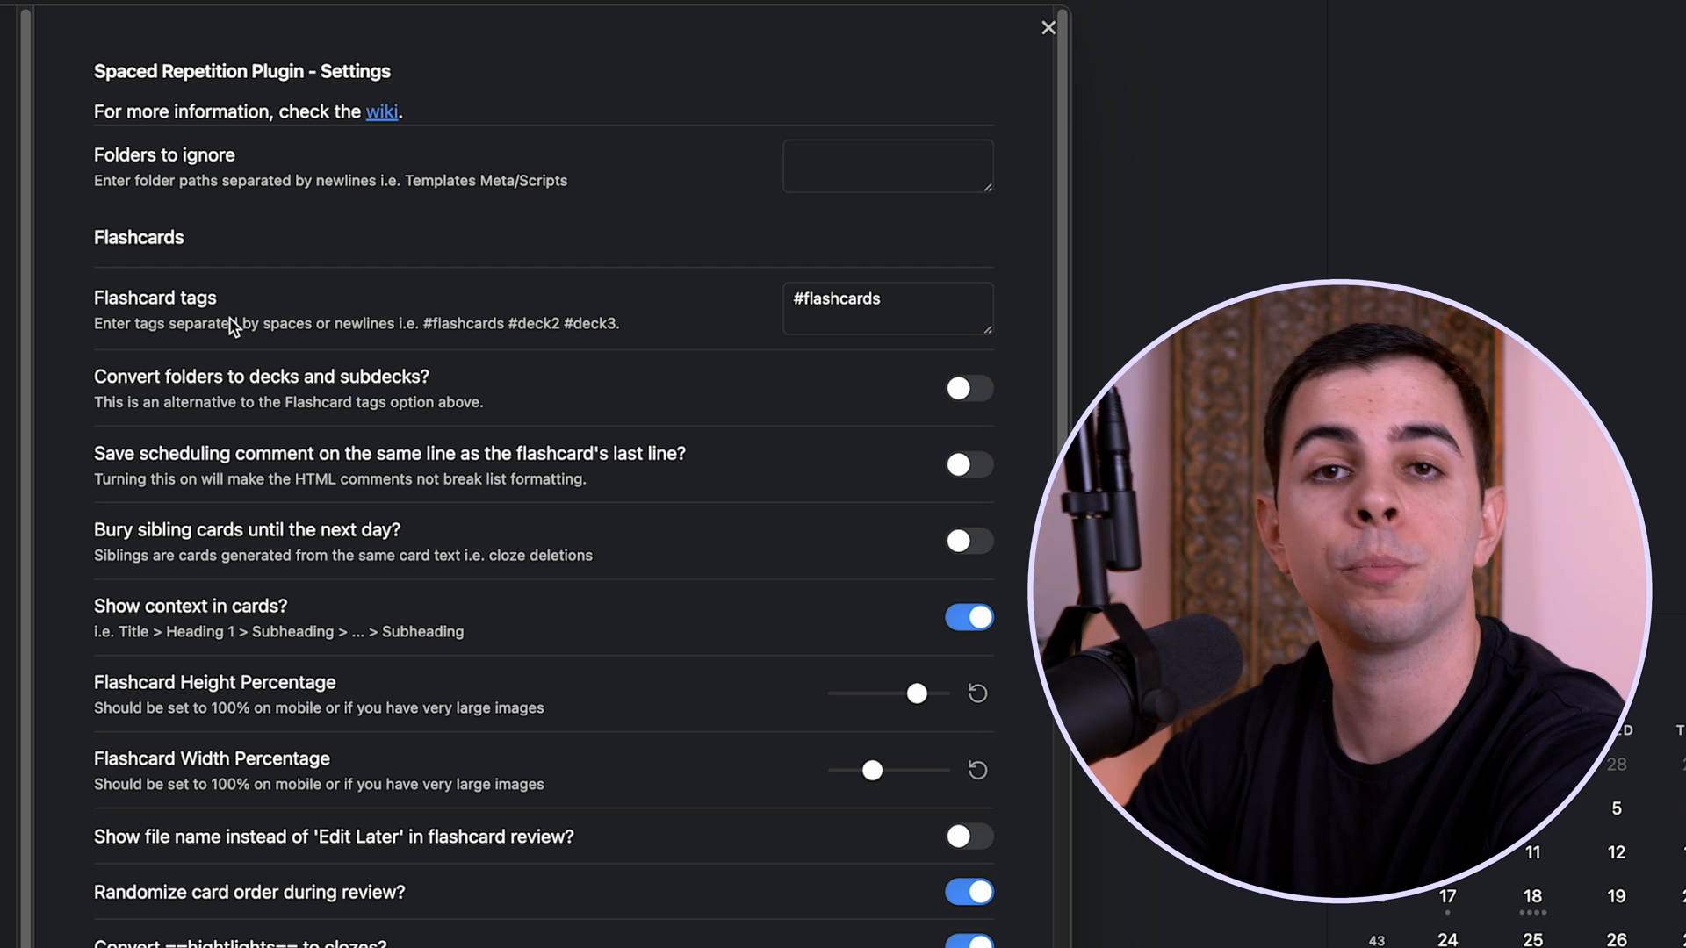
left_click(887, 309)
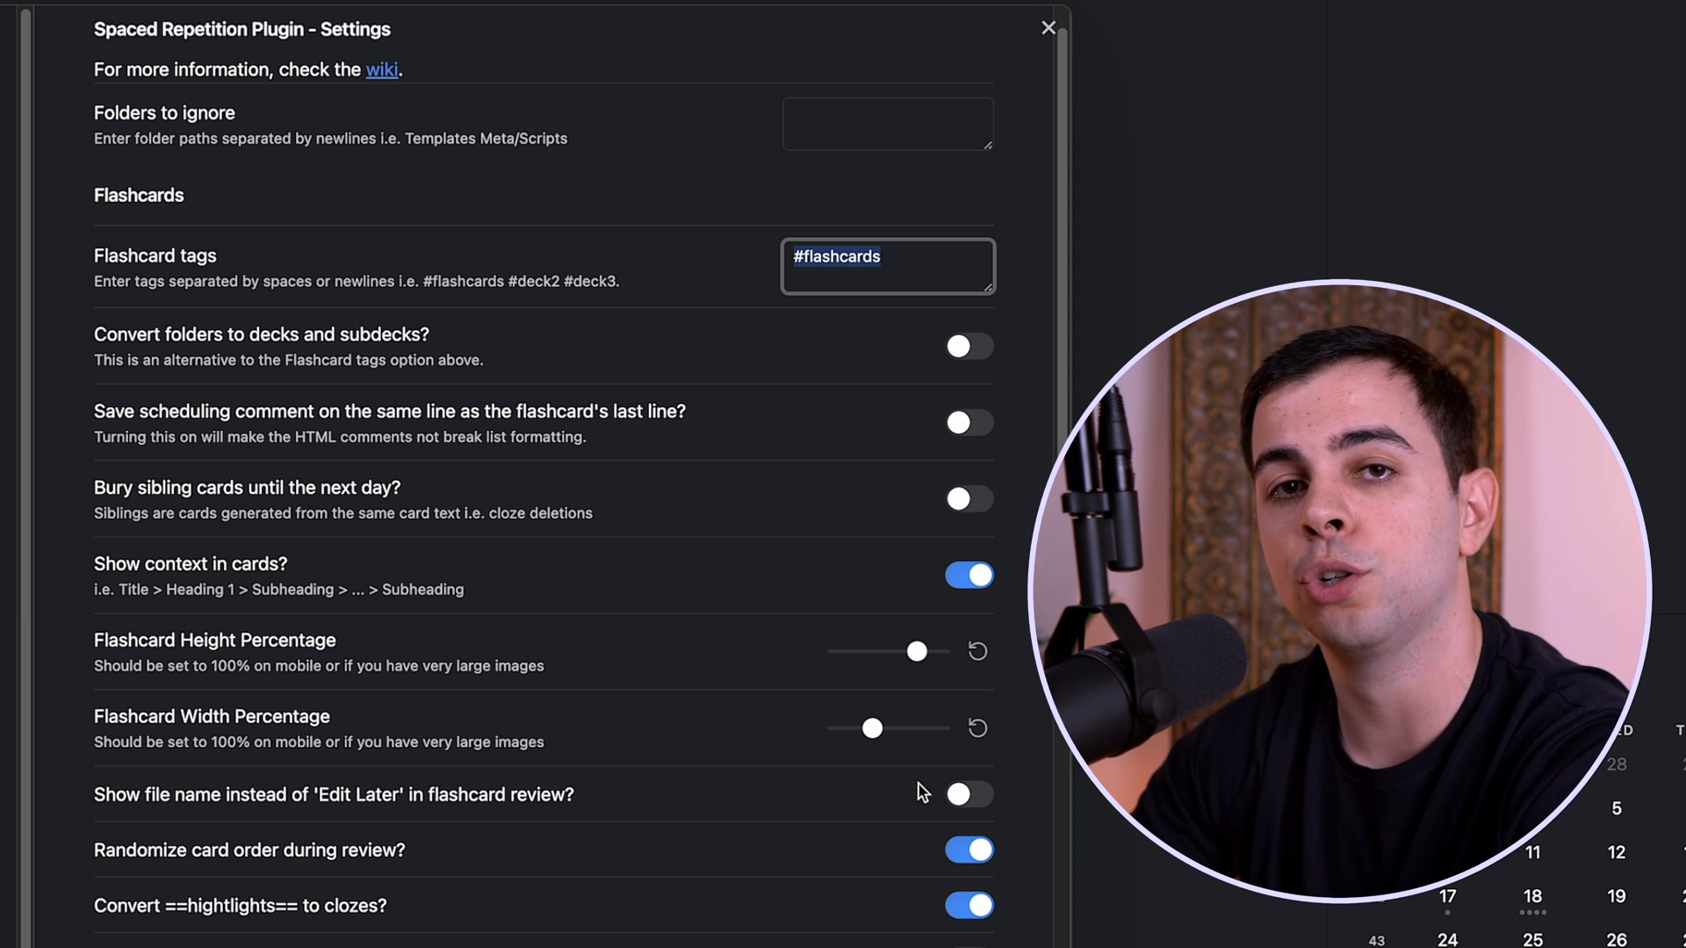
mouse_move(938, 891)
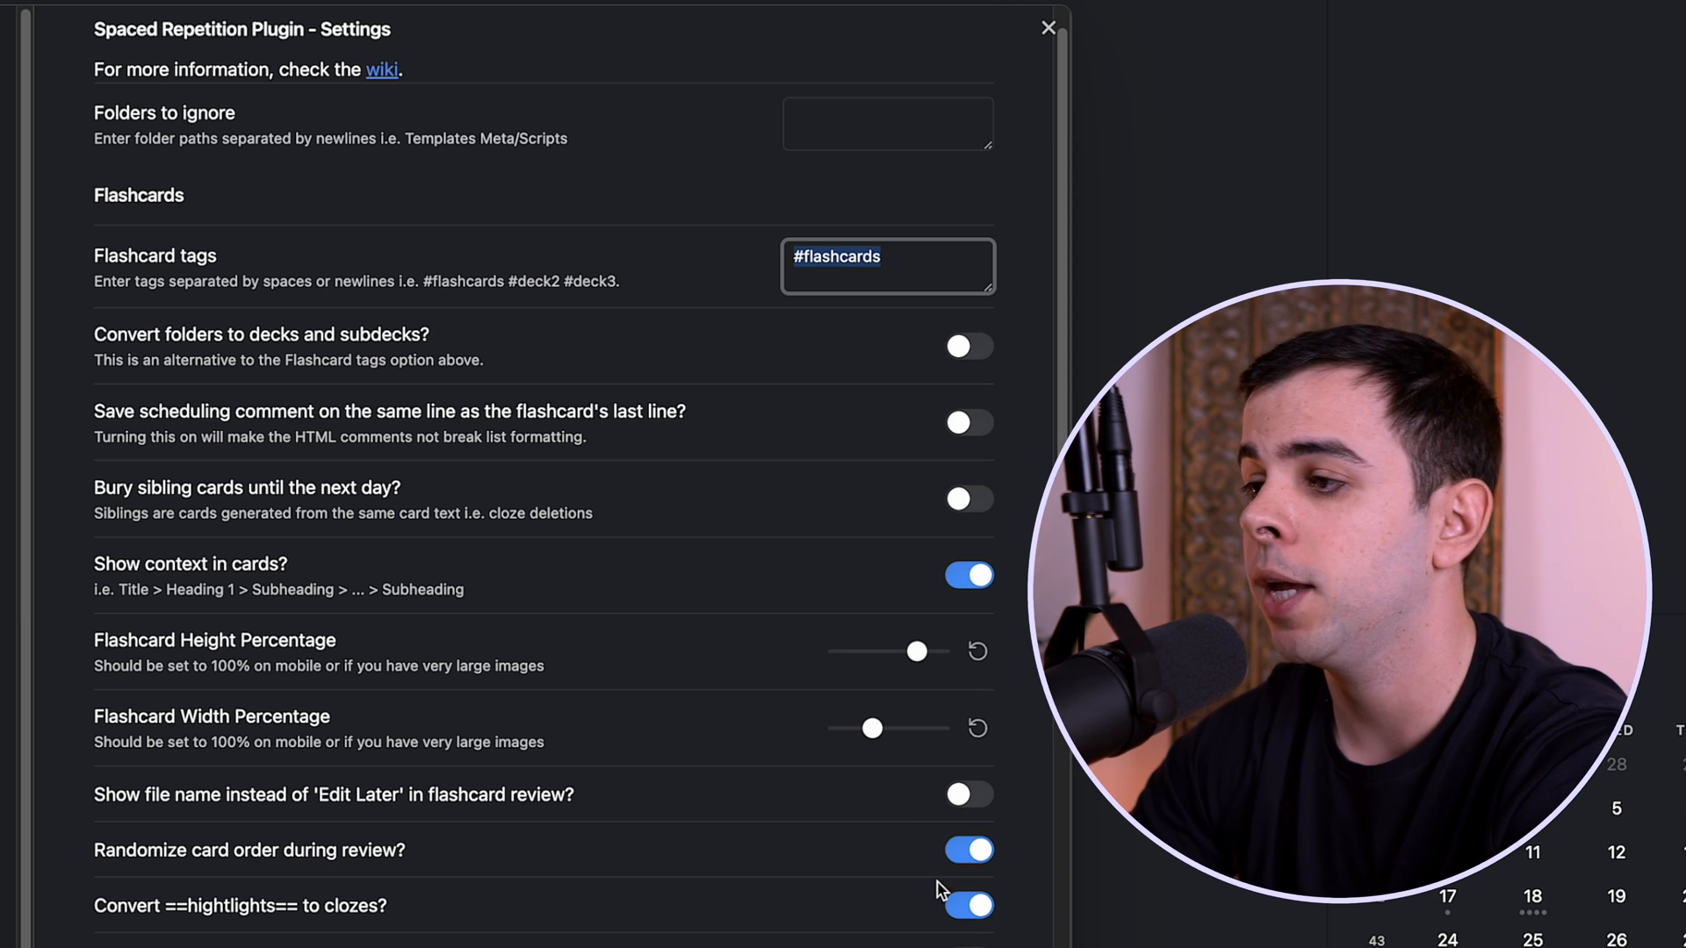
scroll("down", 3)
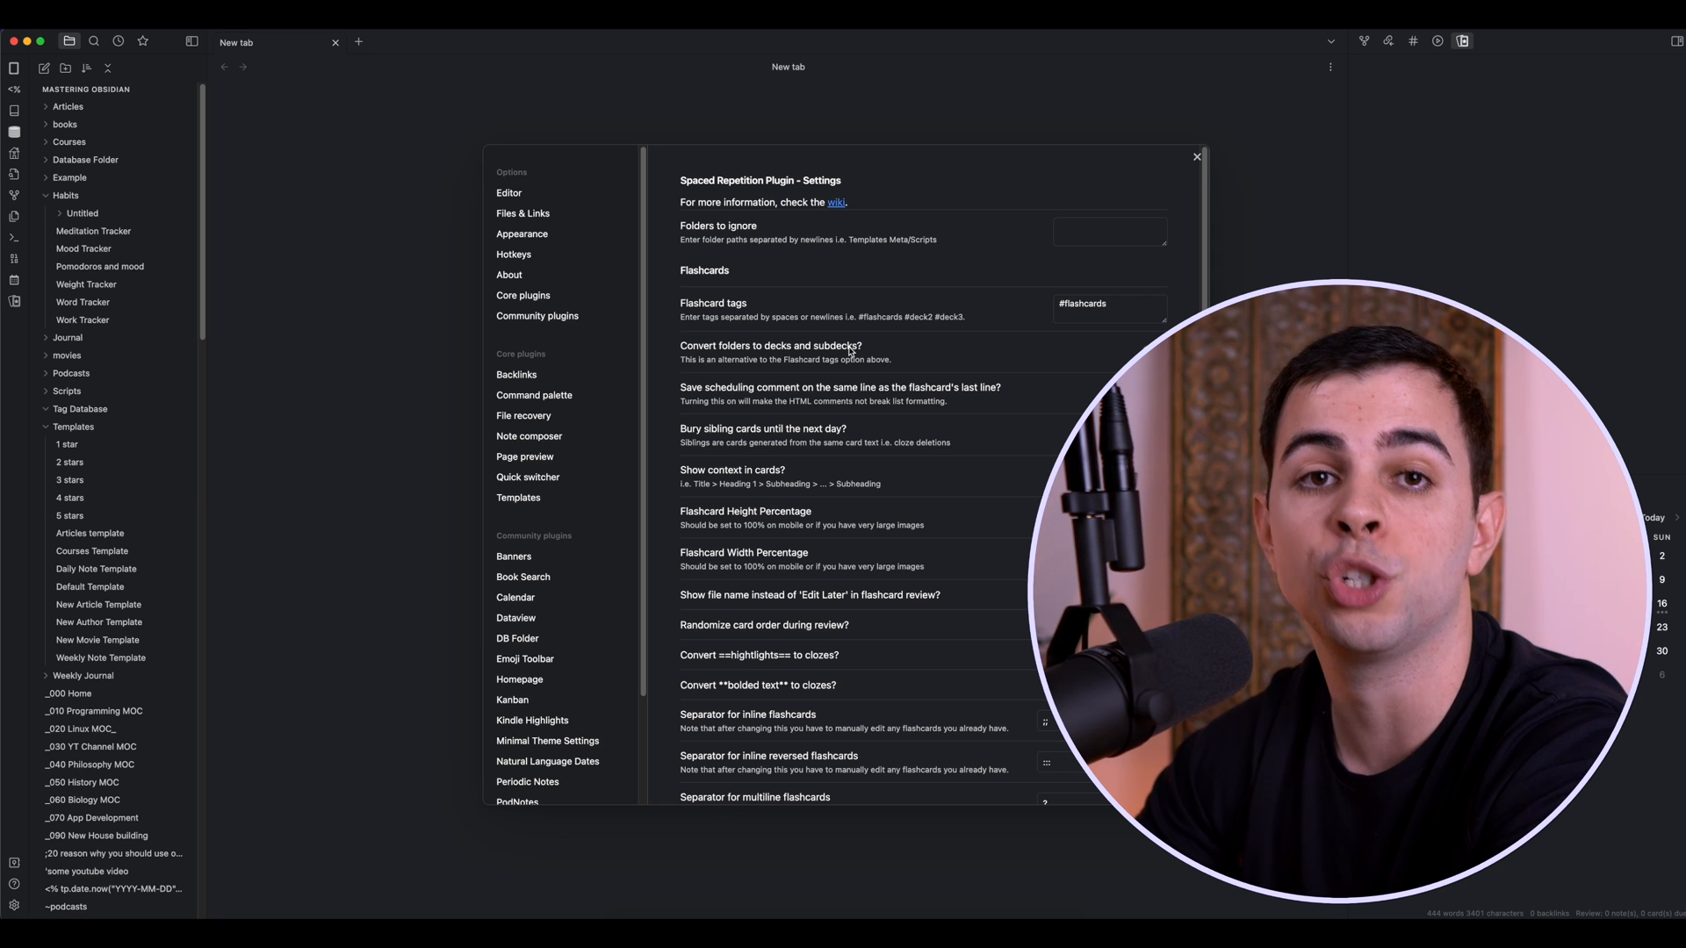
Create a new note named linuxflashcards and start its front-matter tags line
left_click(1195, 156)
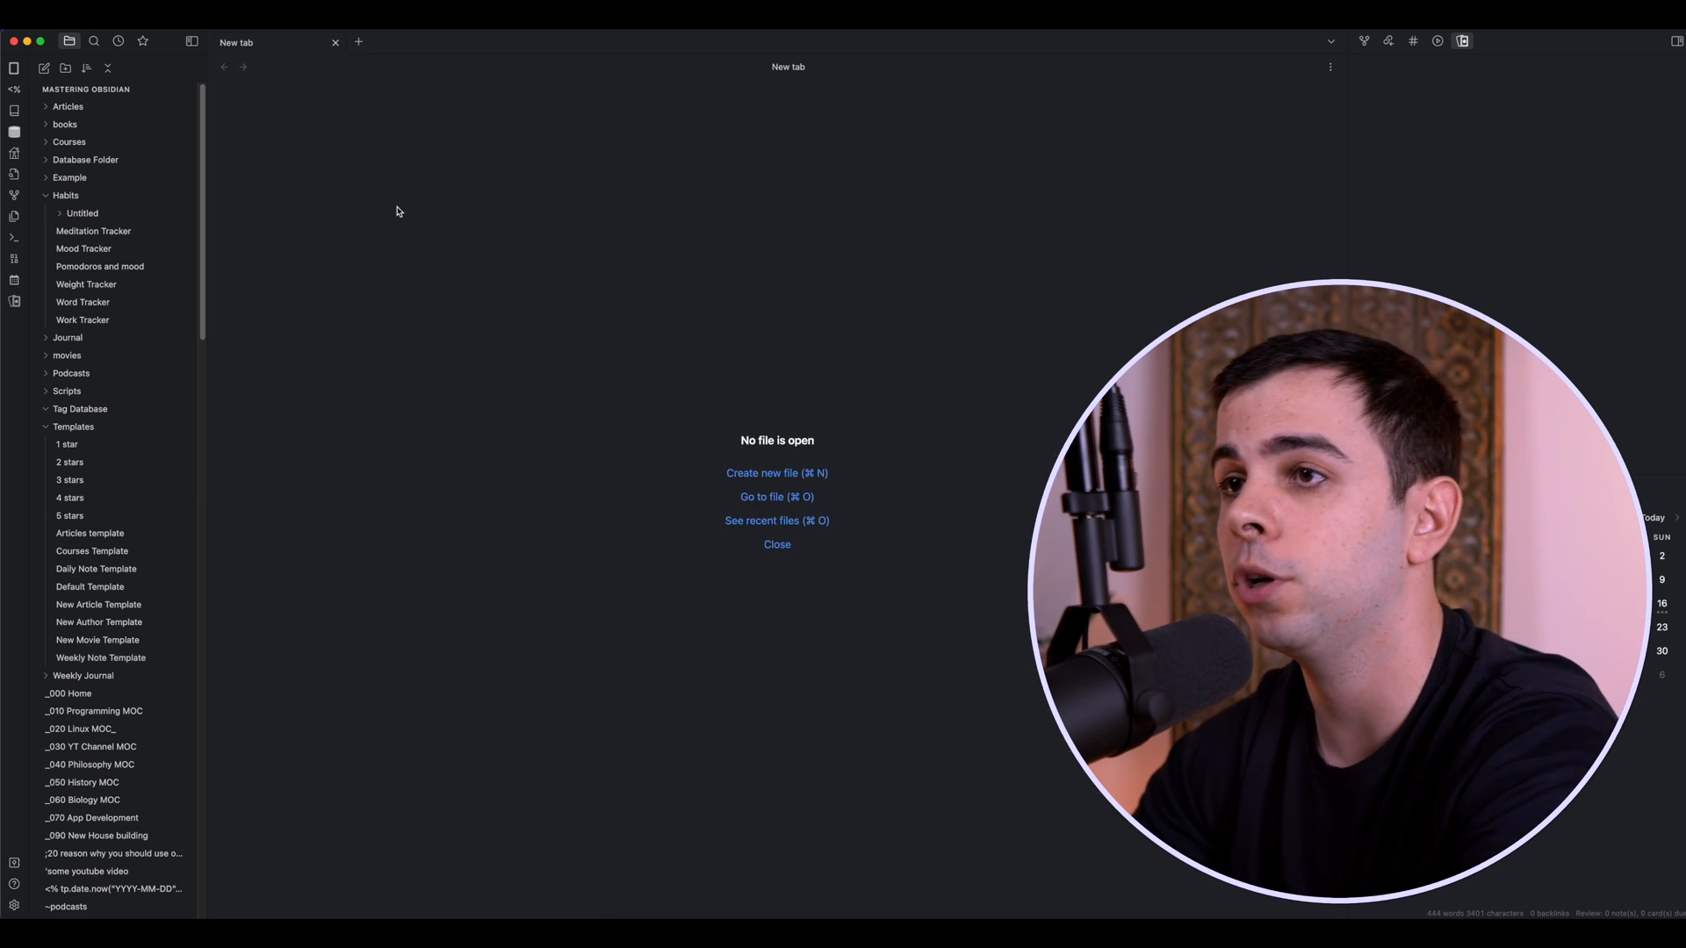
left_click(776, 472)
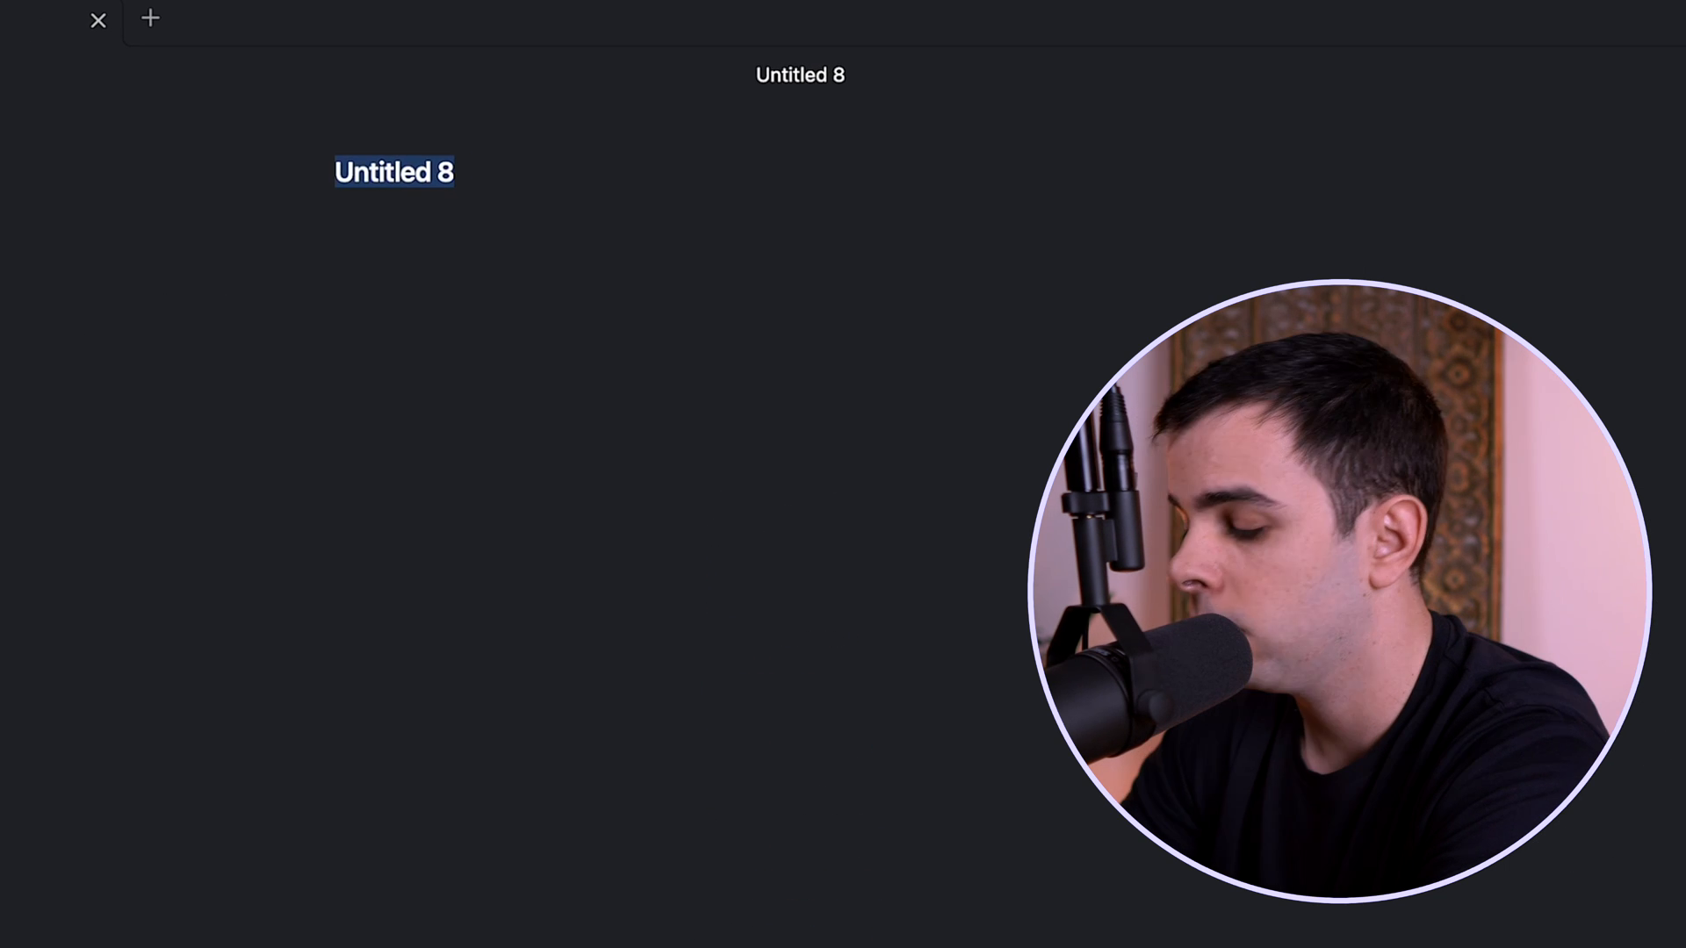
type("Linux")
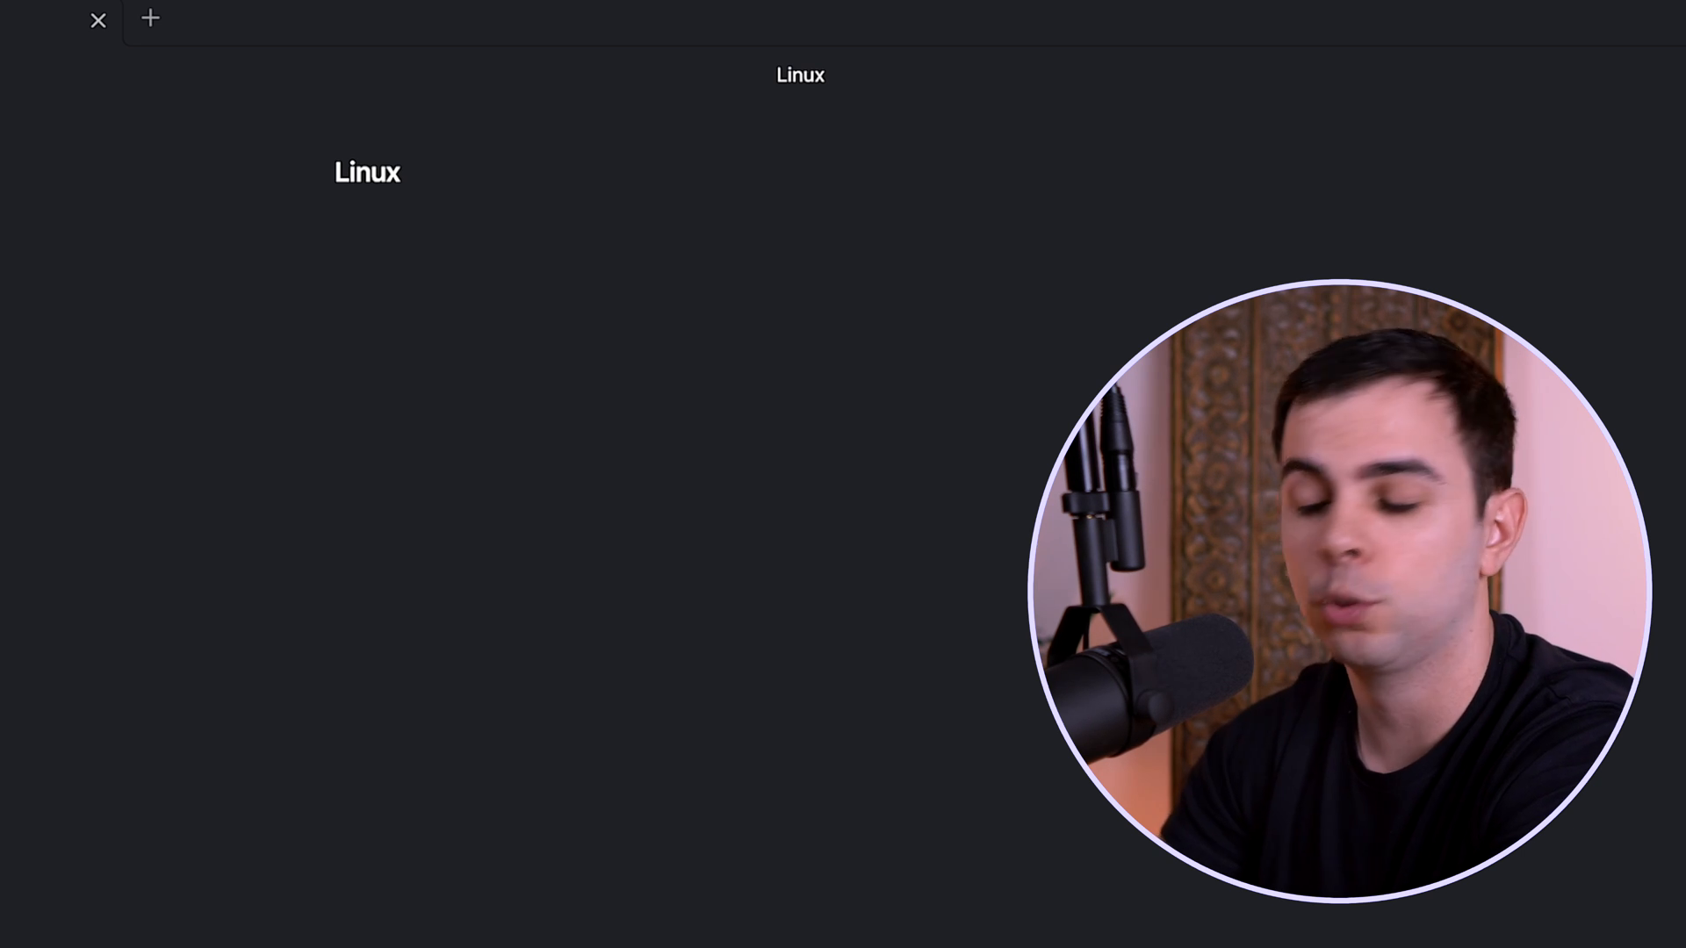
left_click(338, 230)
type("[[")
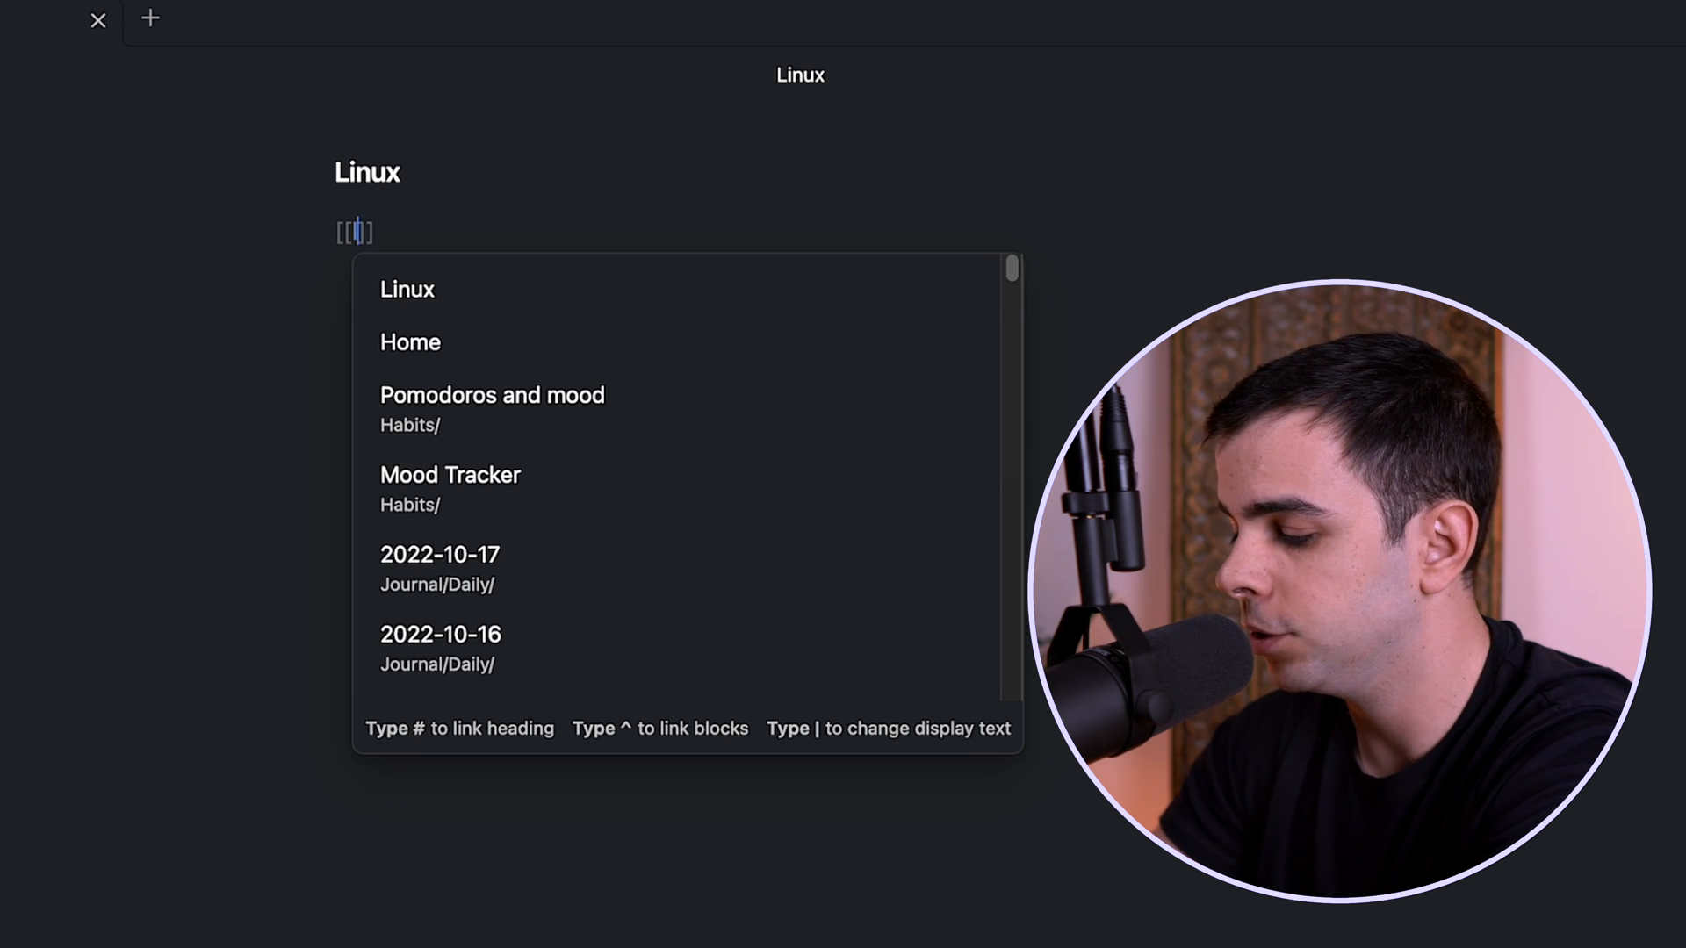
type("linuxflashcards")
type("tags")
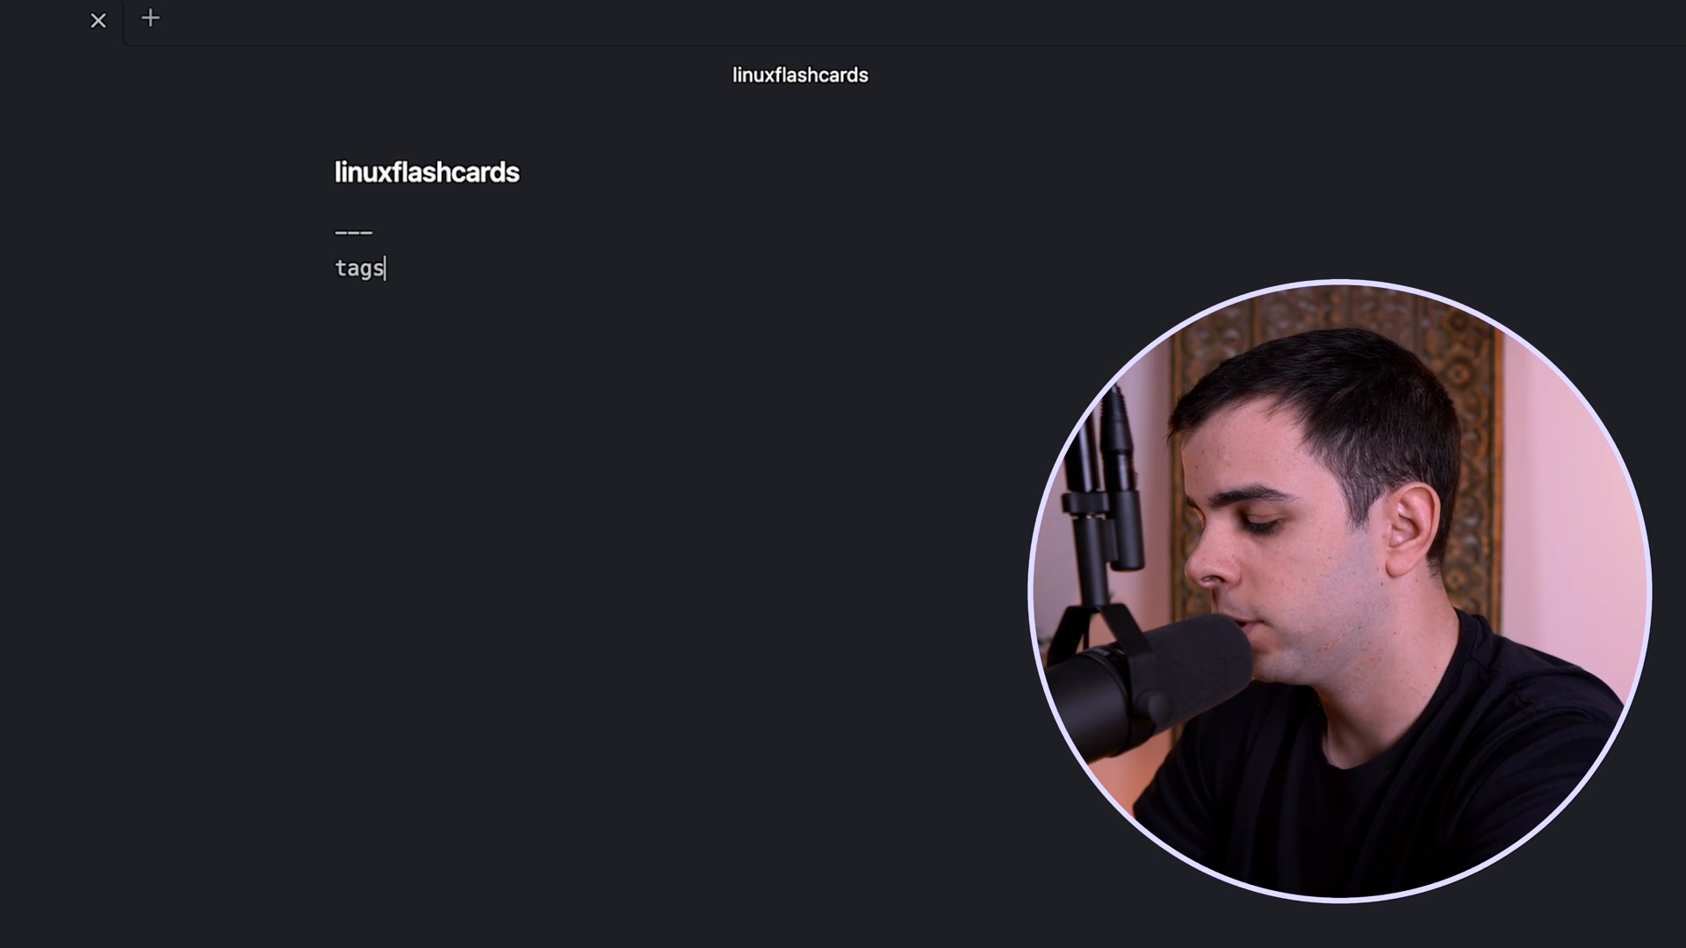
Tag the note Linux and write question;; command flashcards such as grep
type(": Linux")
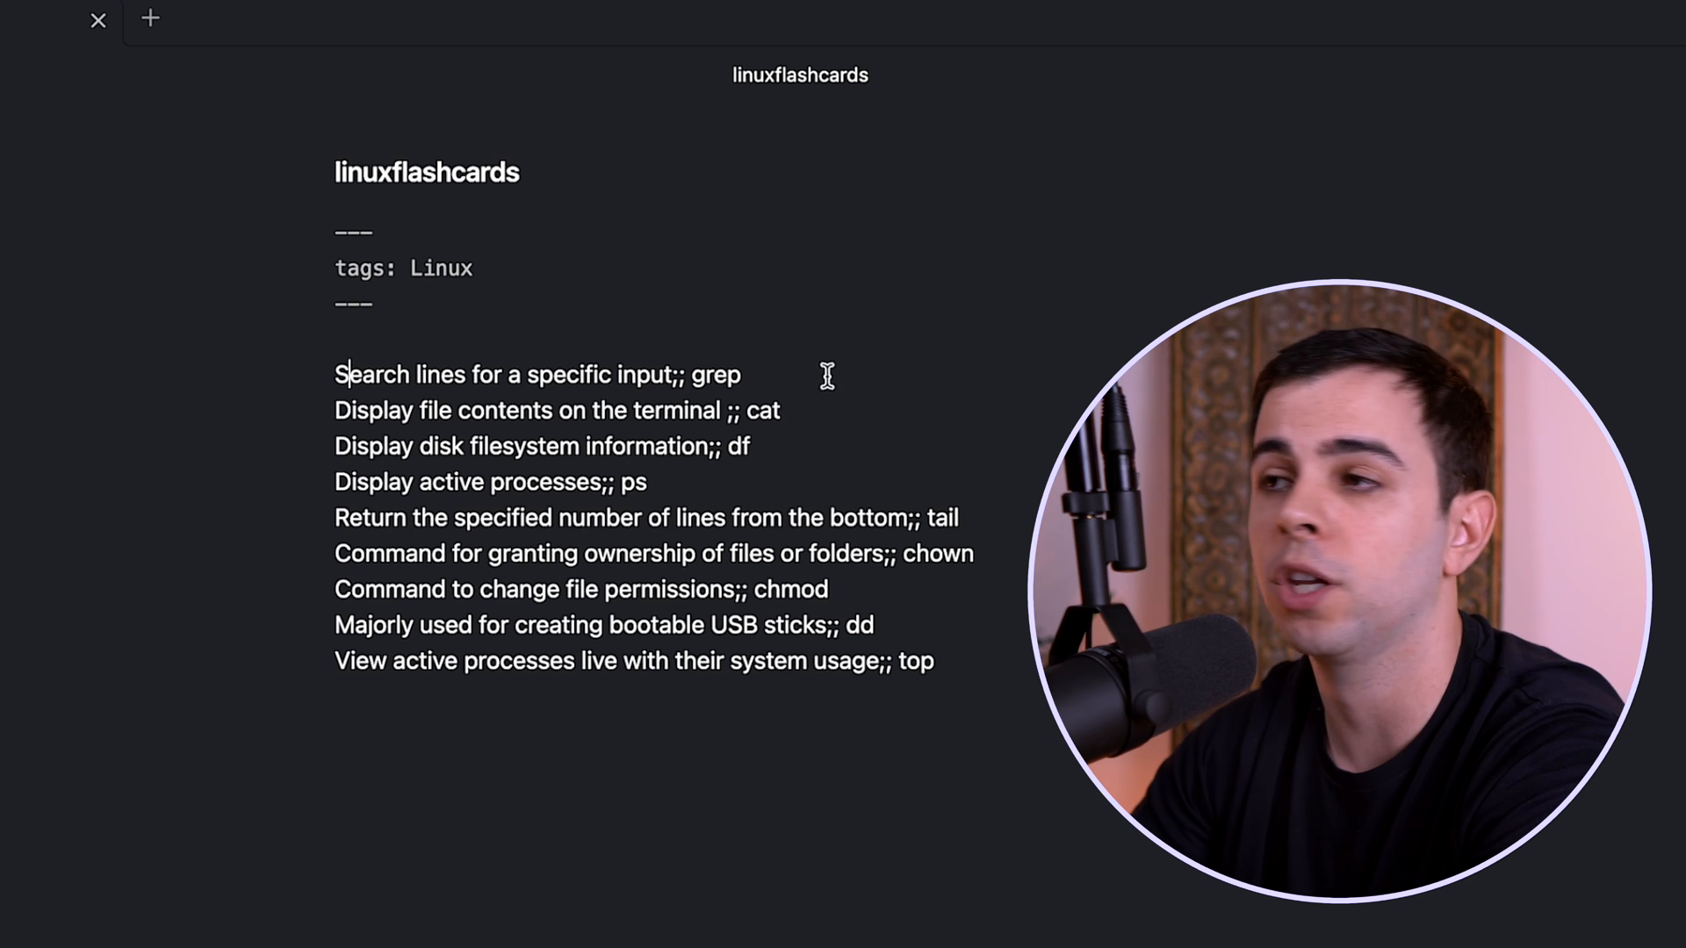
mouse_move(917, 373)
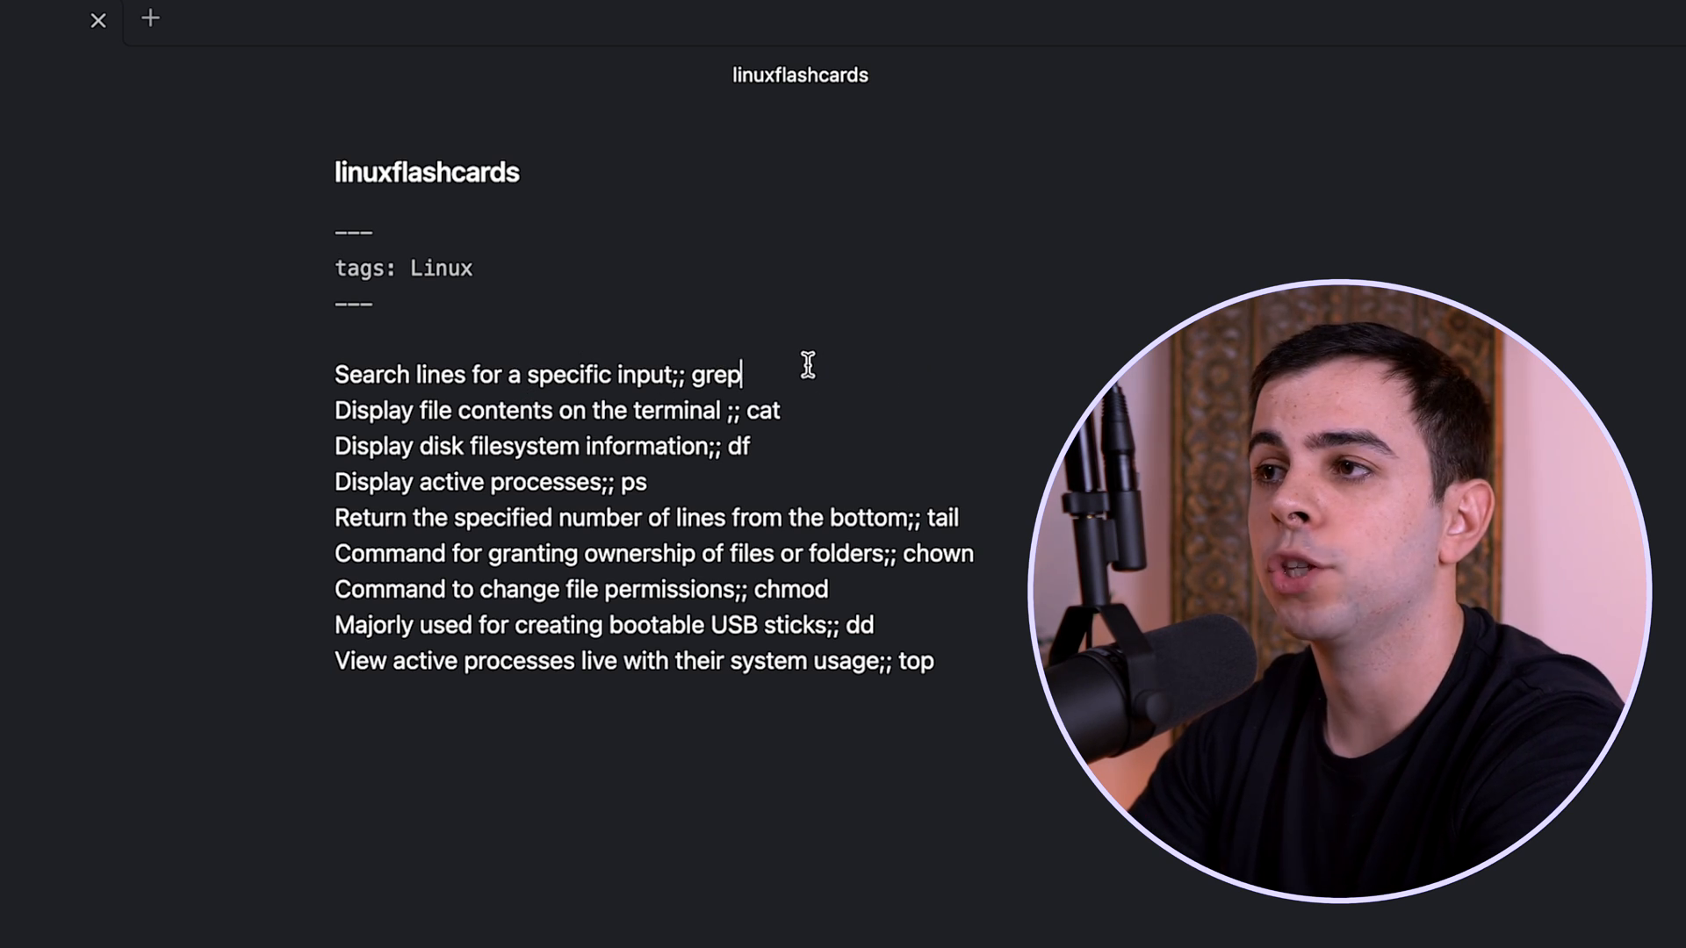
double_click(715, 375)
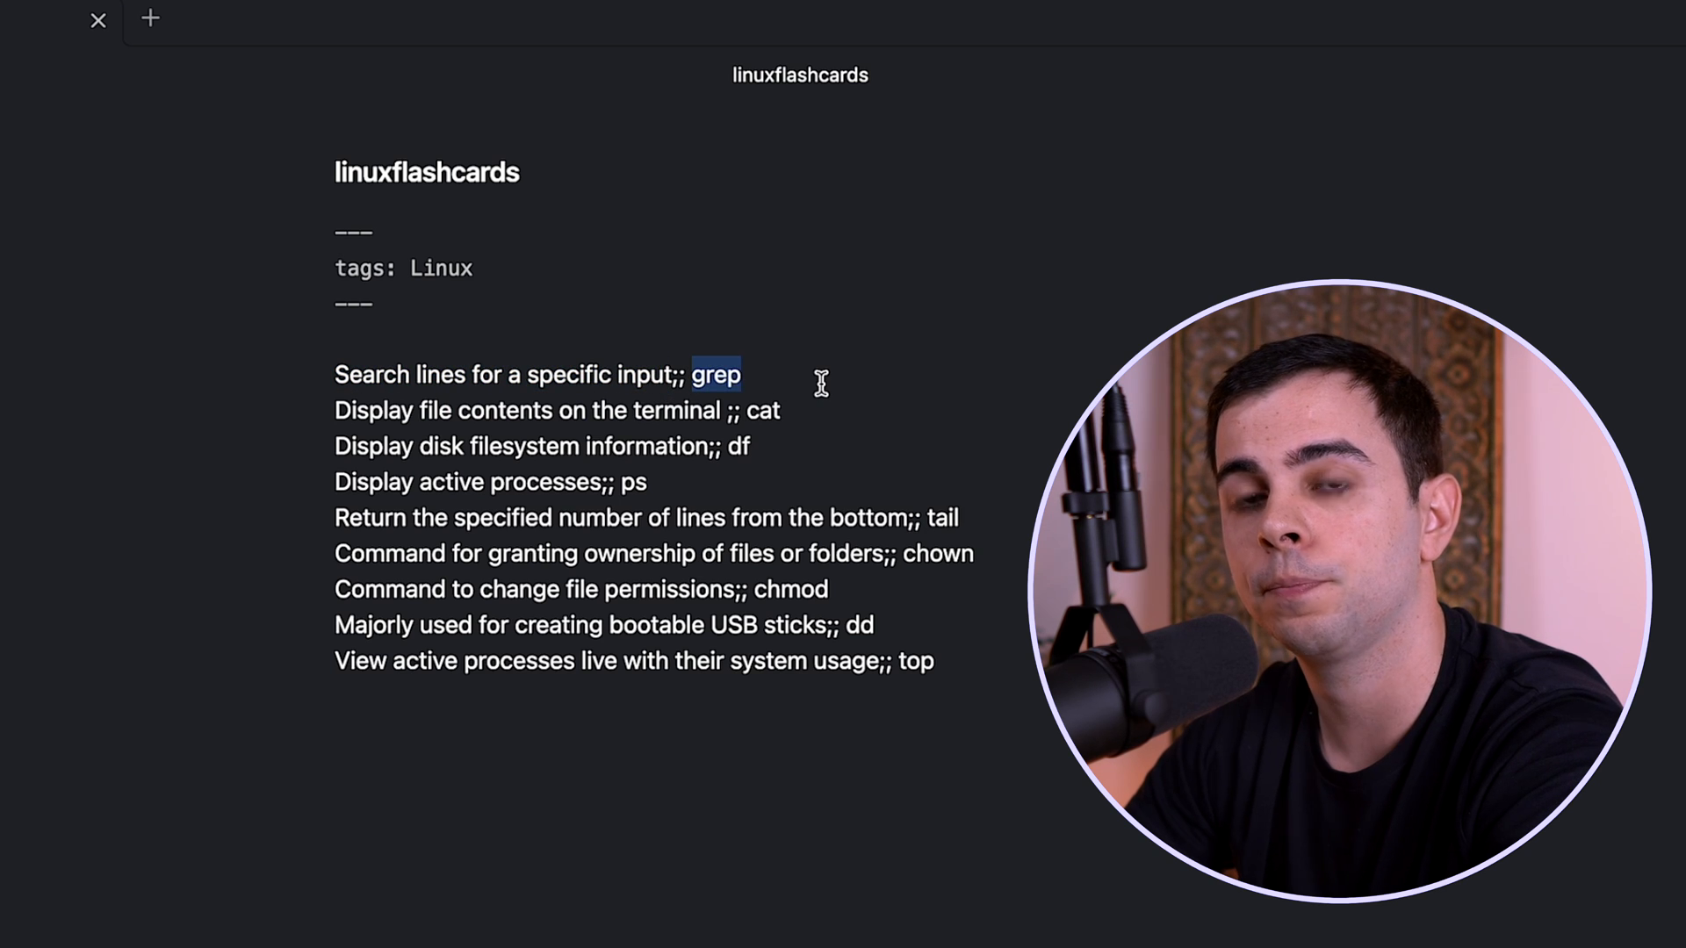
mouse_move(823, 827)
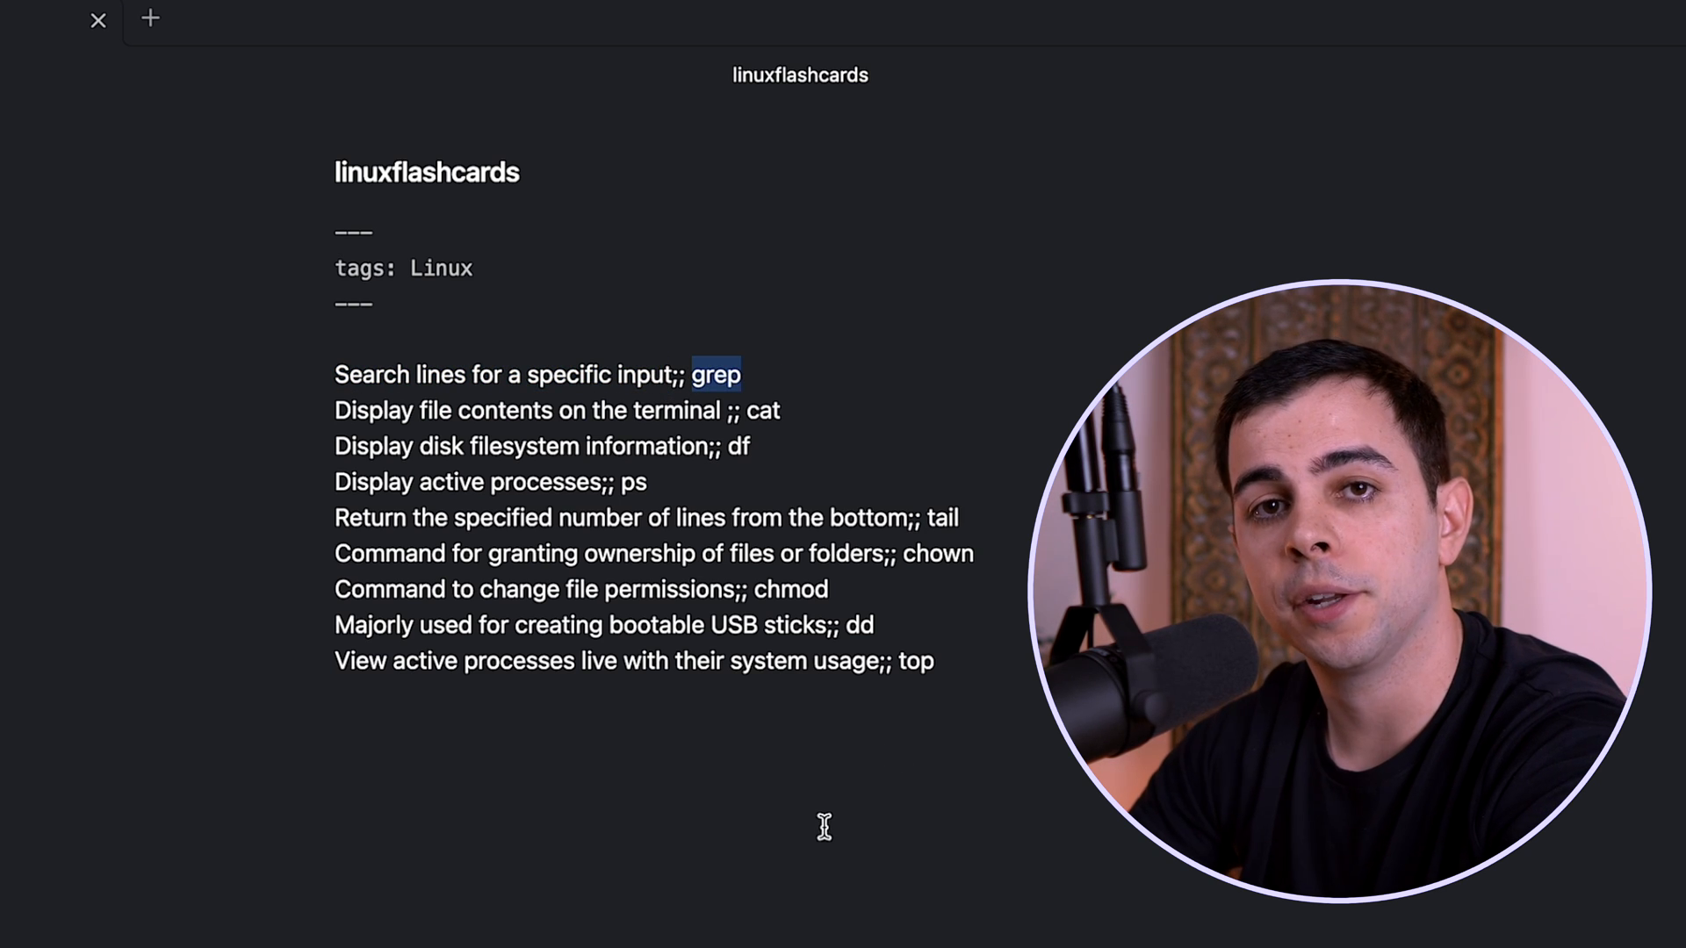
mouse_move(873, 815)
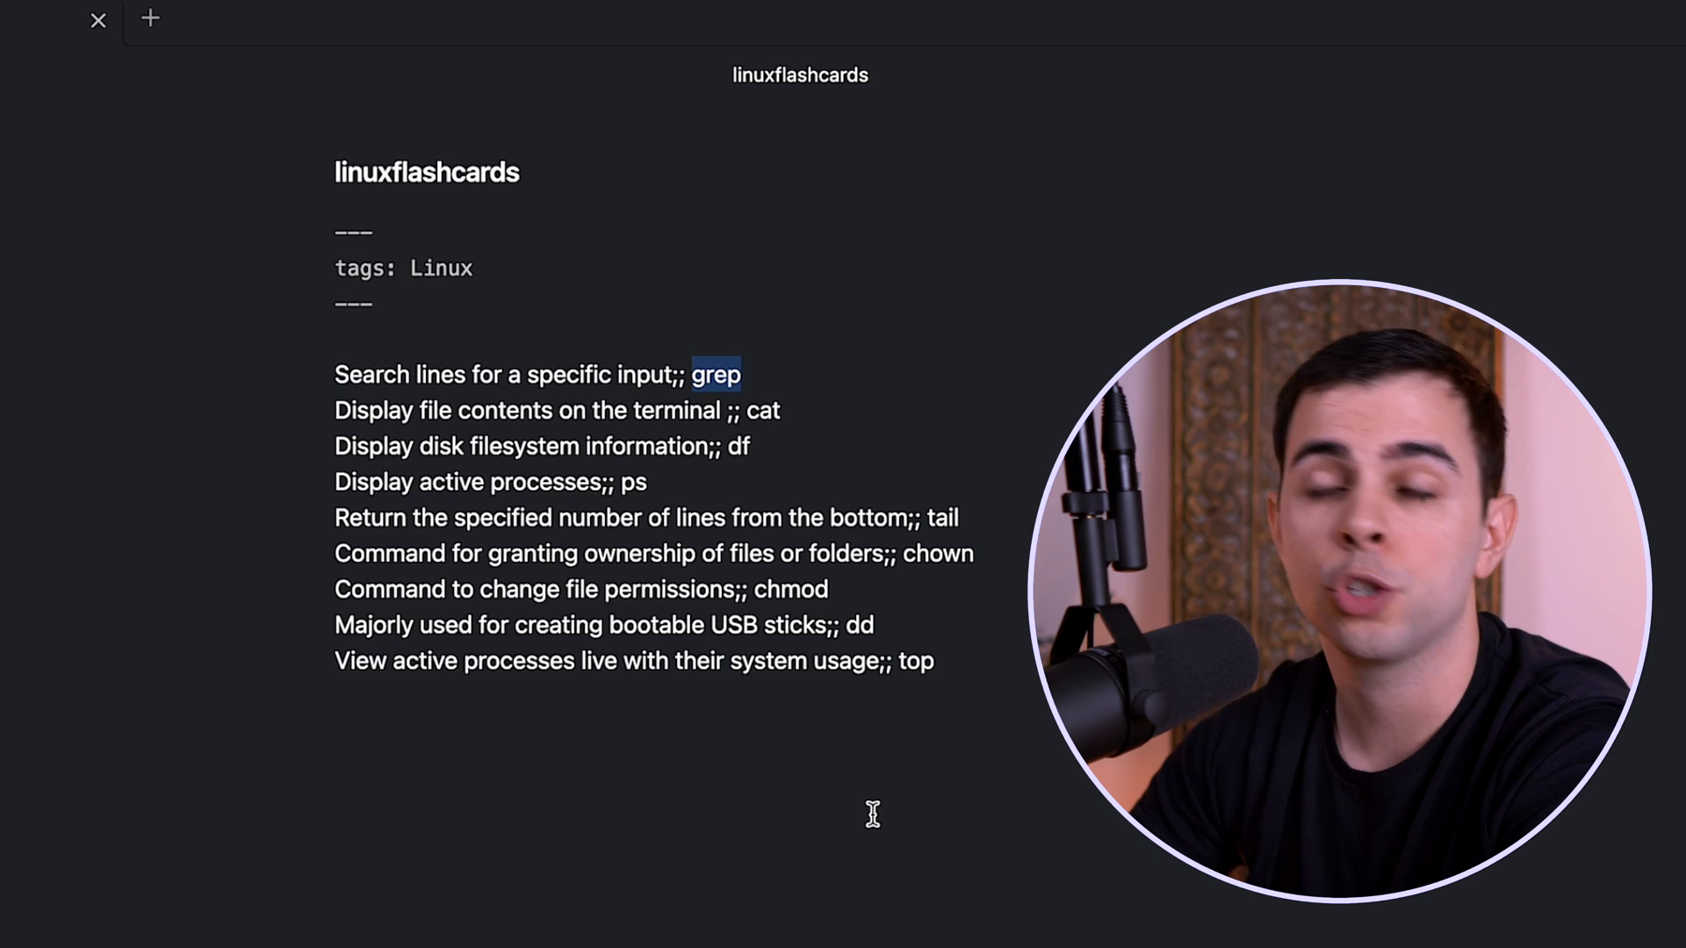
Set the Spaced Repetition flashcard tag to #Linux and return to the linuxflashcards note
double_click(437, 267)
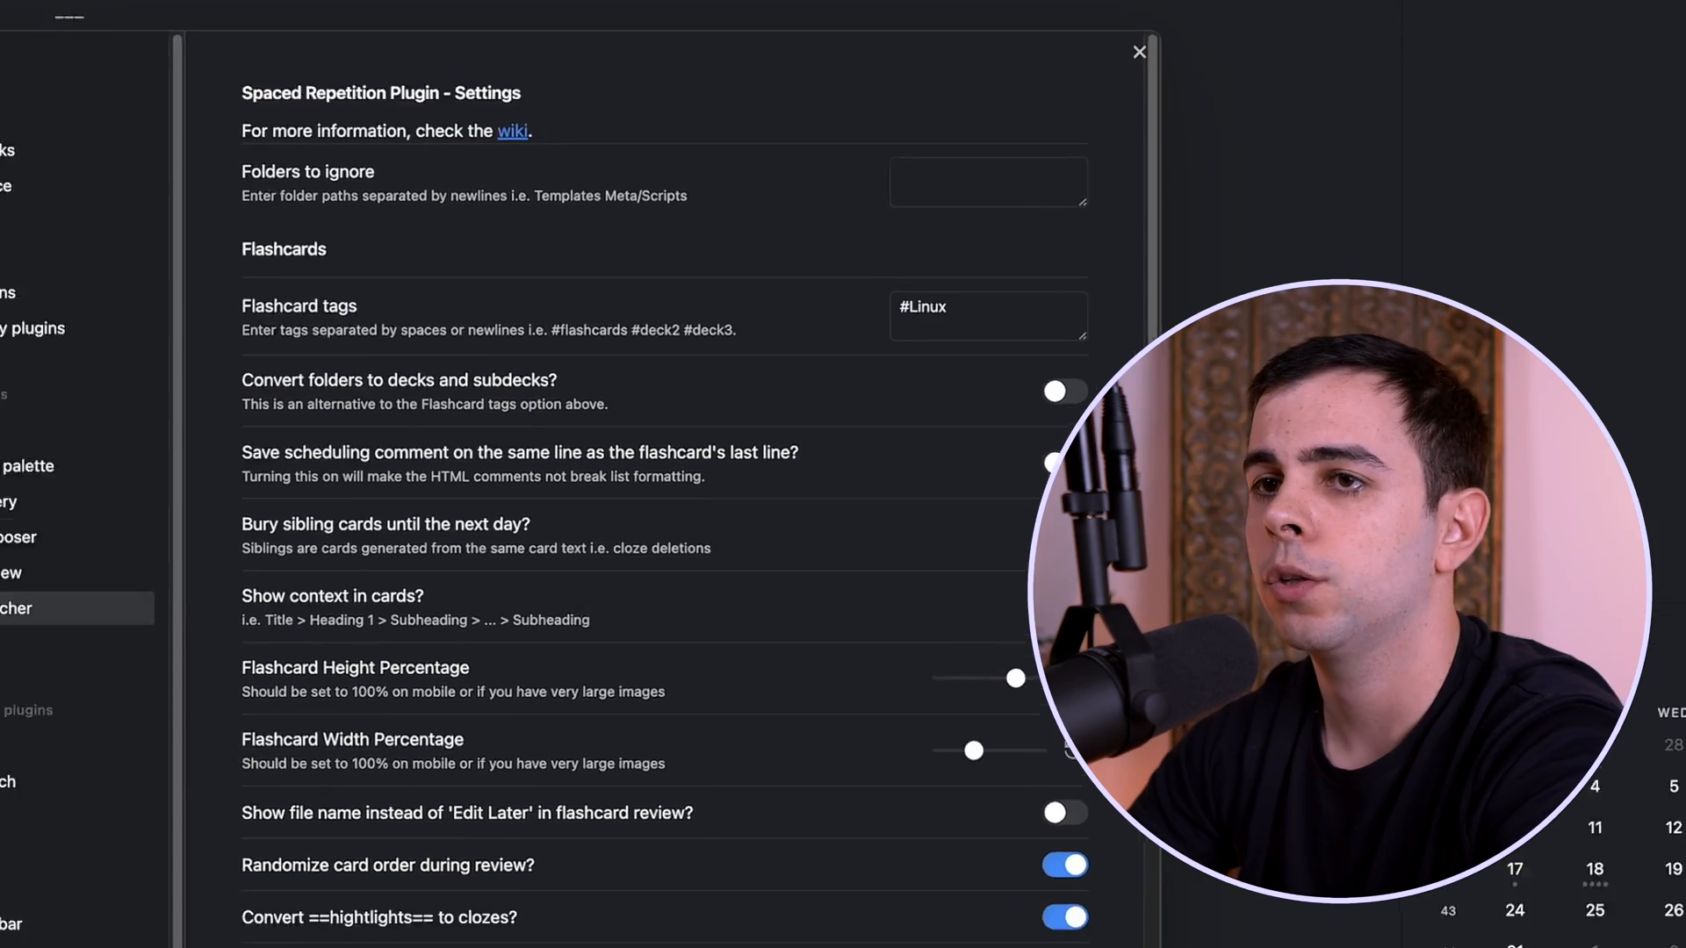
left_click(1139, 51)
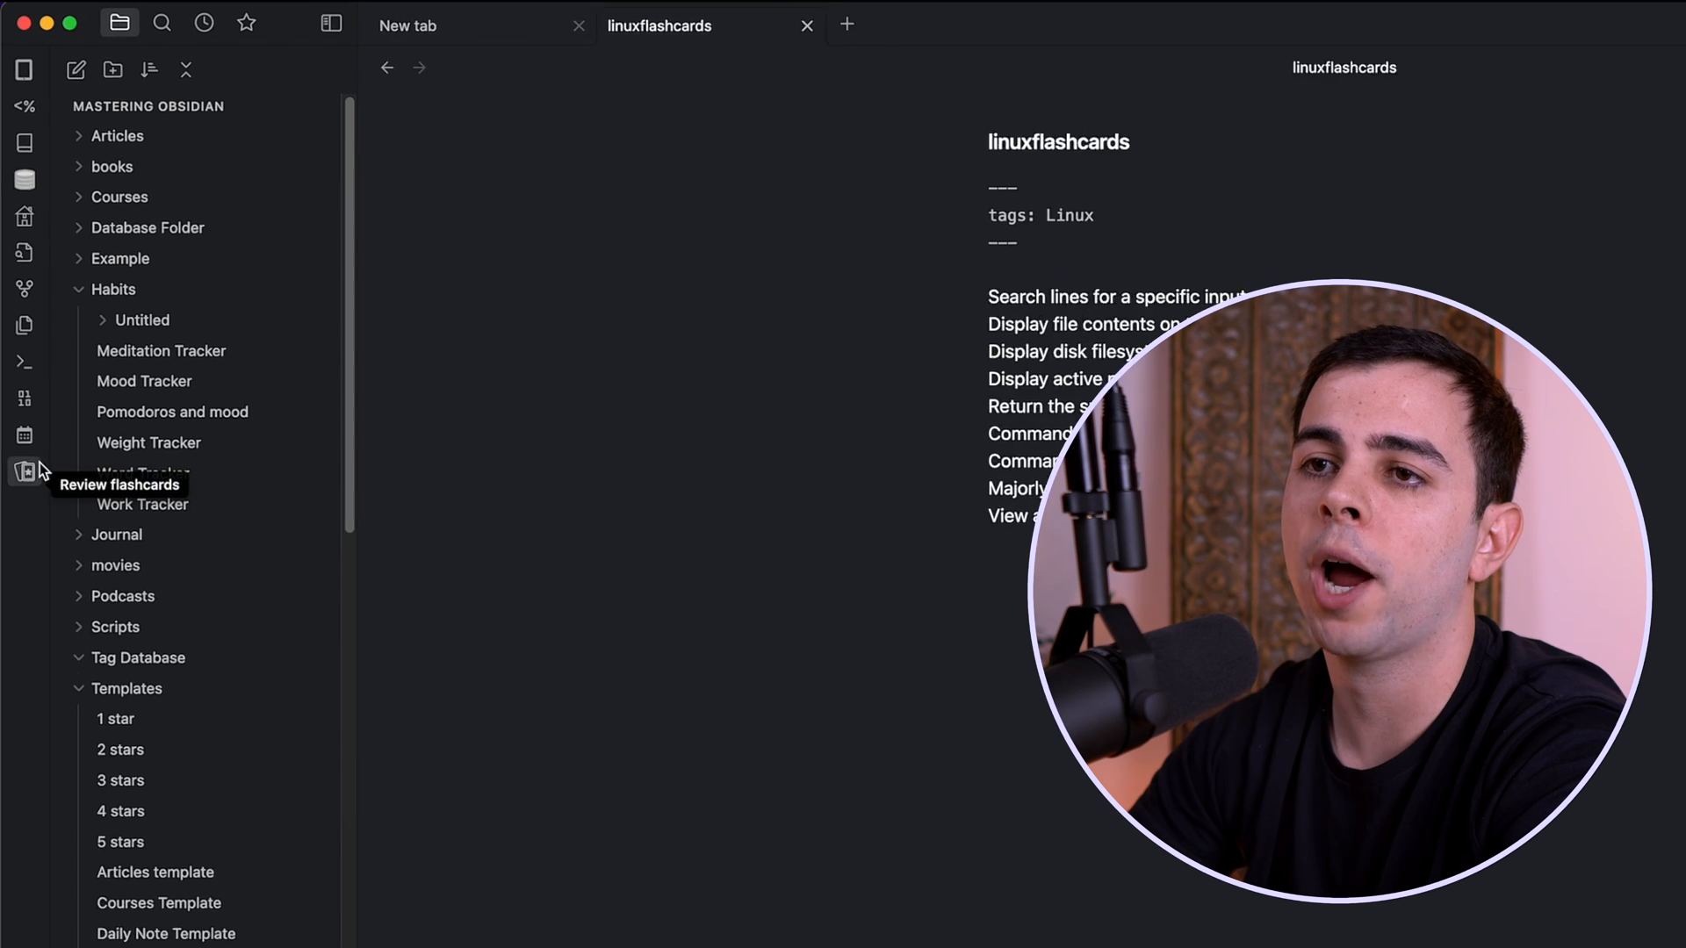
left_click(23, 470)
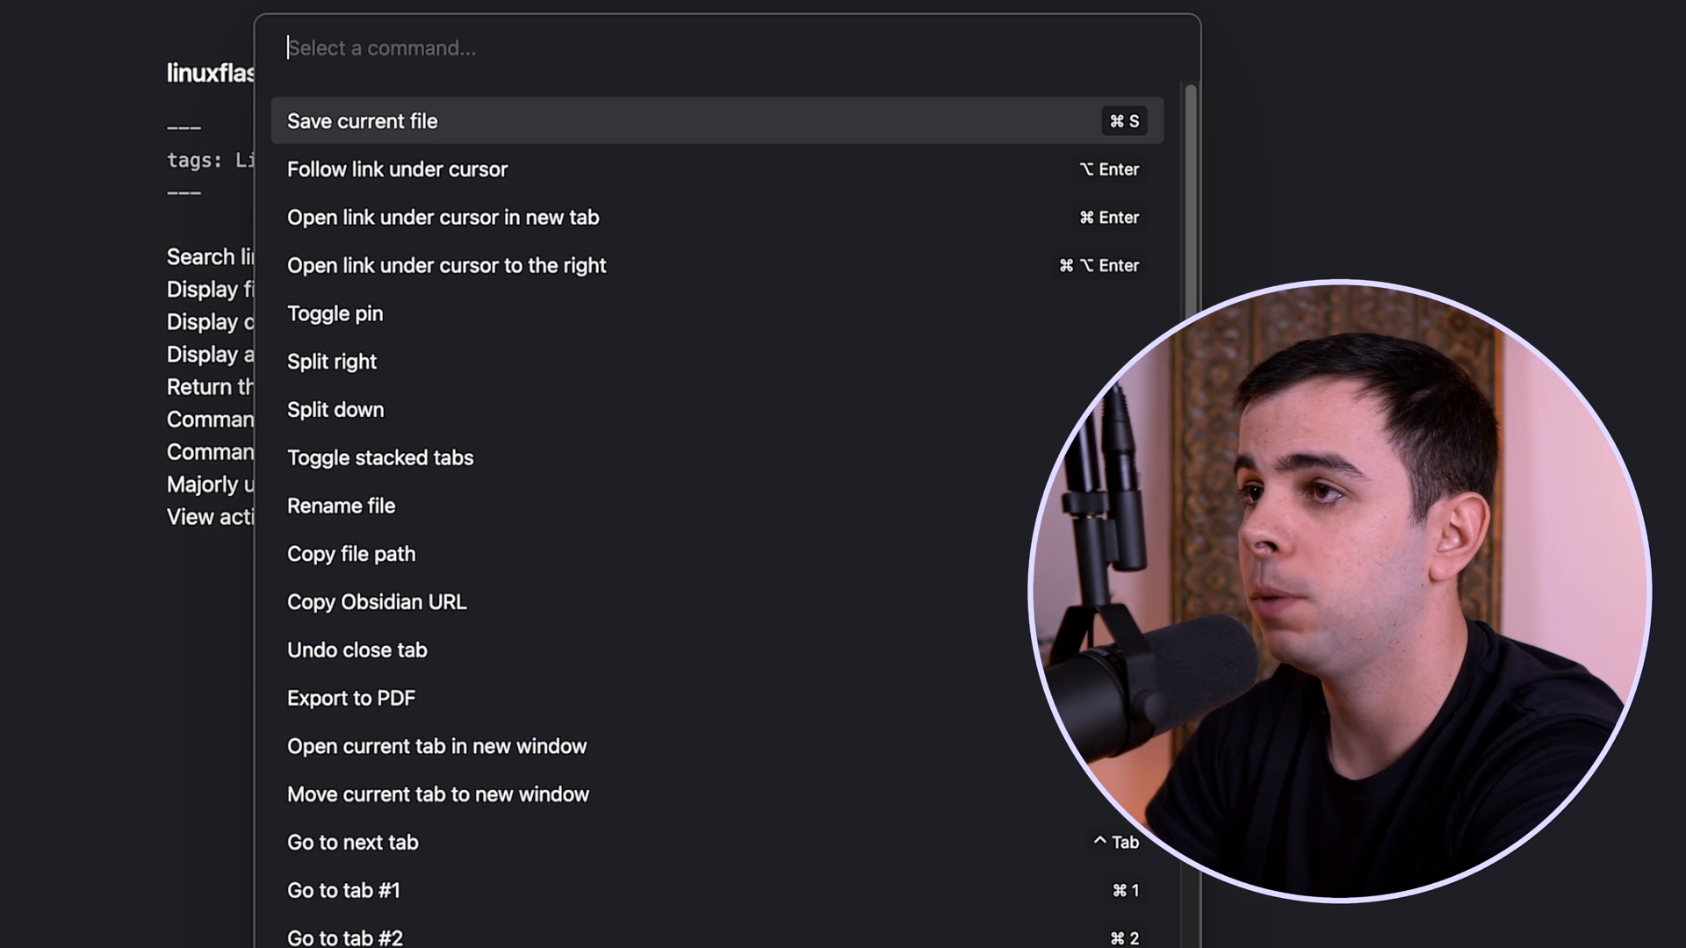
Run 'Review flashcards from all notes' and start reviewing the Linux deck
type("review all")
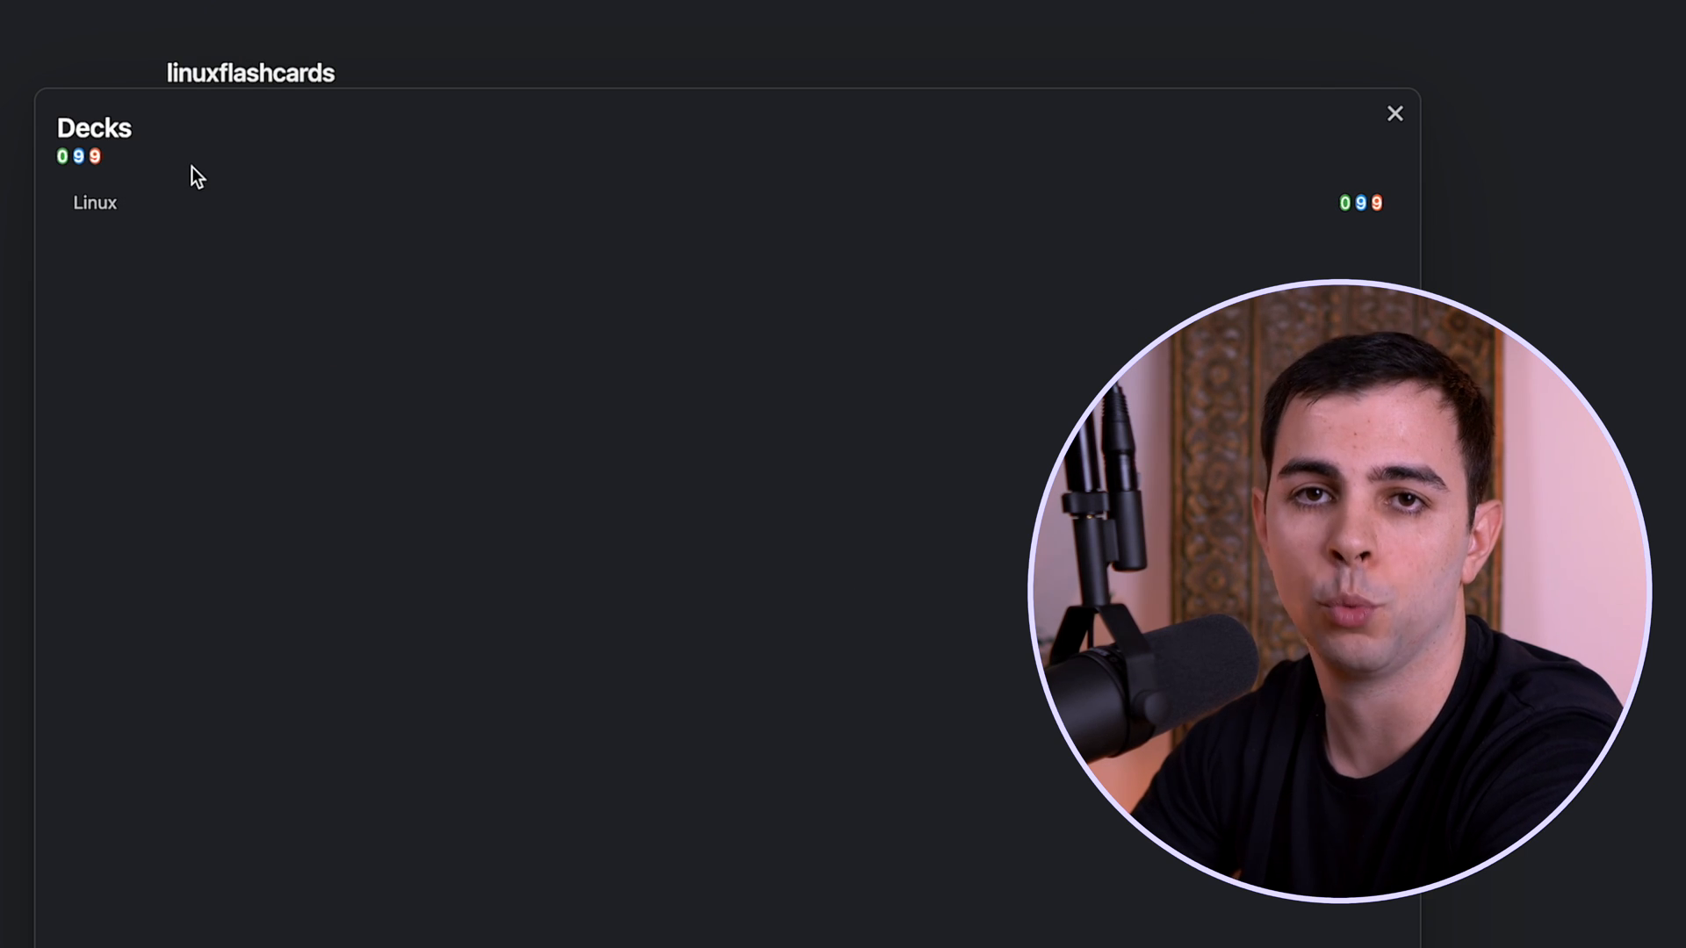
mouse_move(214, 378)
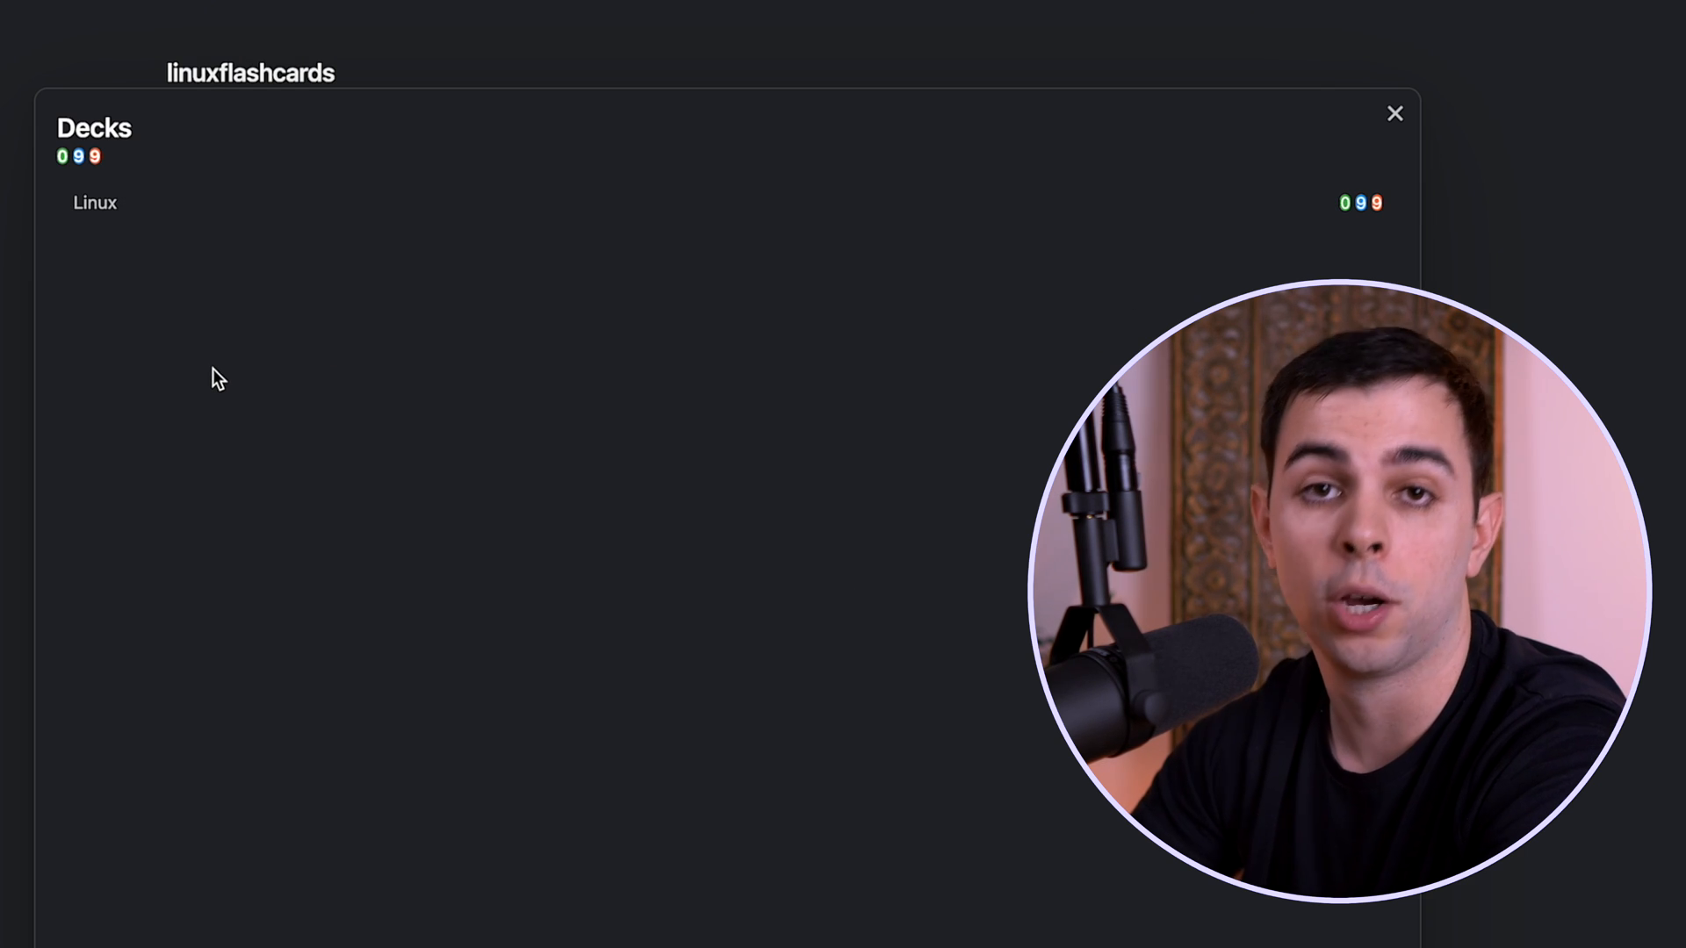
left_click(1394, 113)
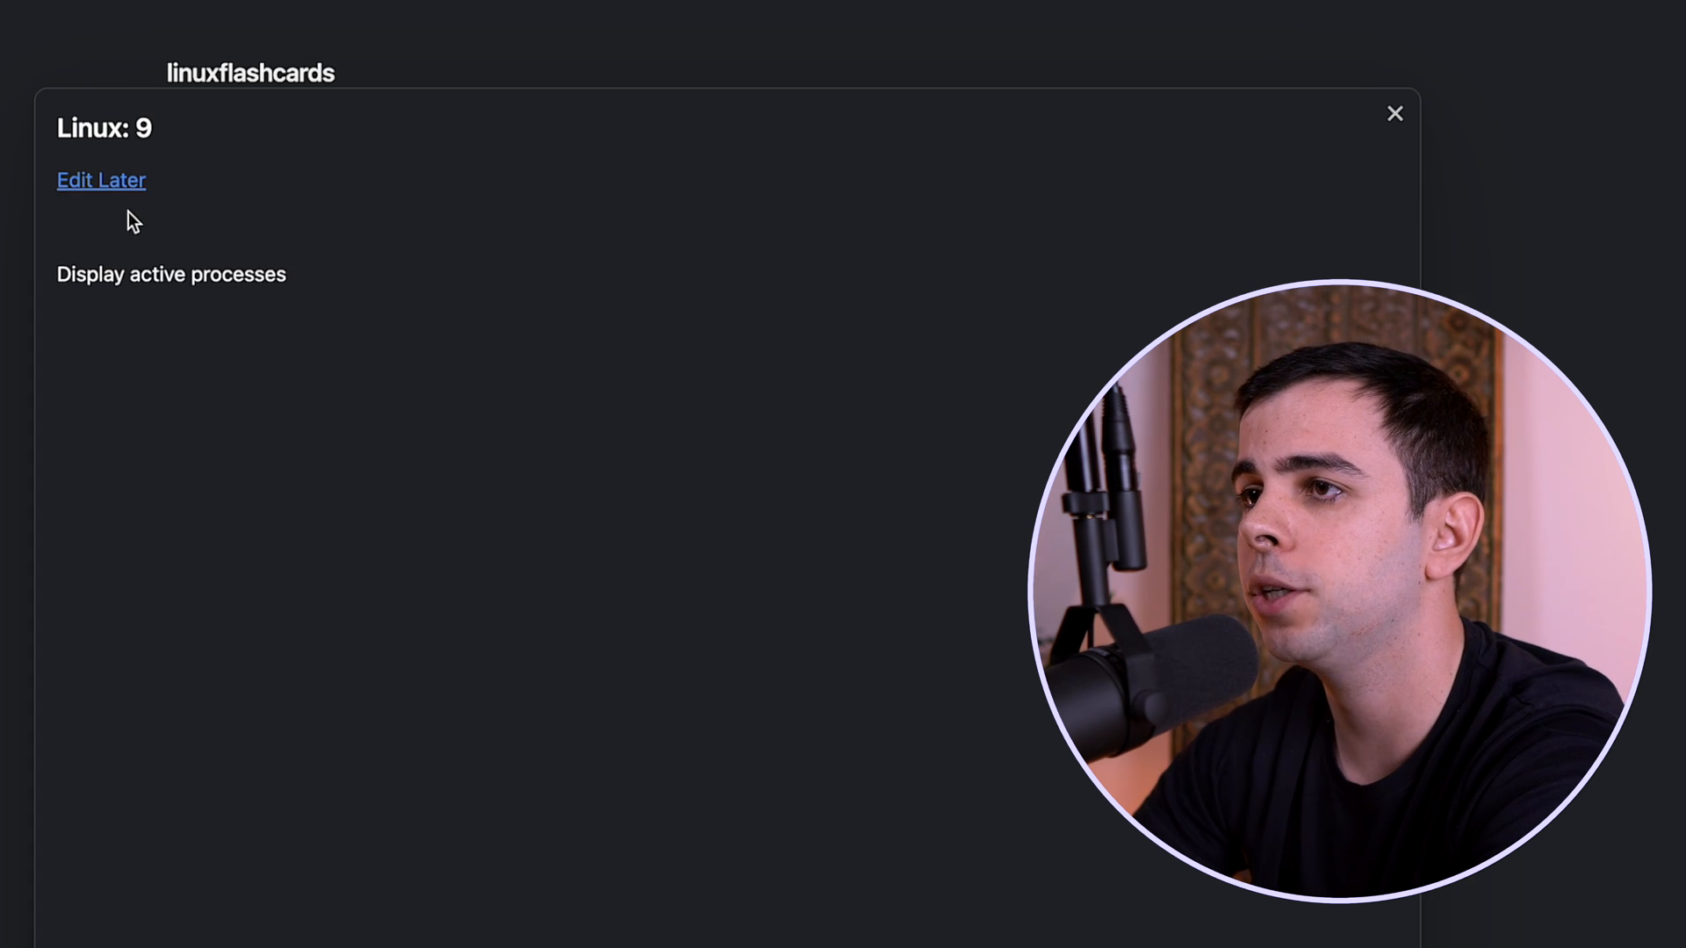
mouse_move(385, 299)
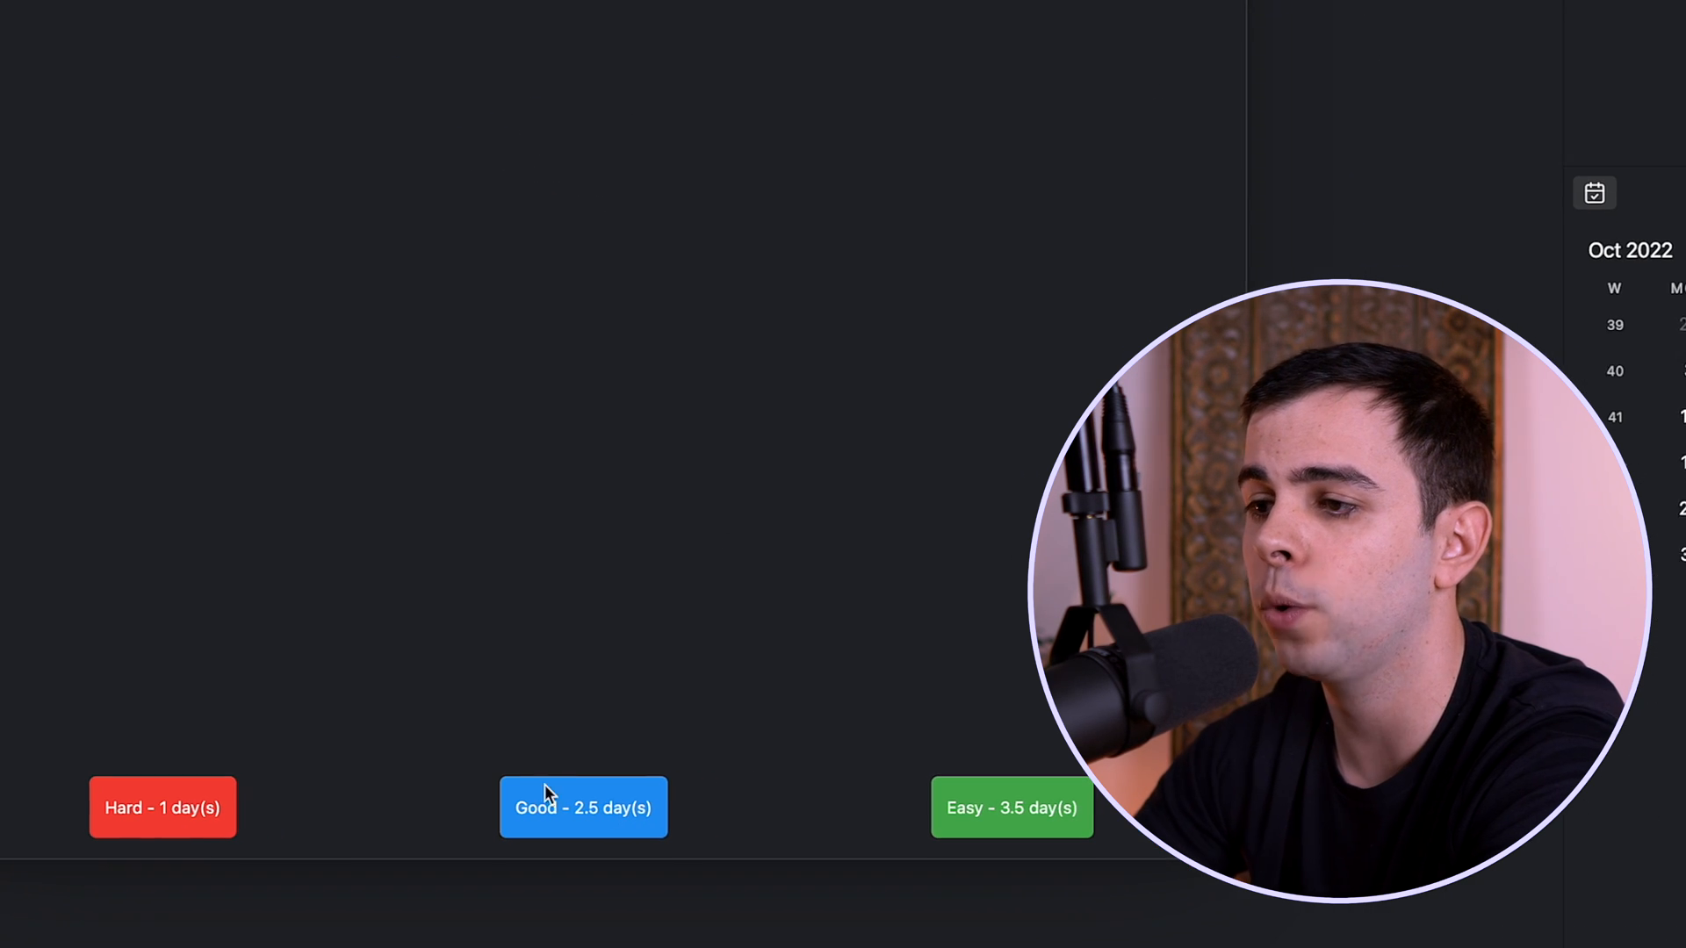
mouse_move(184, 730)
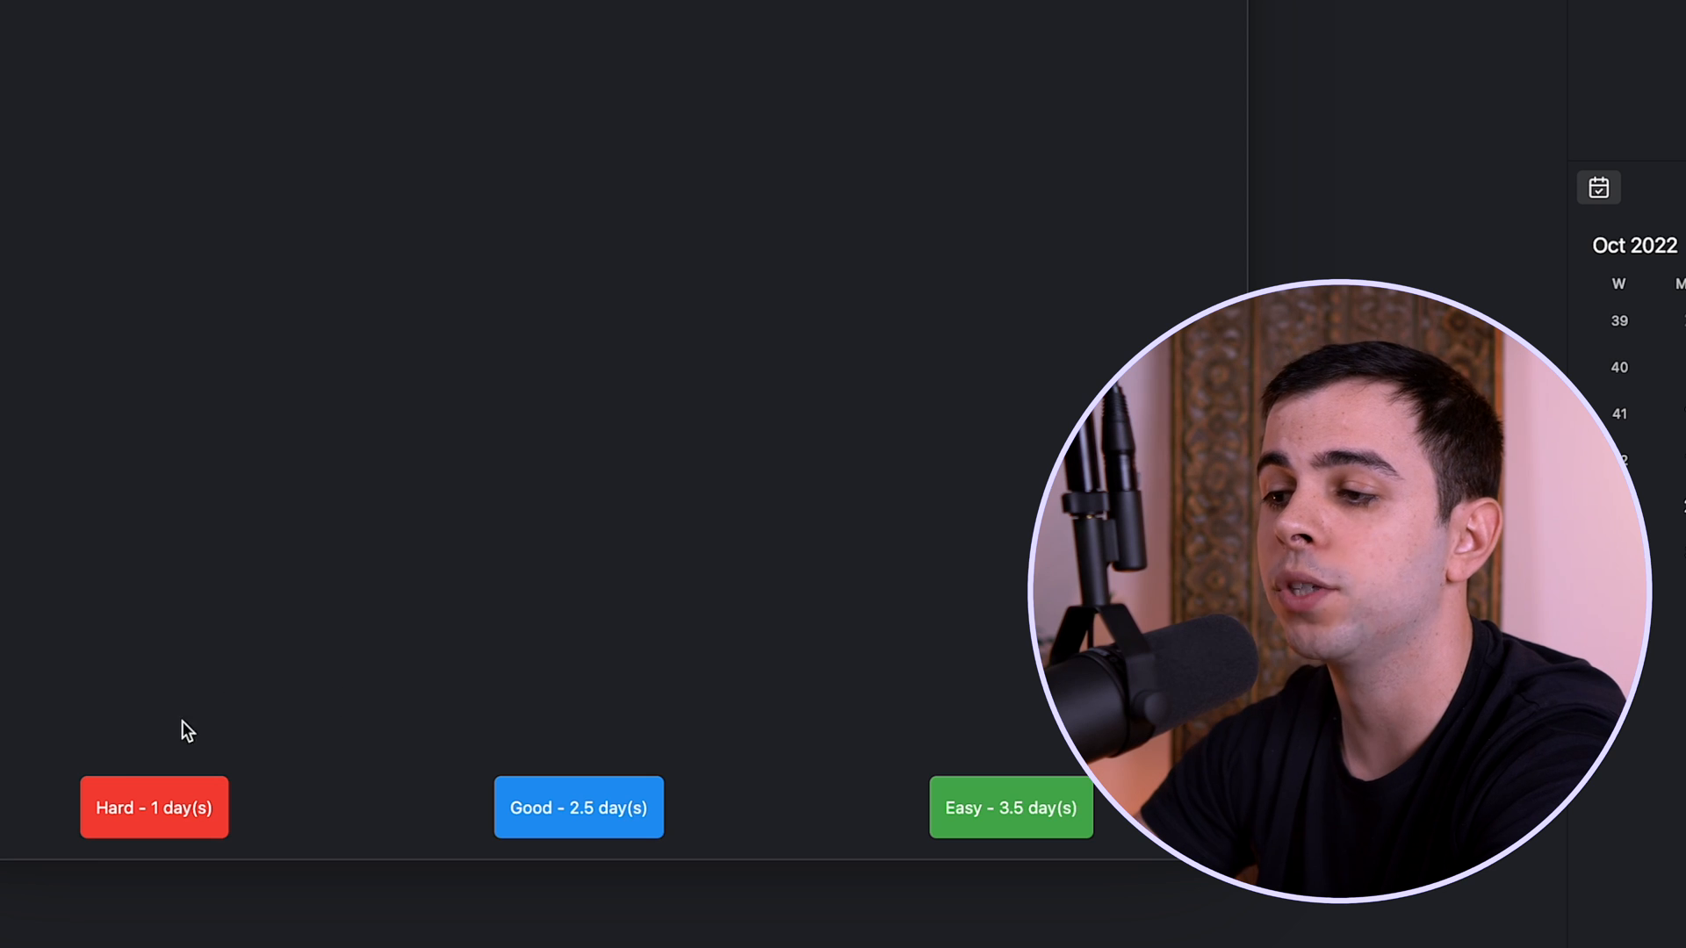
mouse_move(618, 709)
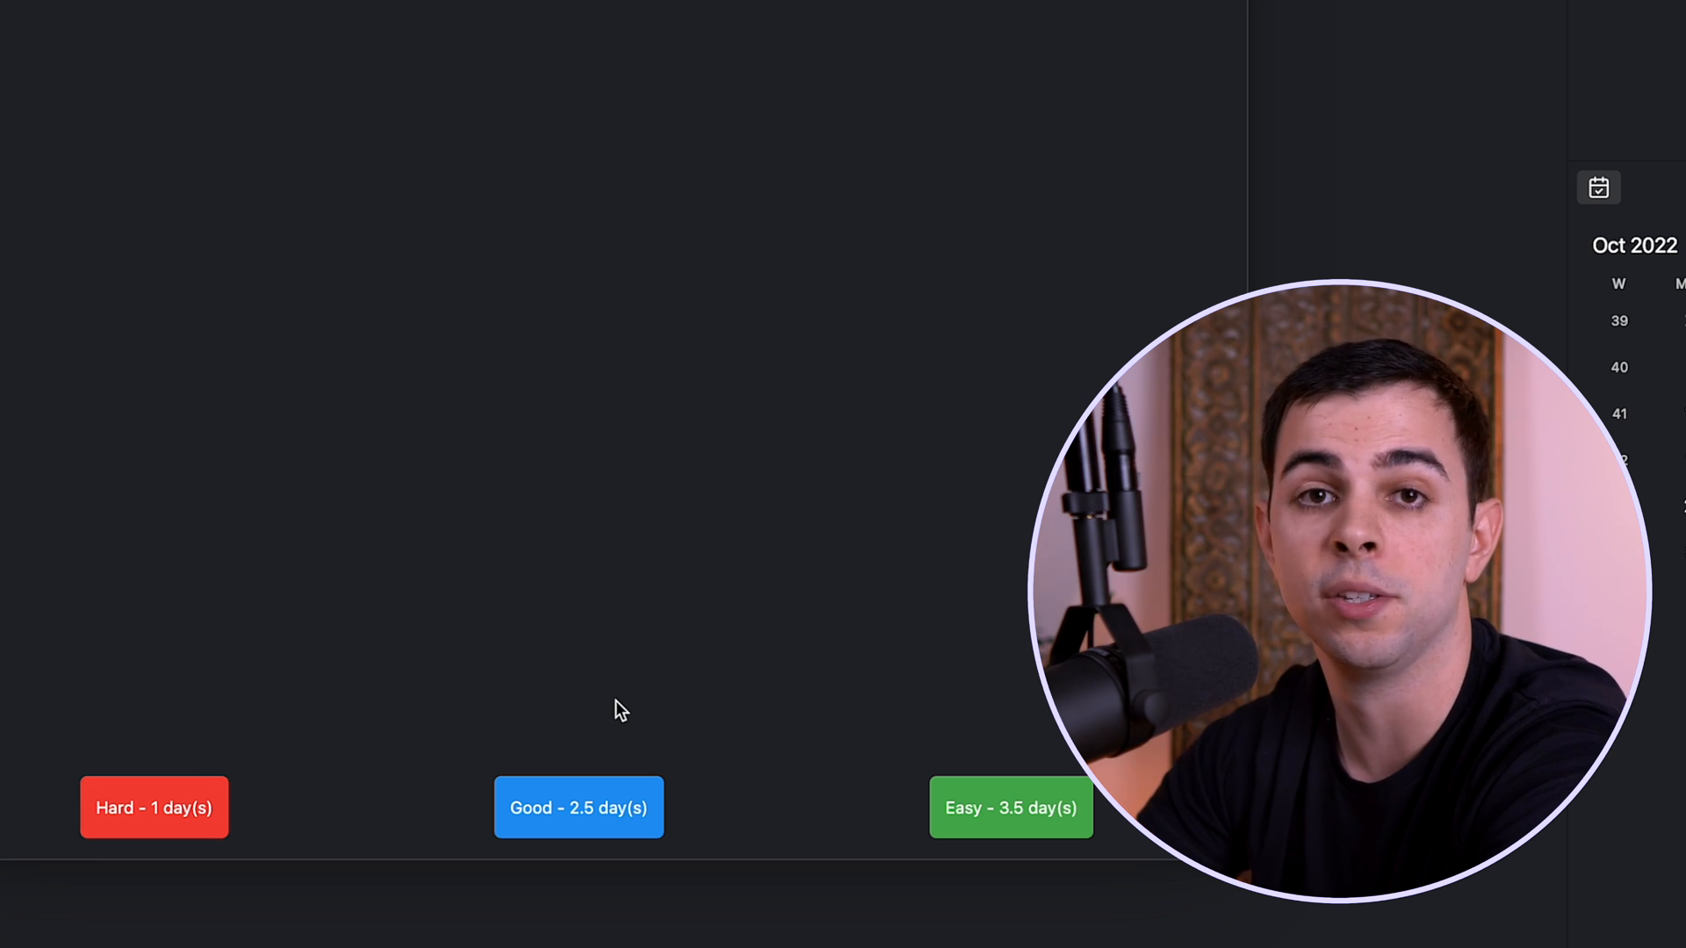
mouse_move(640, 767)
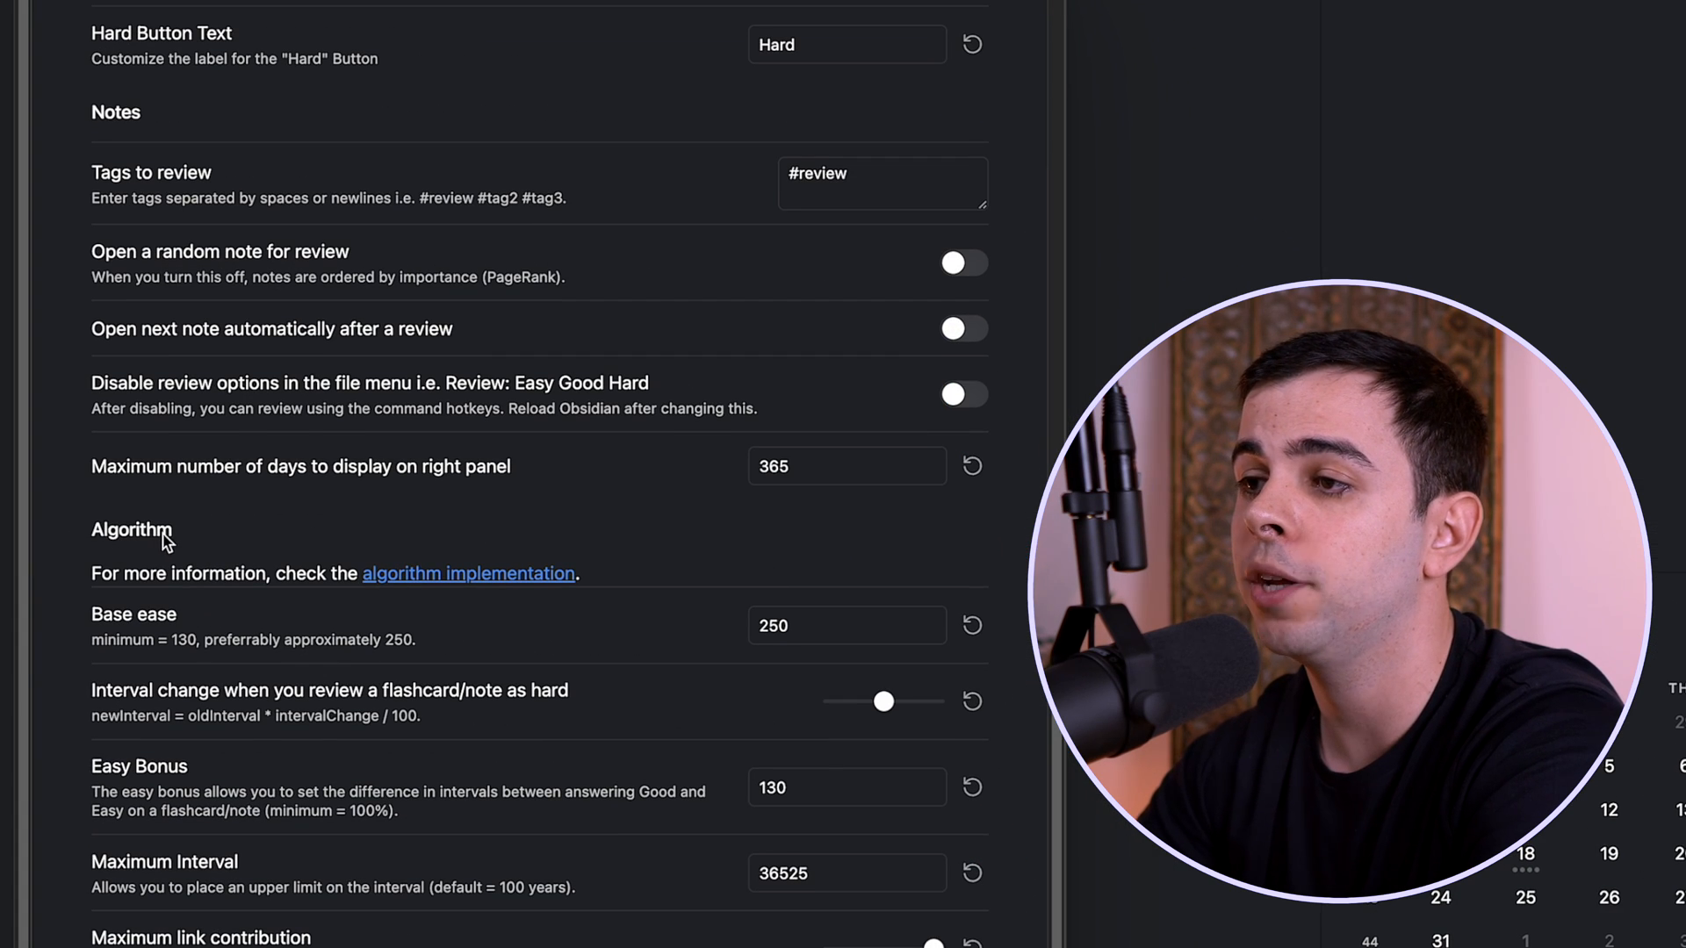
Inspect the Base ease and Easy Bonus algorithm values, then leave settings for the Linux note
left_click(847, 625)
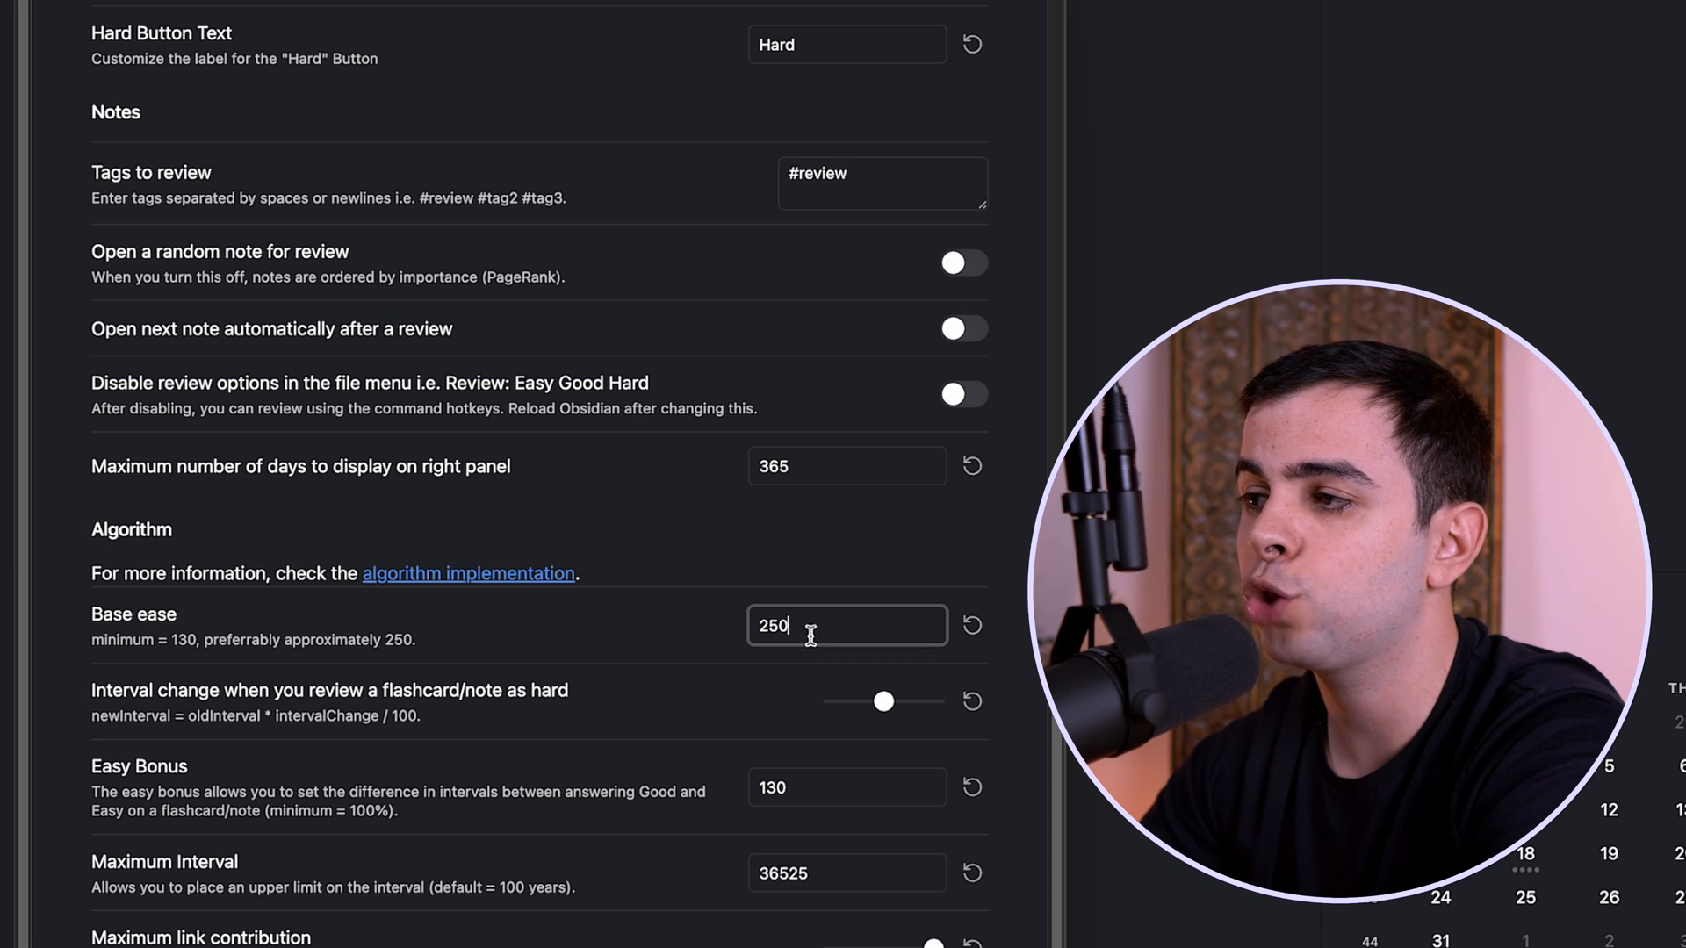
left_click(847, 787)
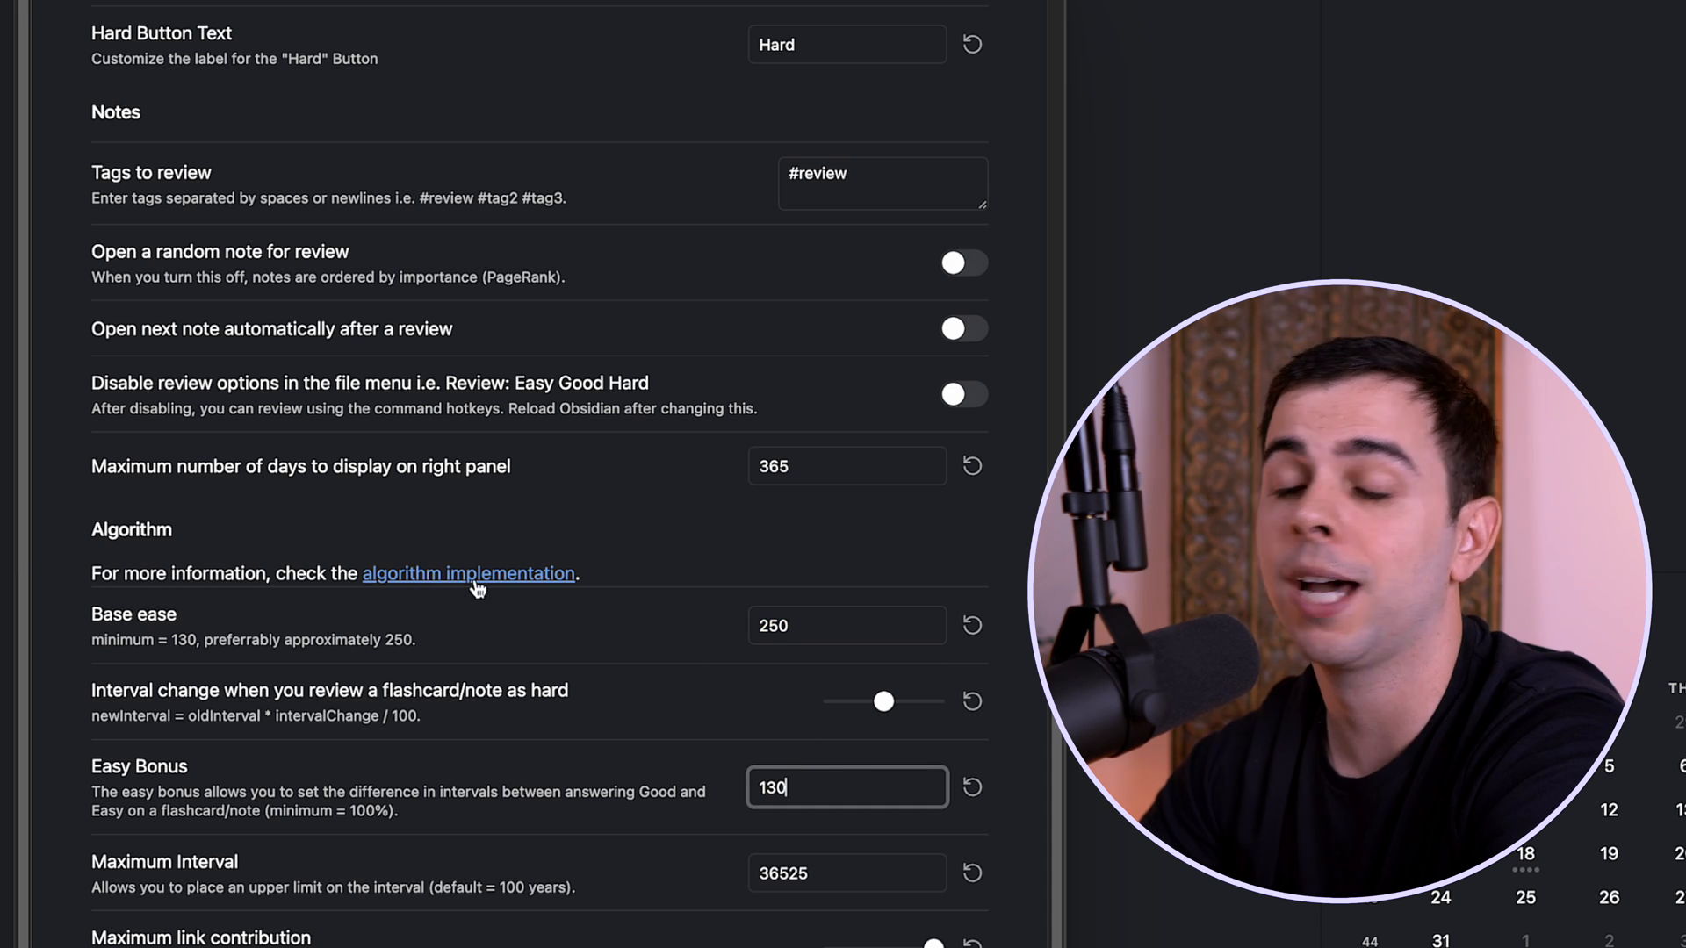
mouse_move(725, 586)
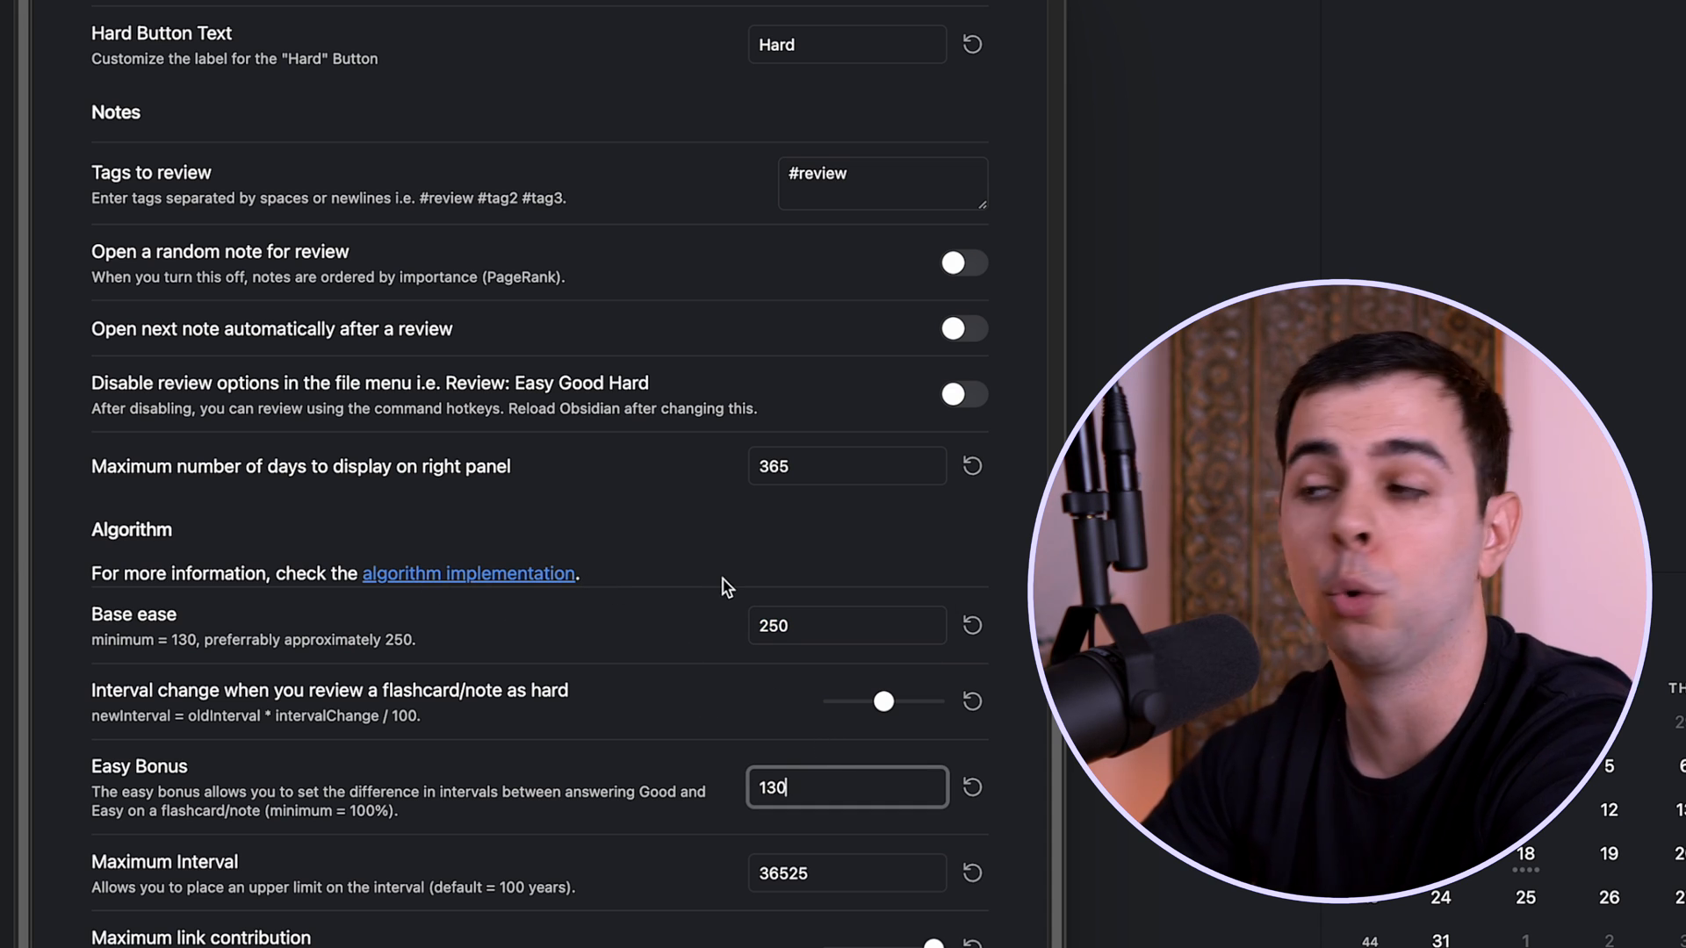
left_click(846, 625)
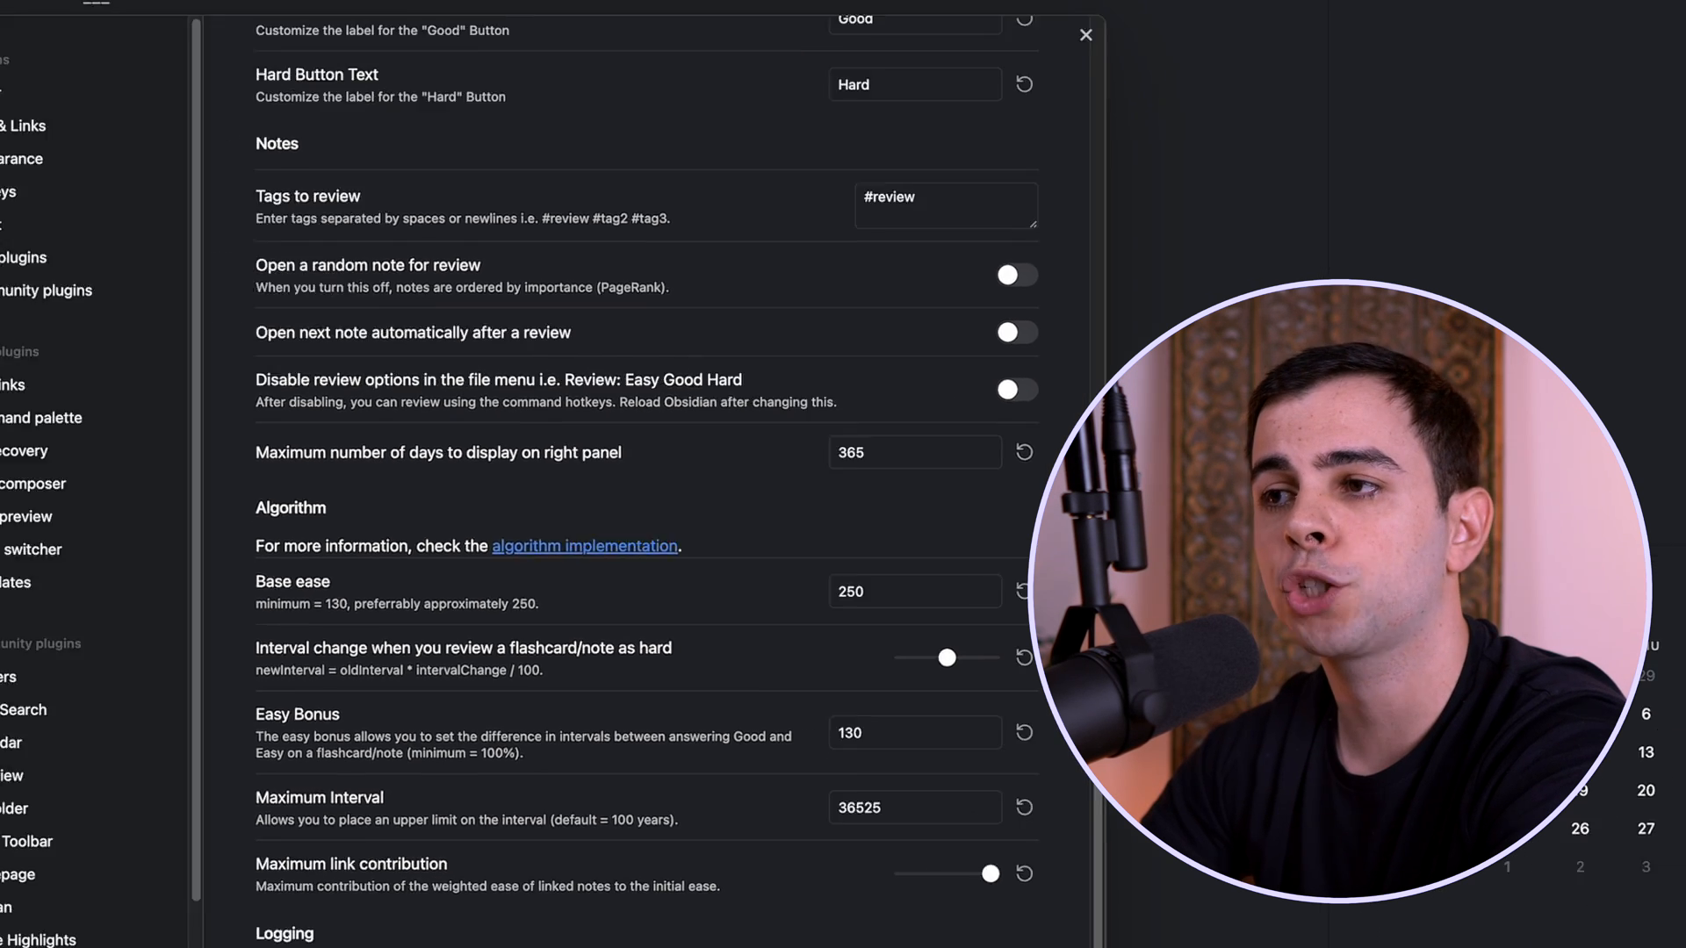
left_click(1085, 35)
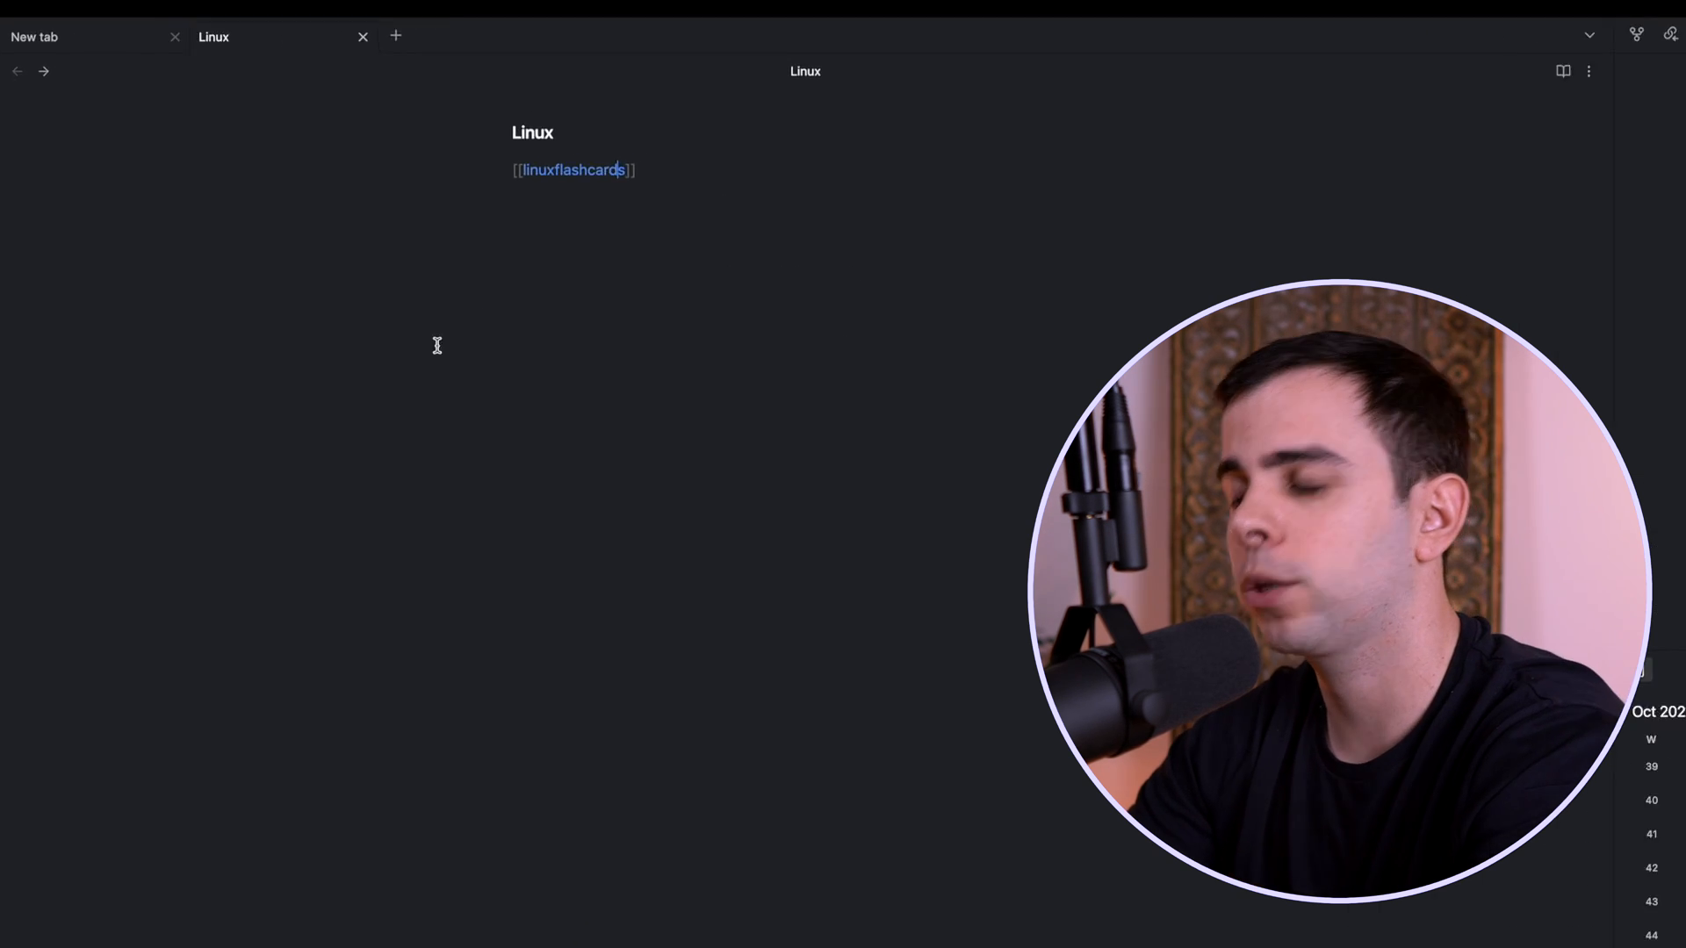
Link [[linux networking]] from the Linux note and follow it into that note
left_click(174, 37)
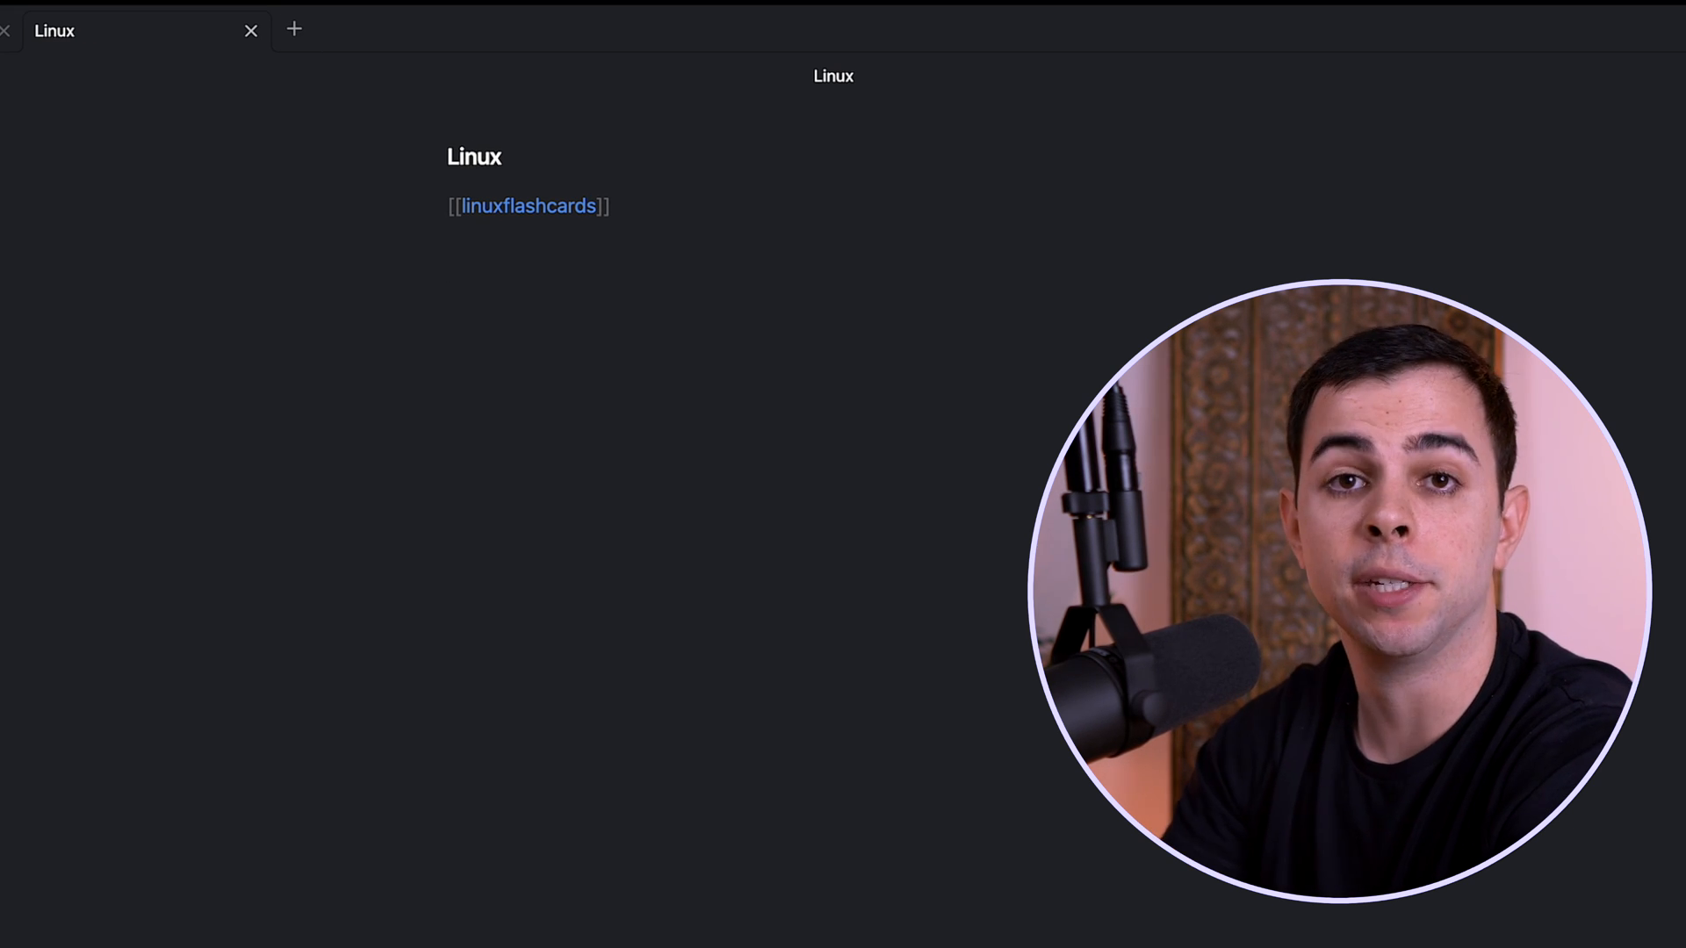
type("[[")
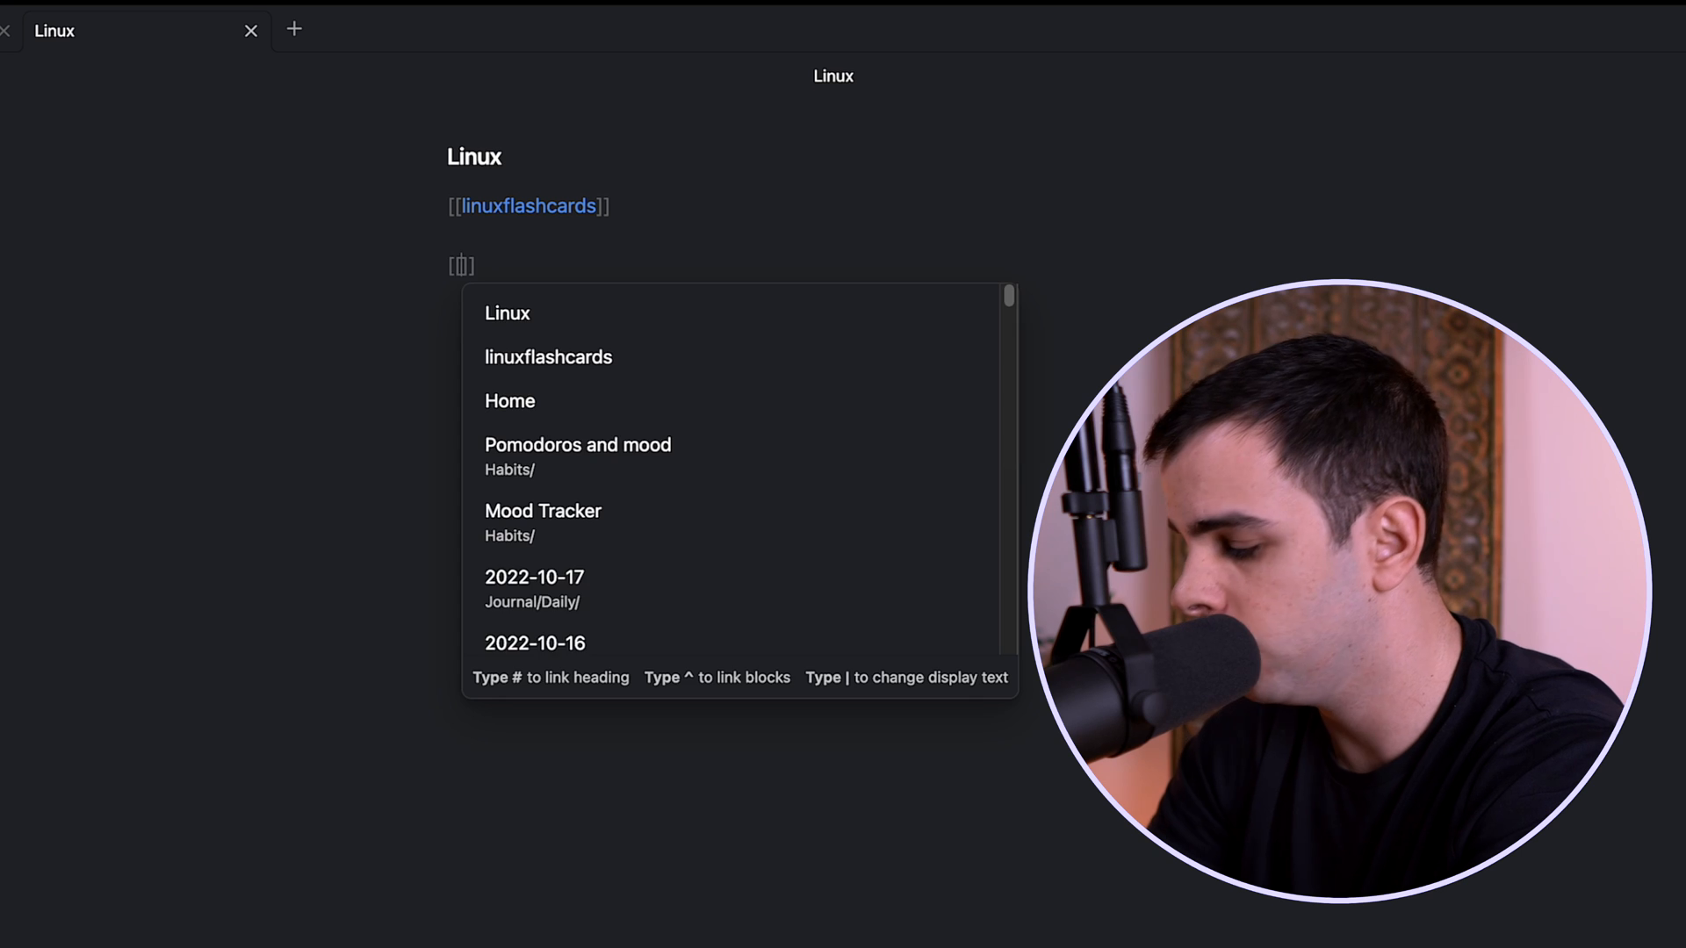
type("linux networking")
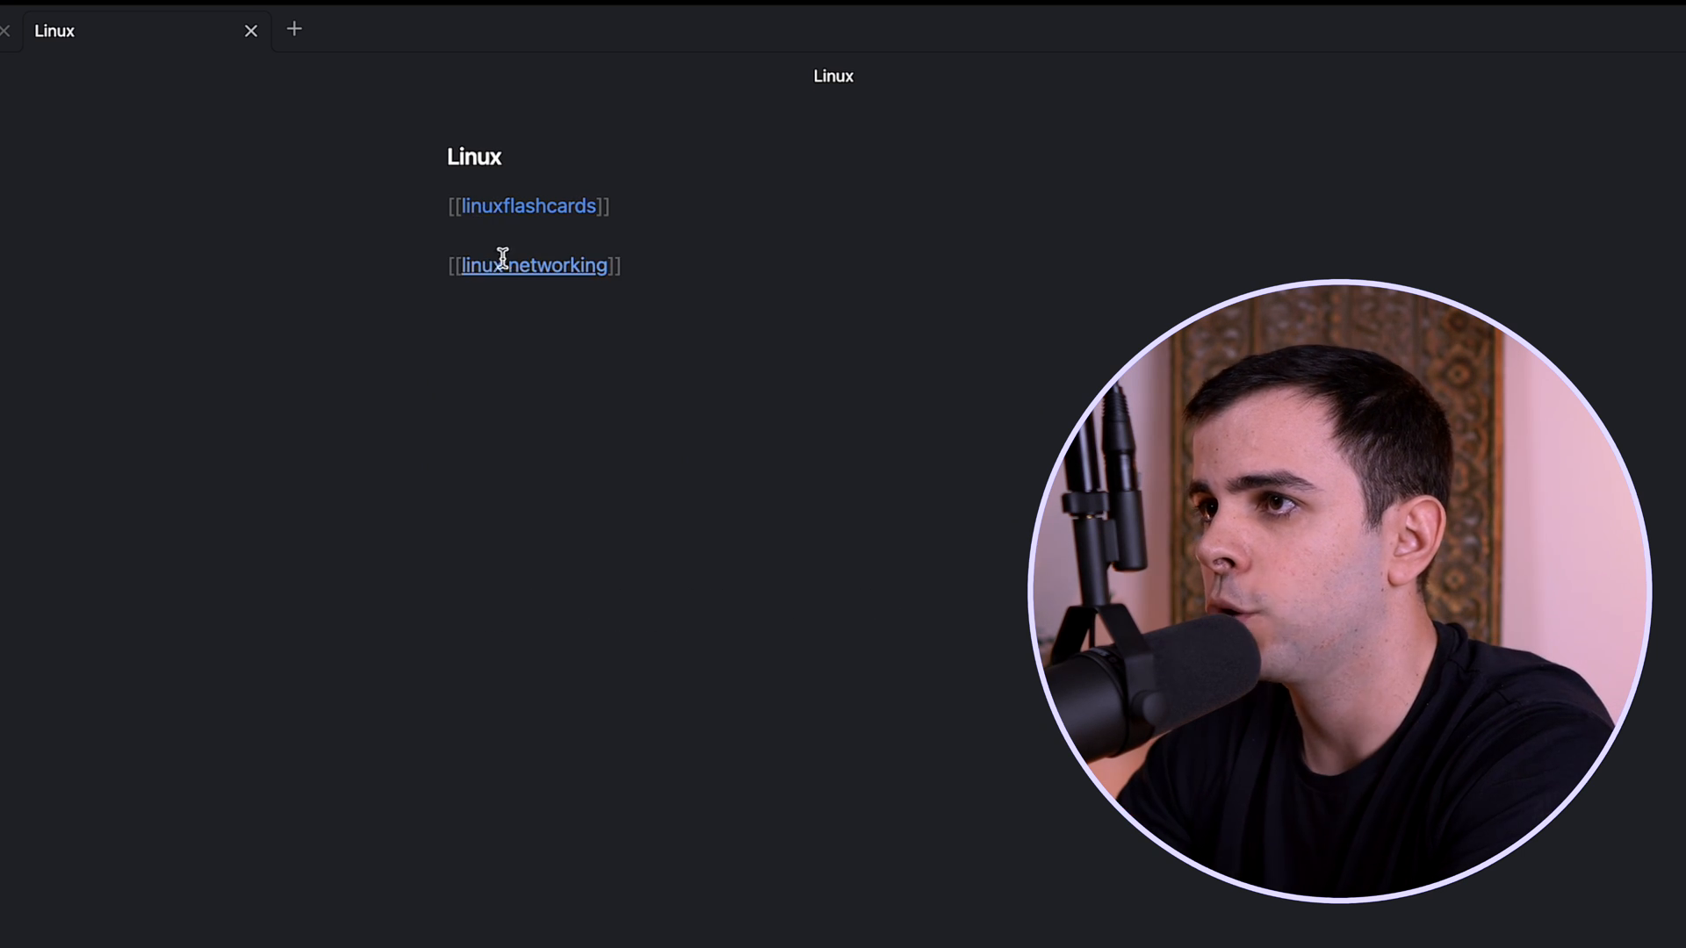
left_click(534, 265)
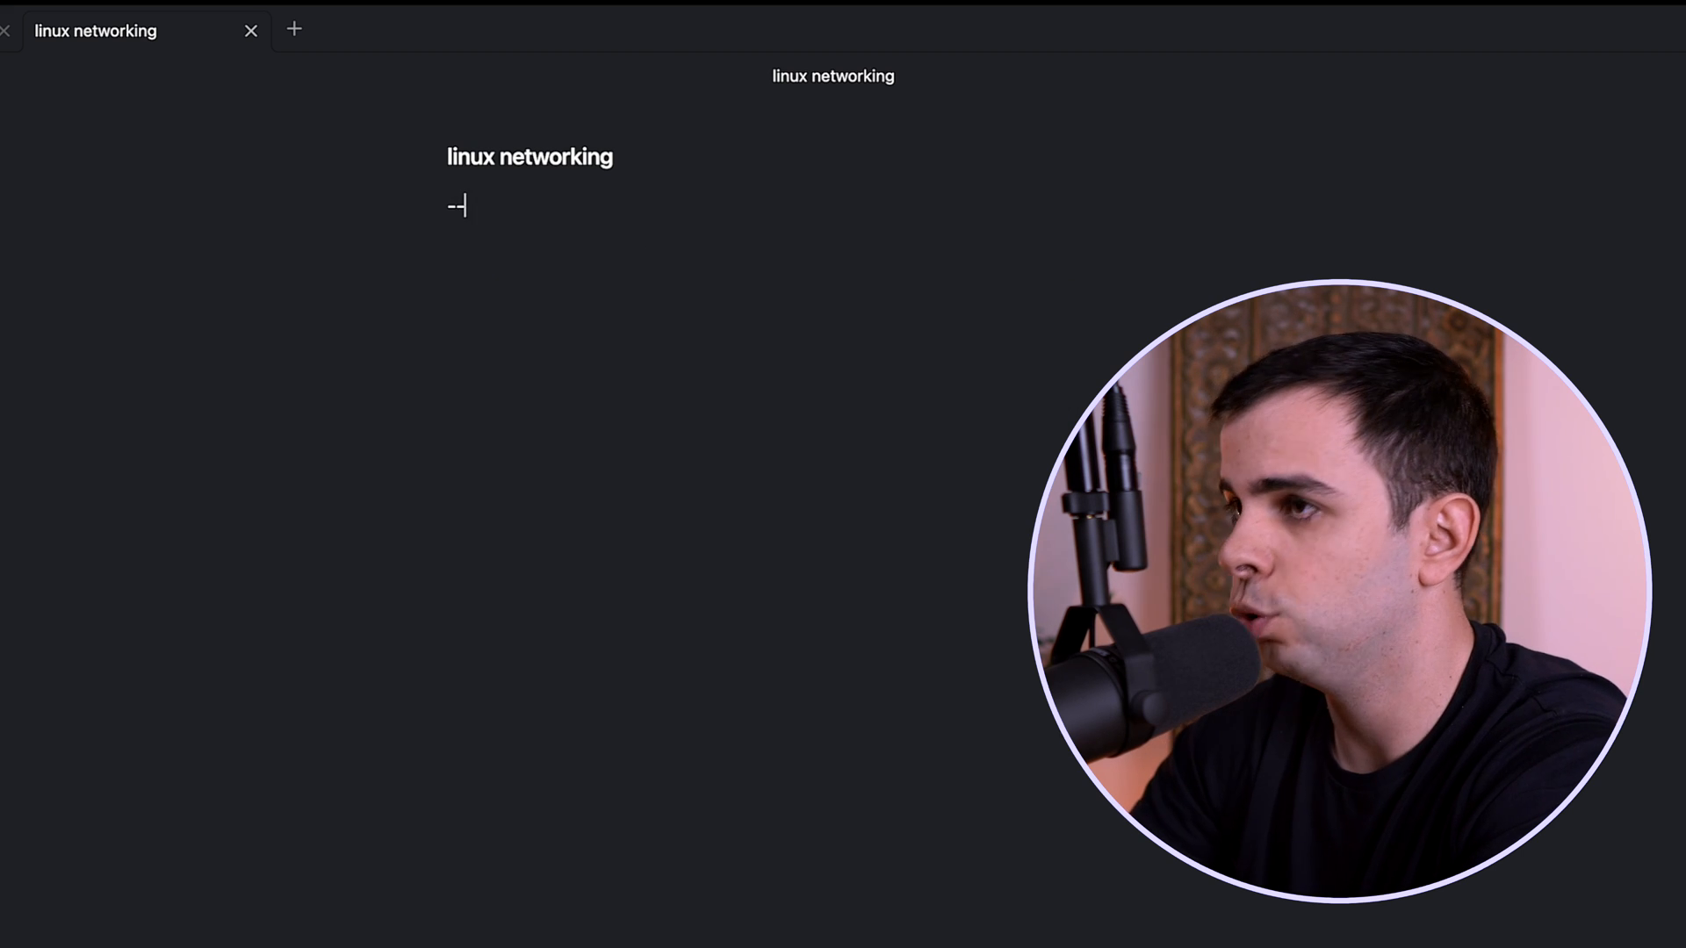
Write placeholder notes, an 'ifconfig;; Display network interfaces and IP addresses' card and a # Flashcards heading
type("tags: Linux")
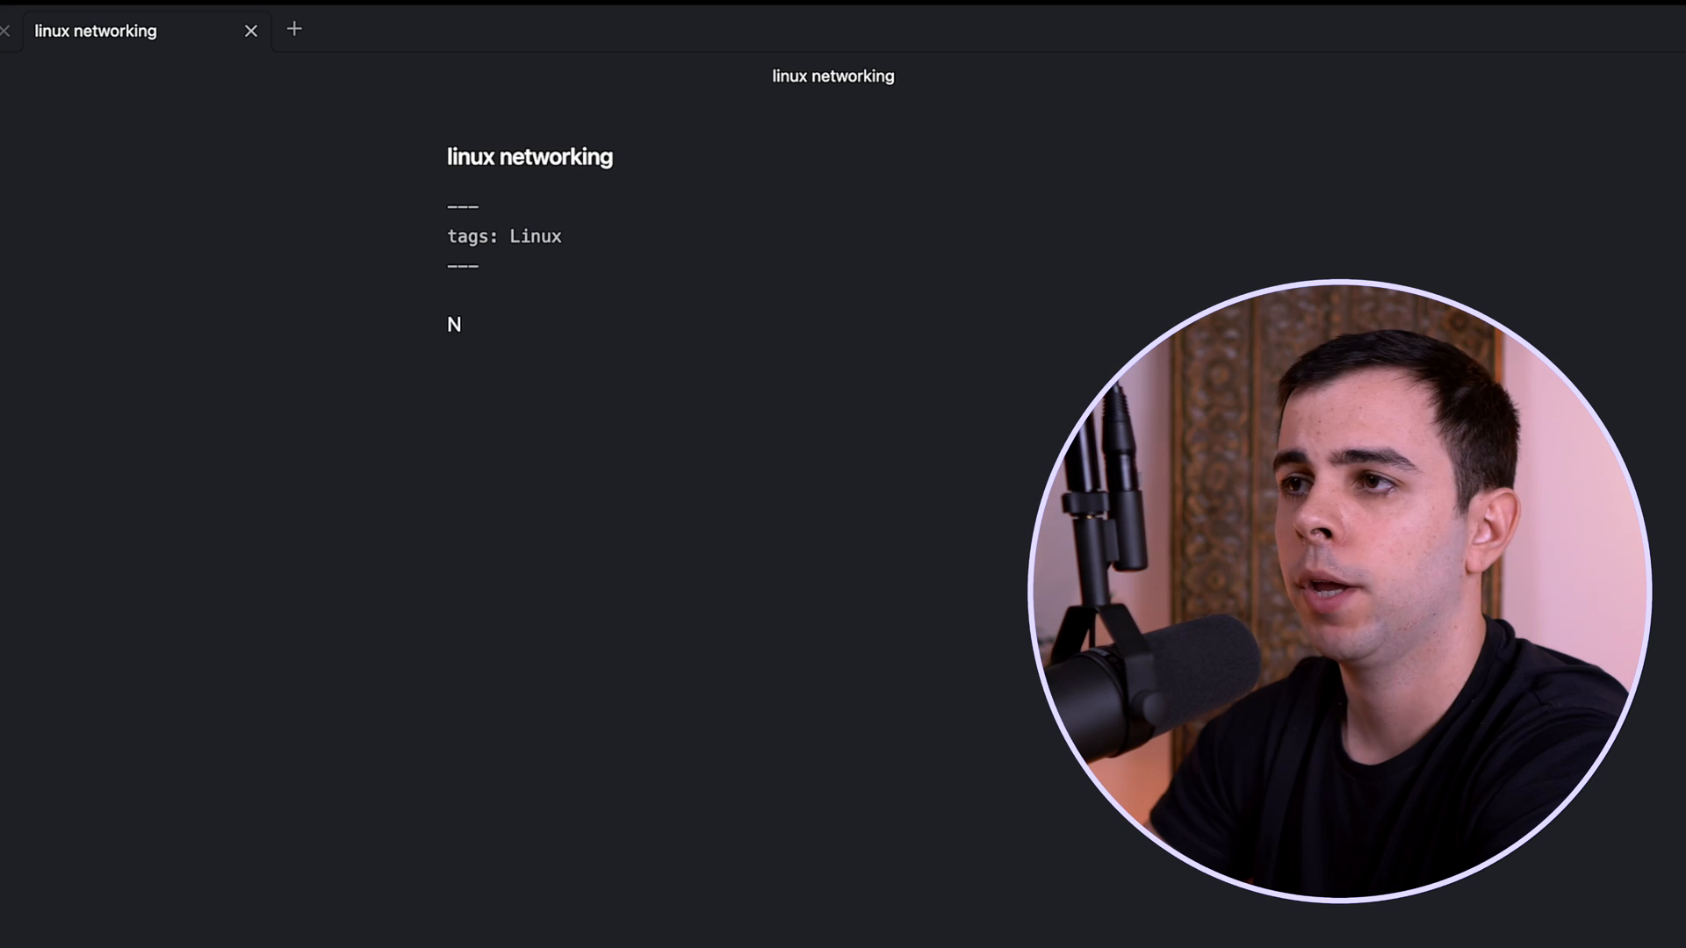
type("otes")
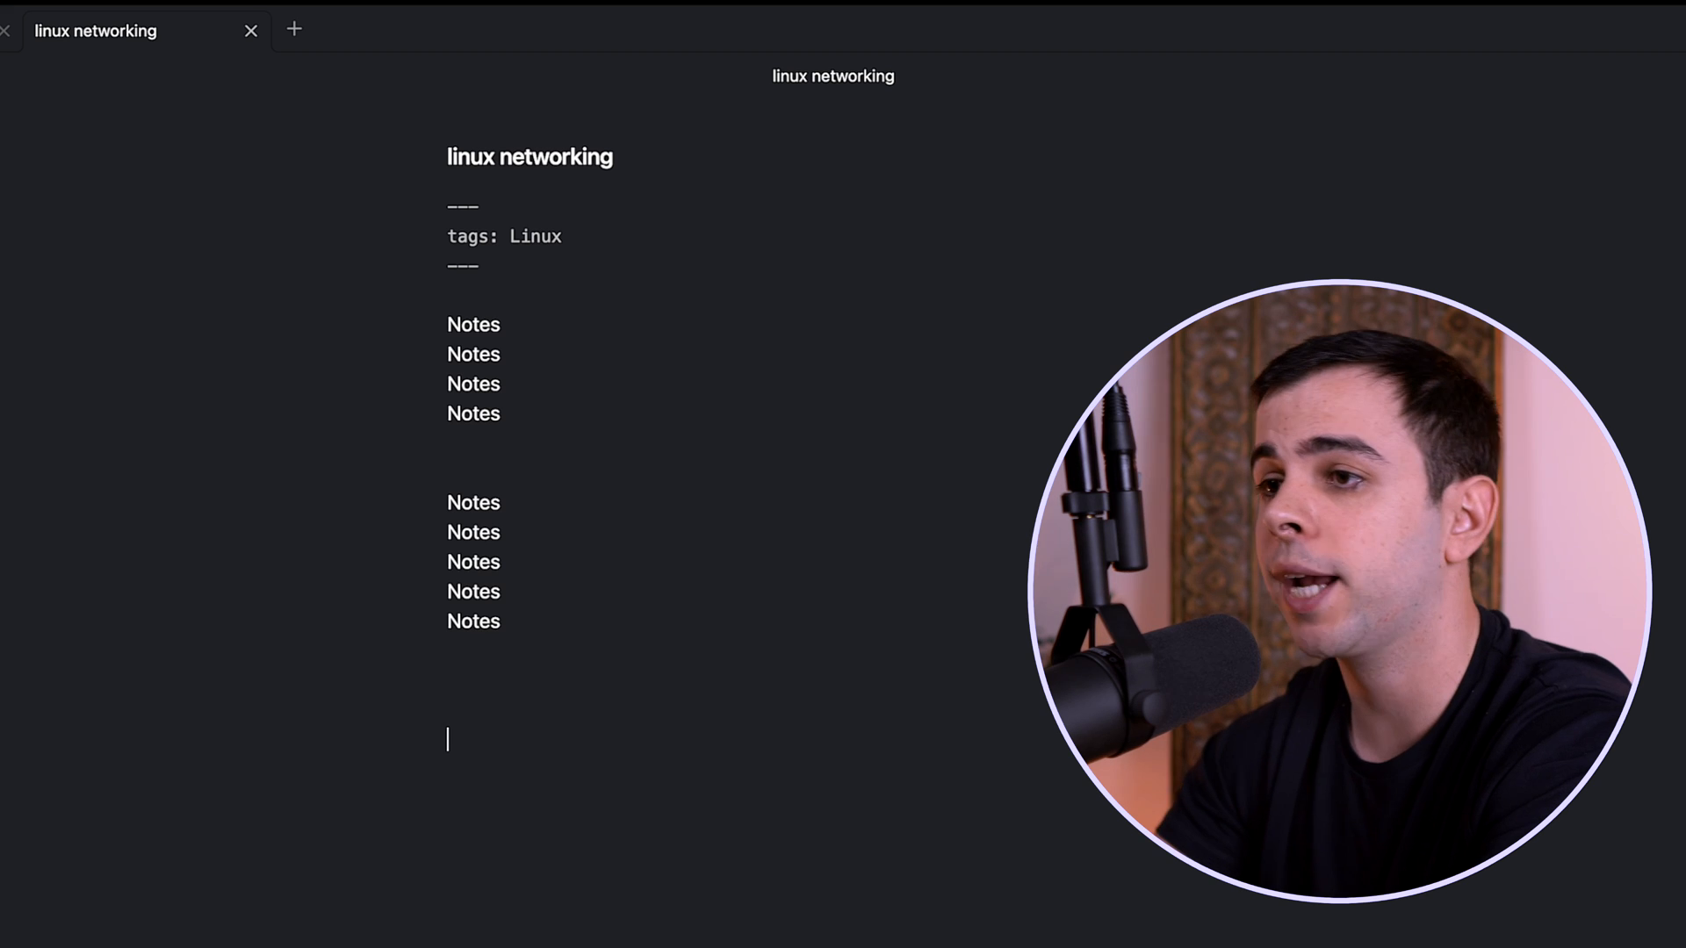
type("ifconfig;; Display network interfaces and IP addresses")
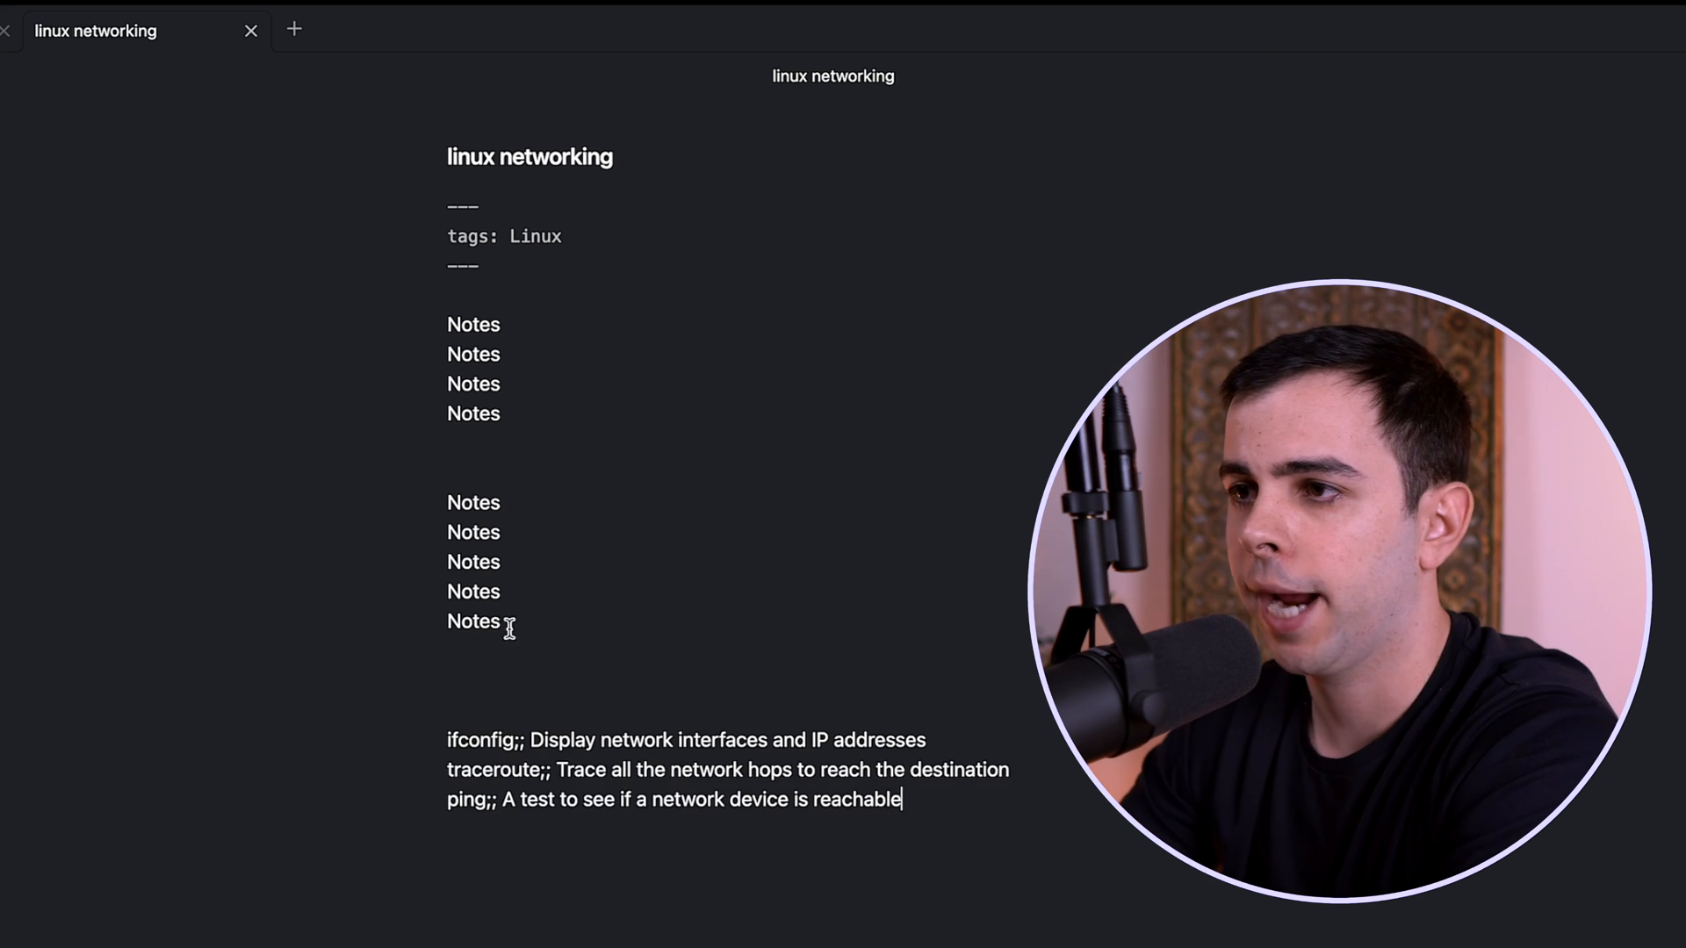
type("# F")
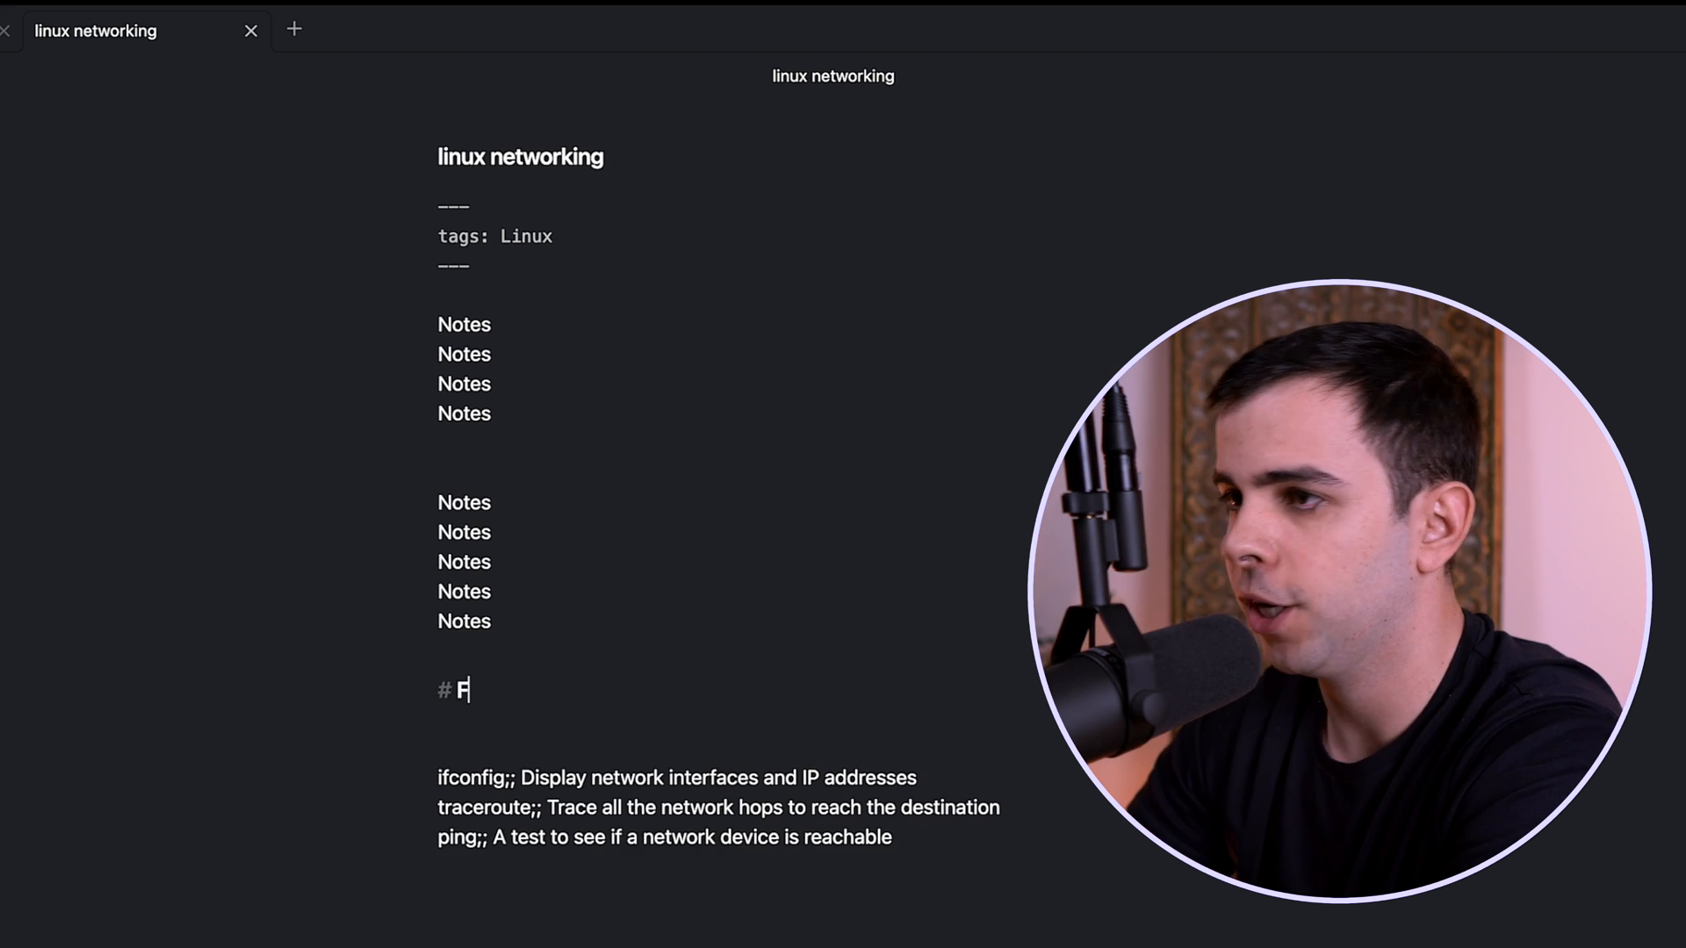
type("lashcards")
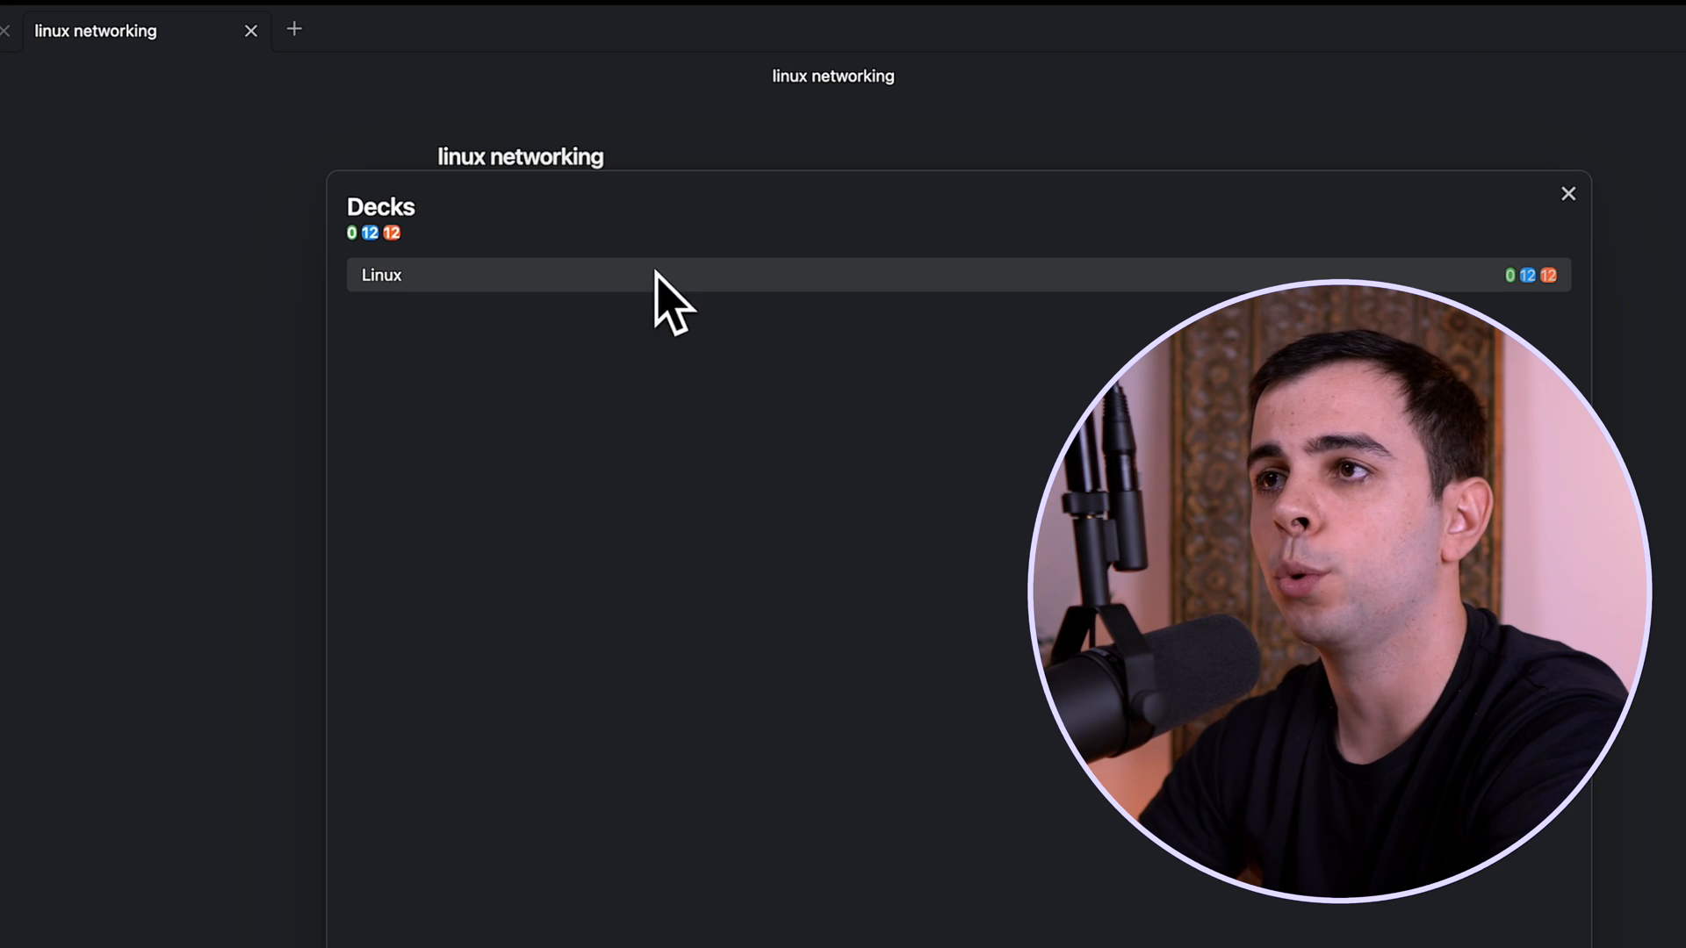
mouse_move(316, 141)
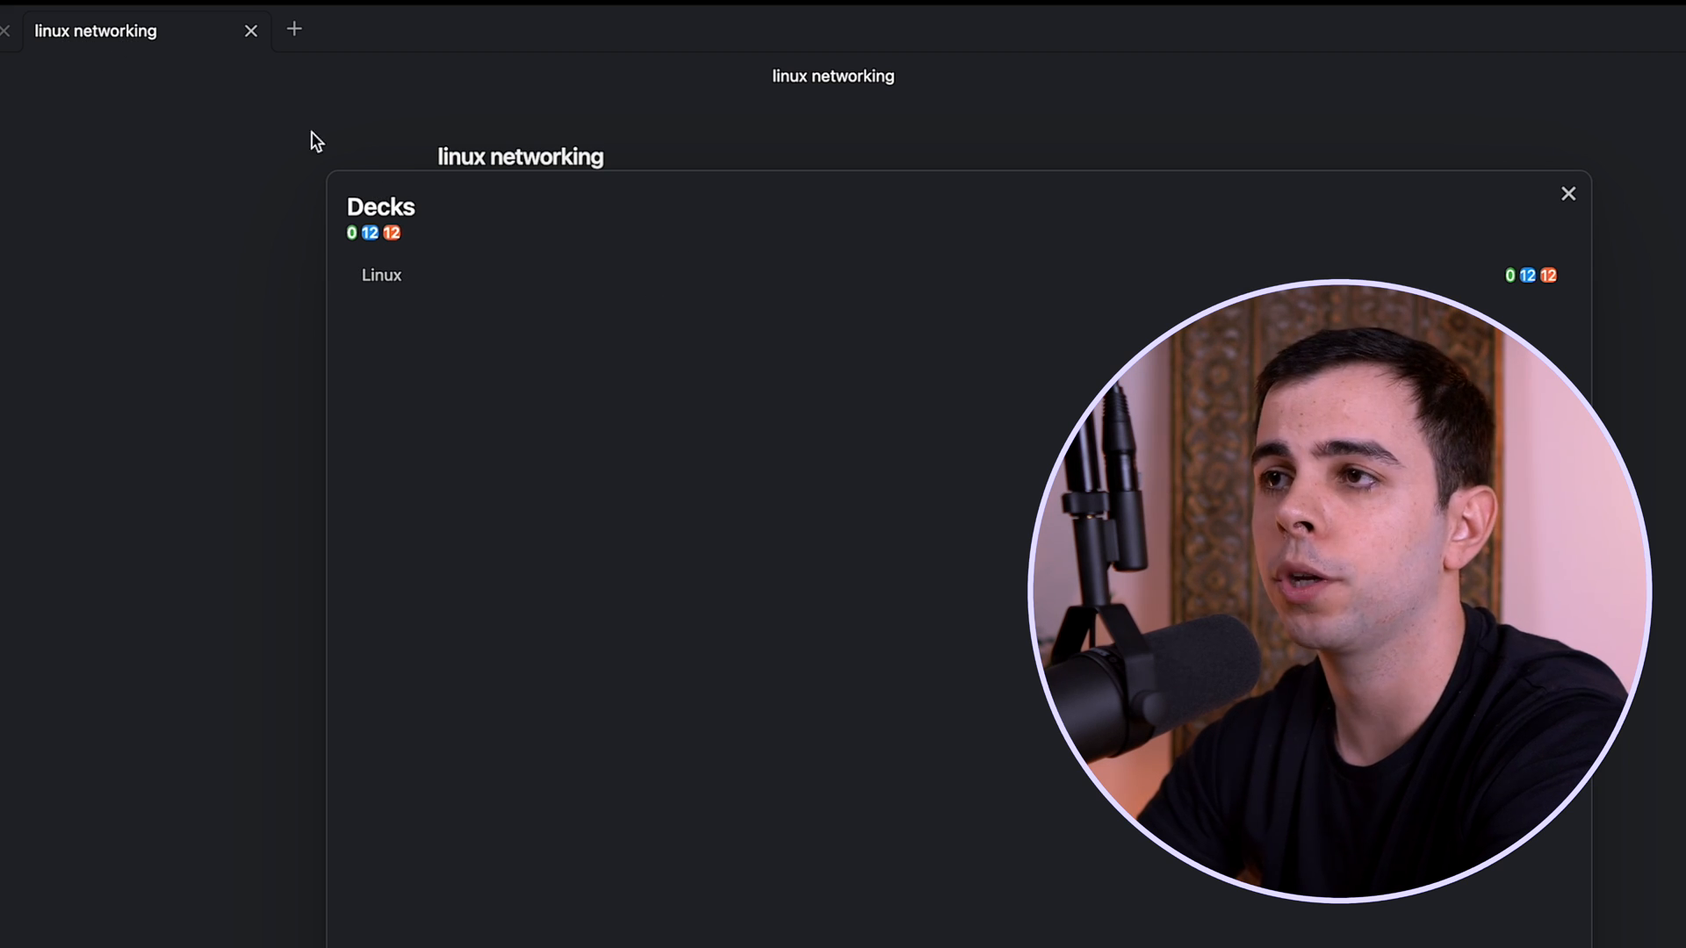
Close the decks list and reopen it to show the Linux deck's updated card counts
left_click(1568, 194)
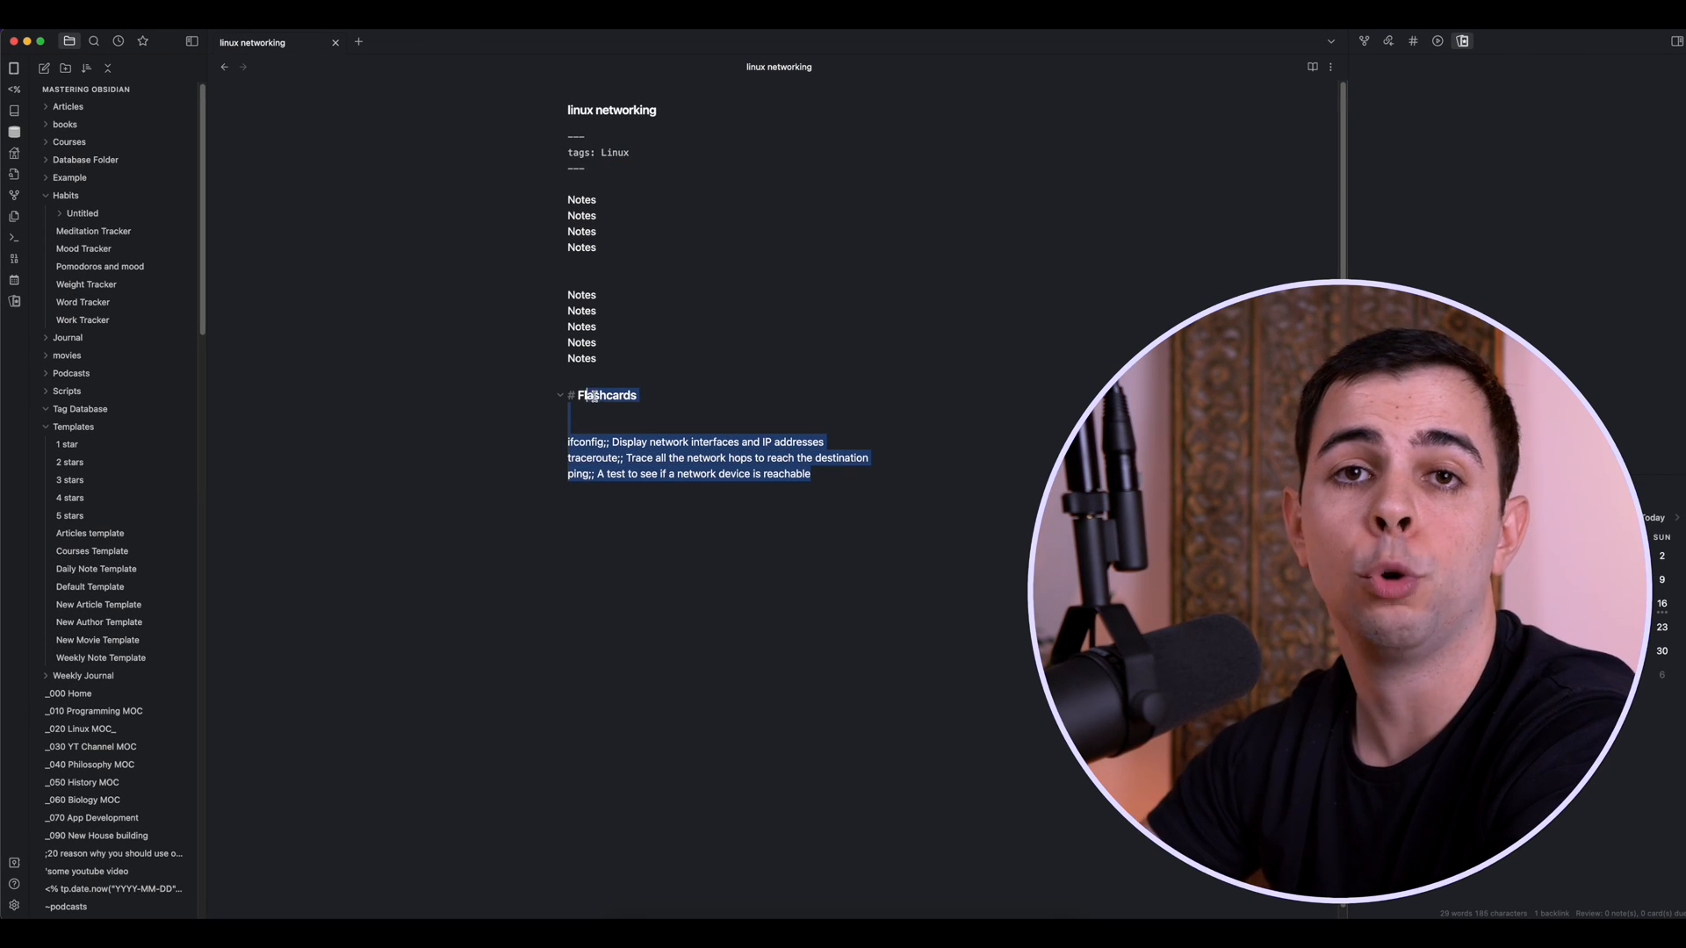
left_click(659, 399)
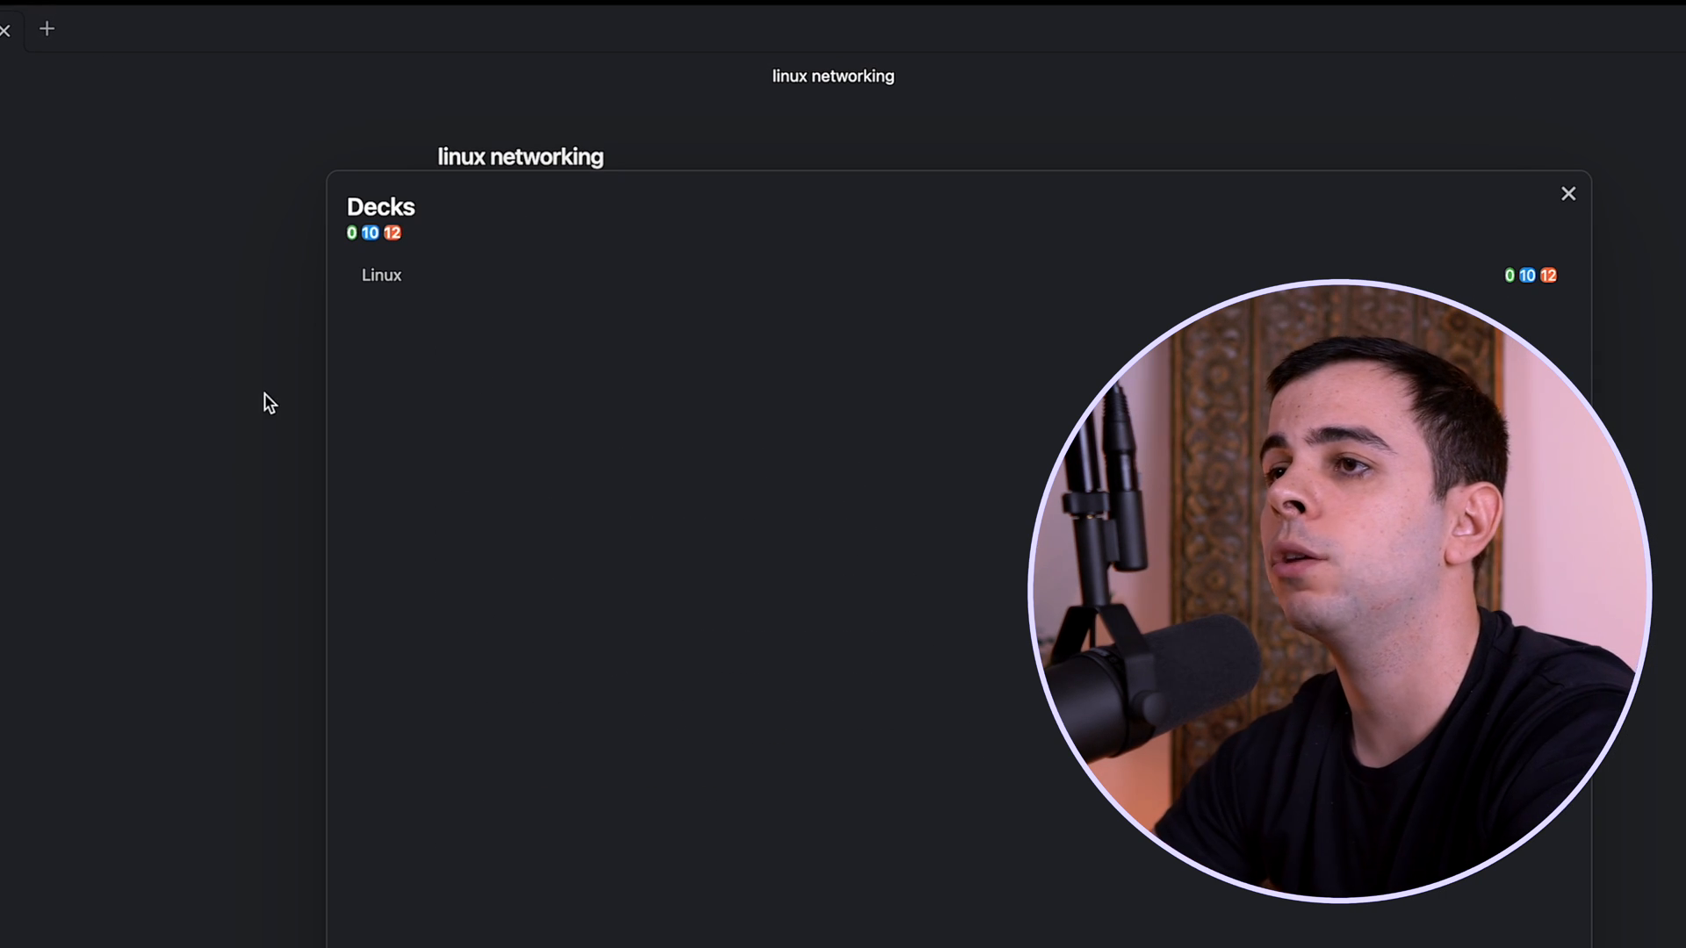
mouse_move(406, 288)
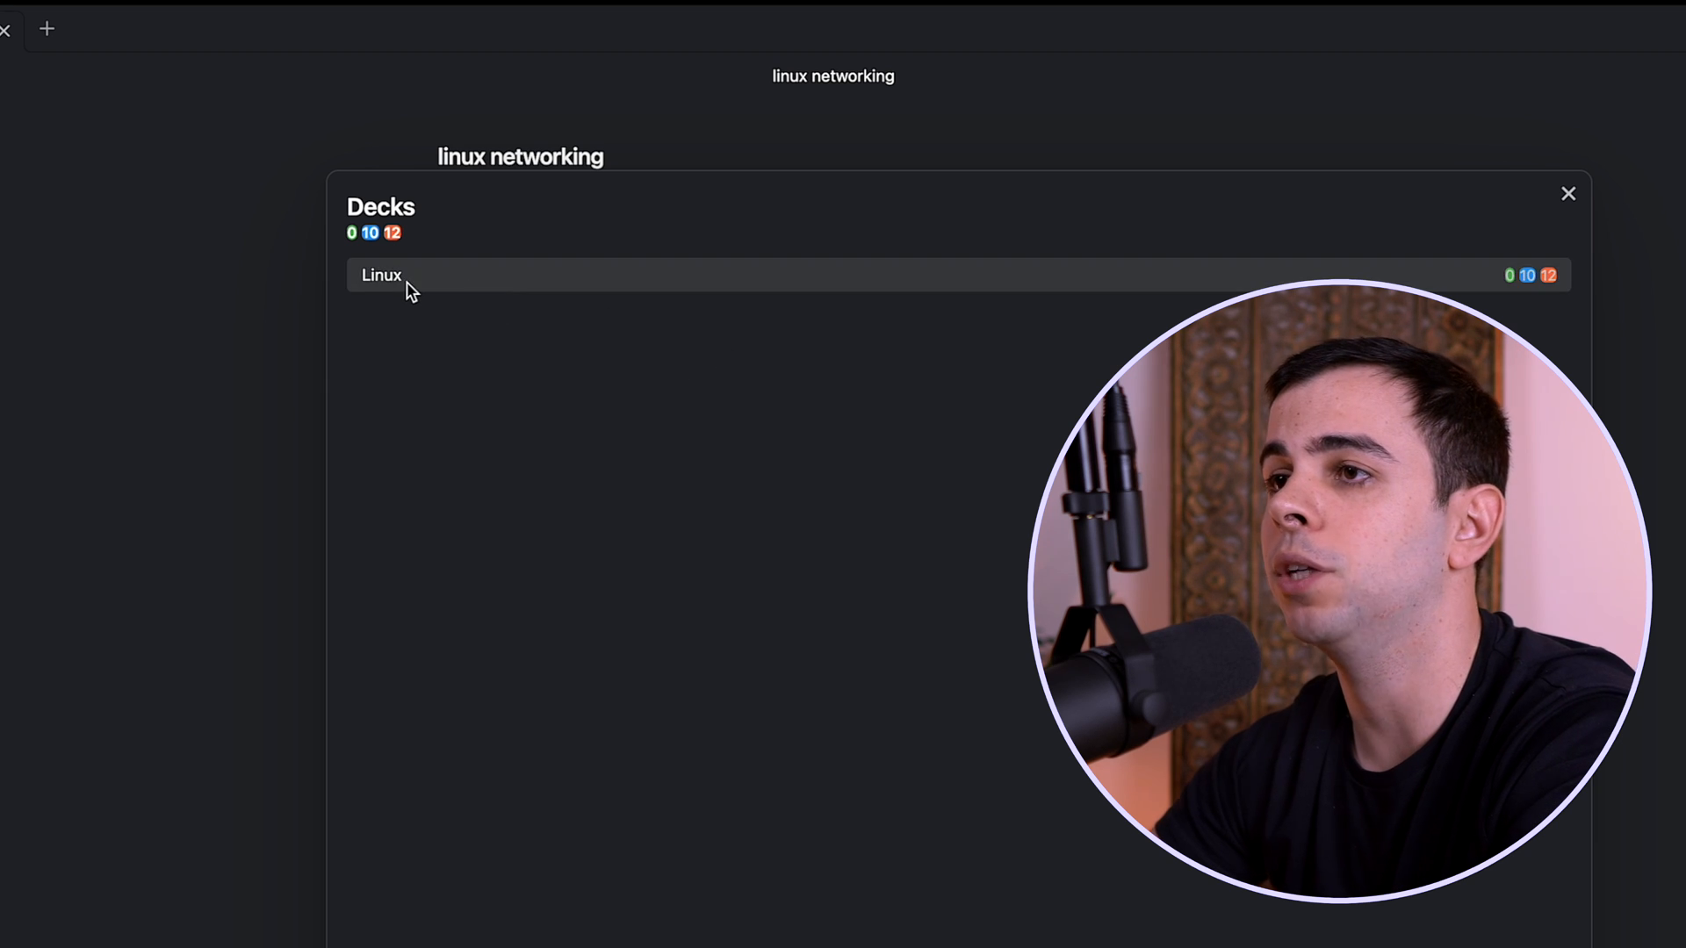
Review the Linux deck, reveal the ifconfig card's answer and return to linux networking
left_click(381, 276)
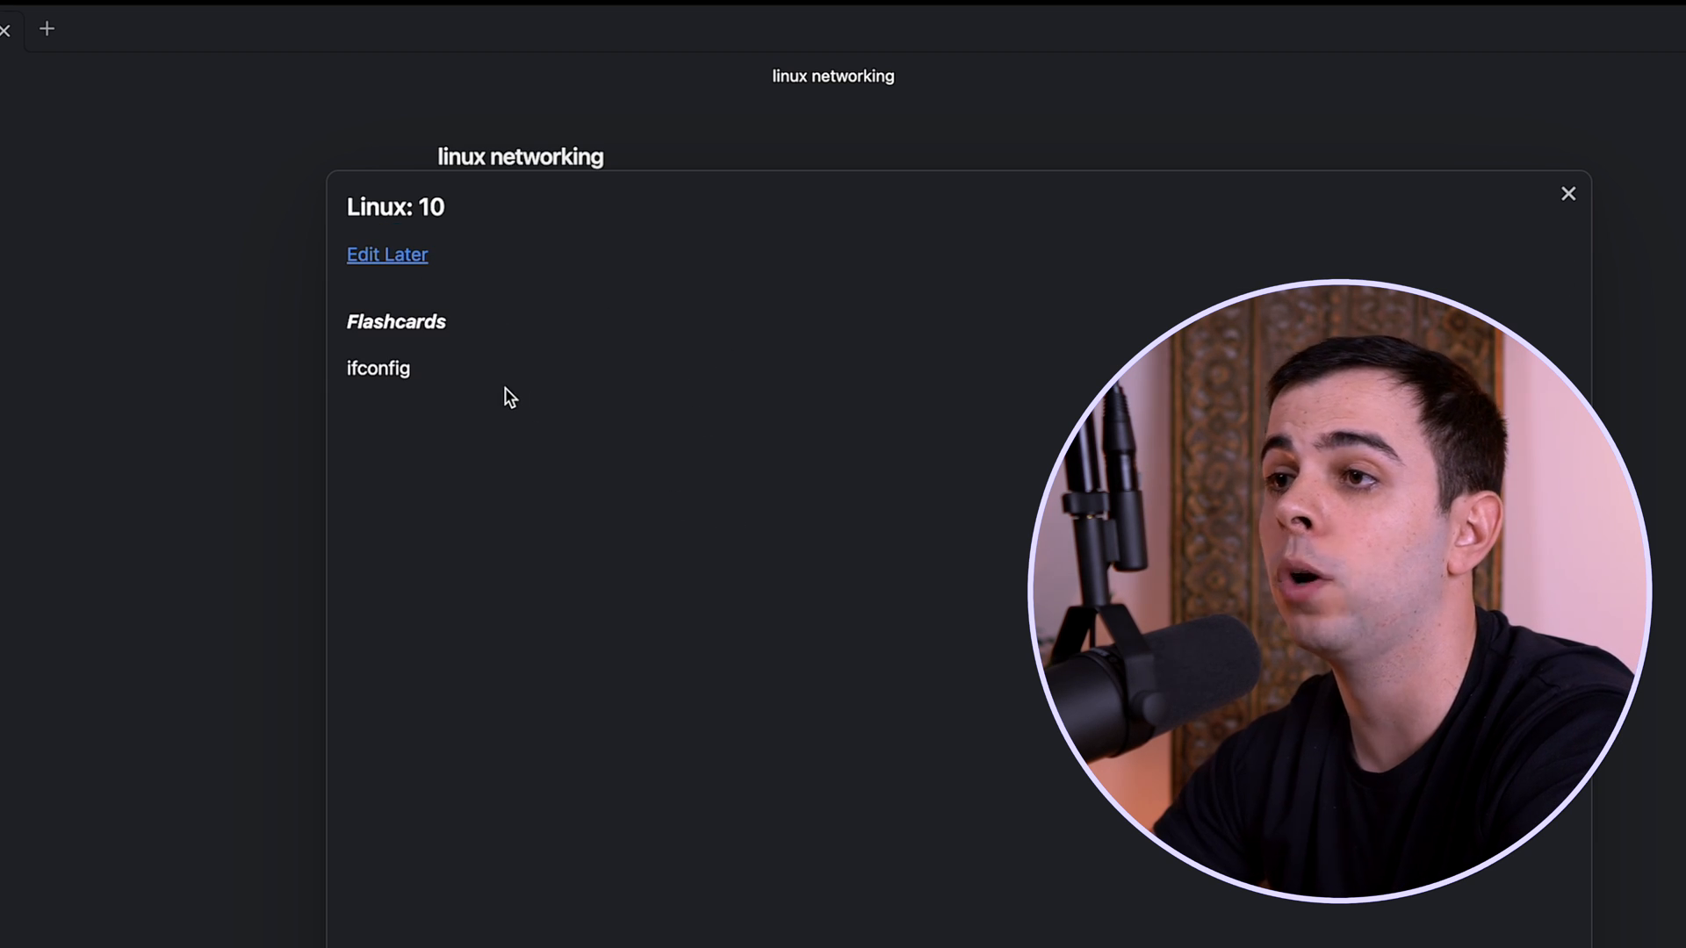
mouse_move(490, 476)
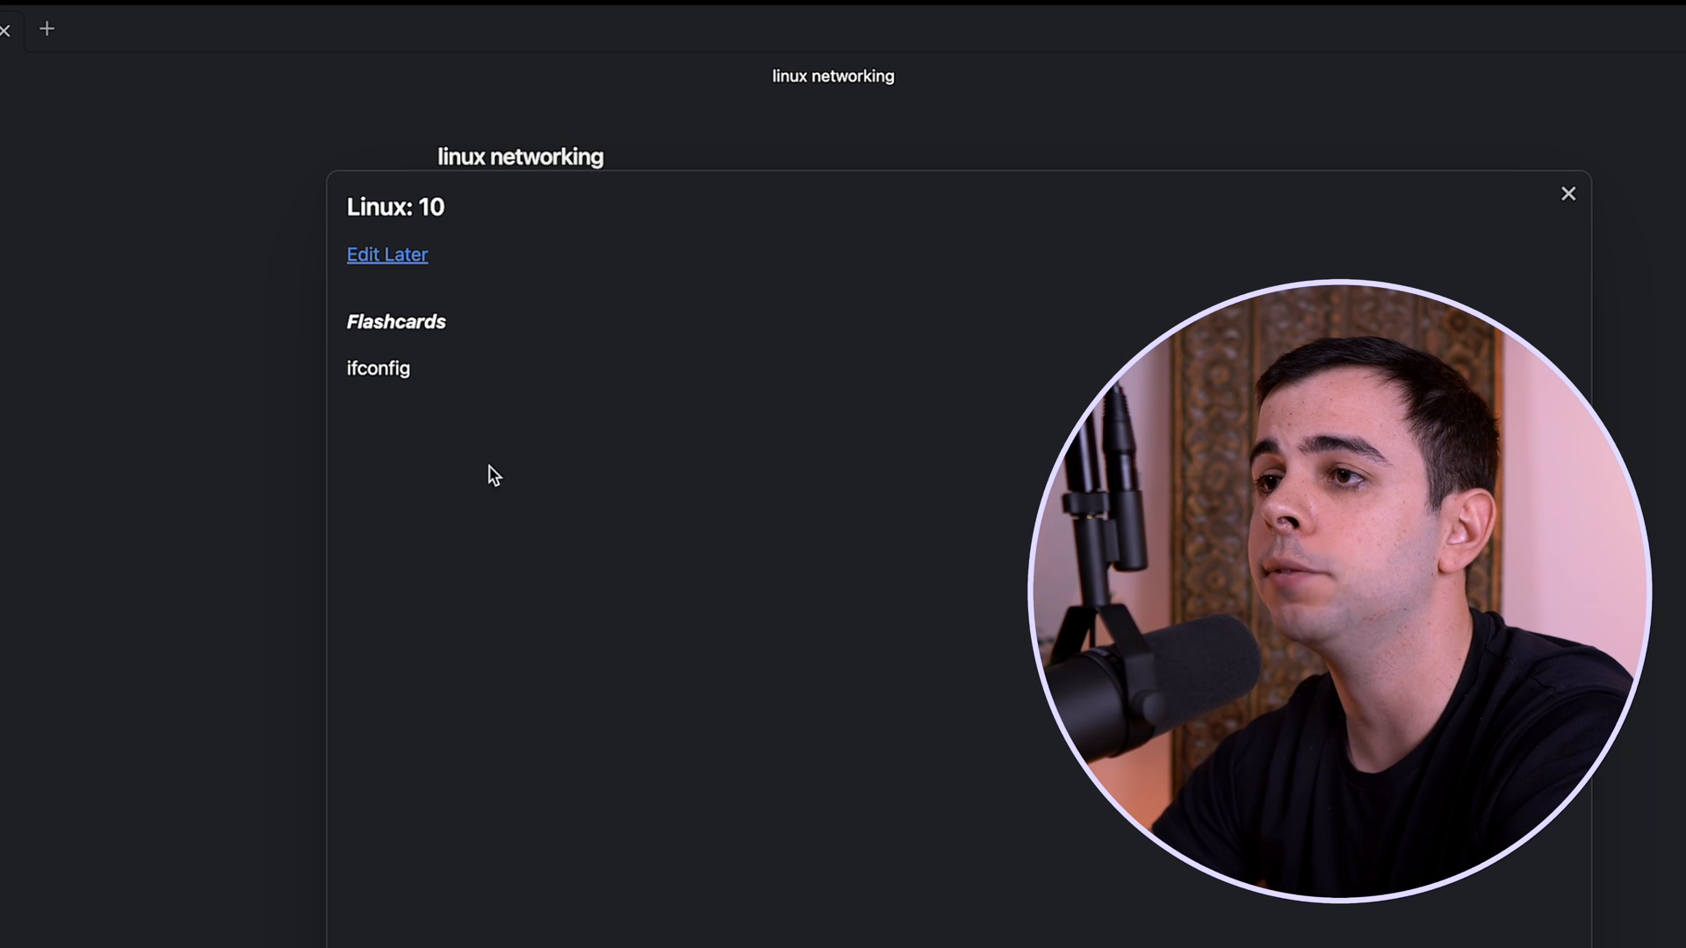
mouse_move(653, 453)
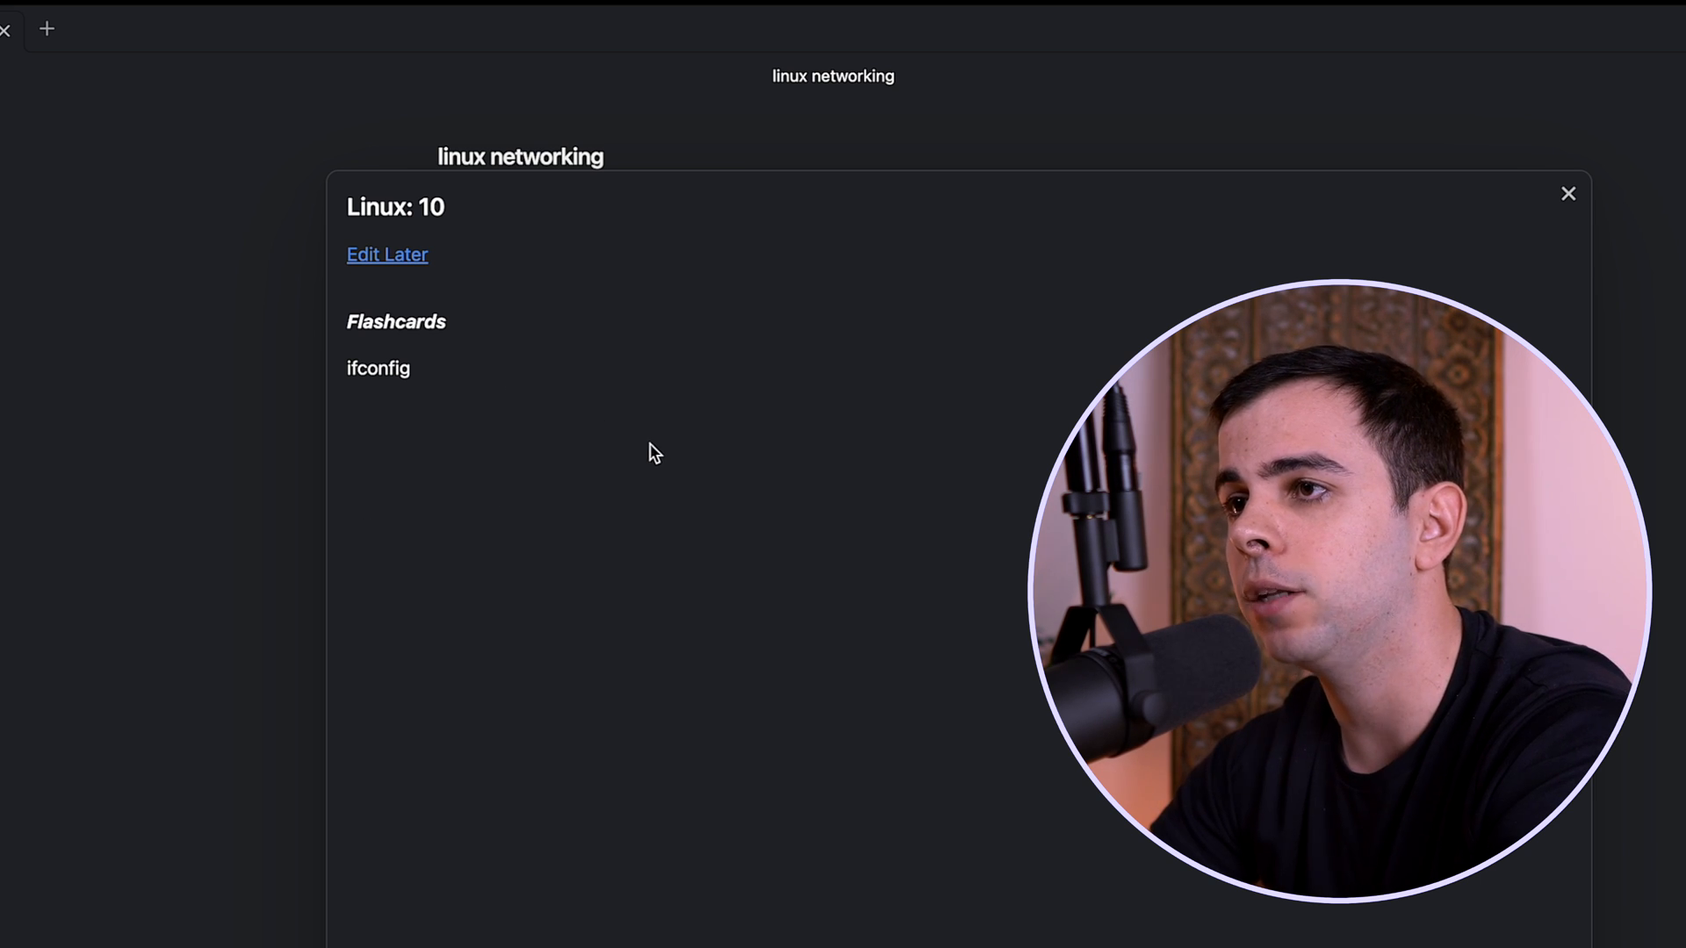
left_click(378, 367)
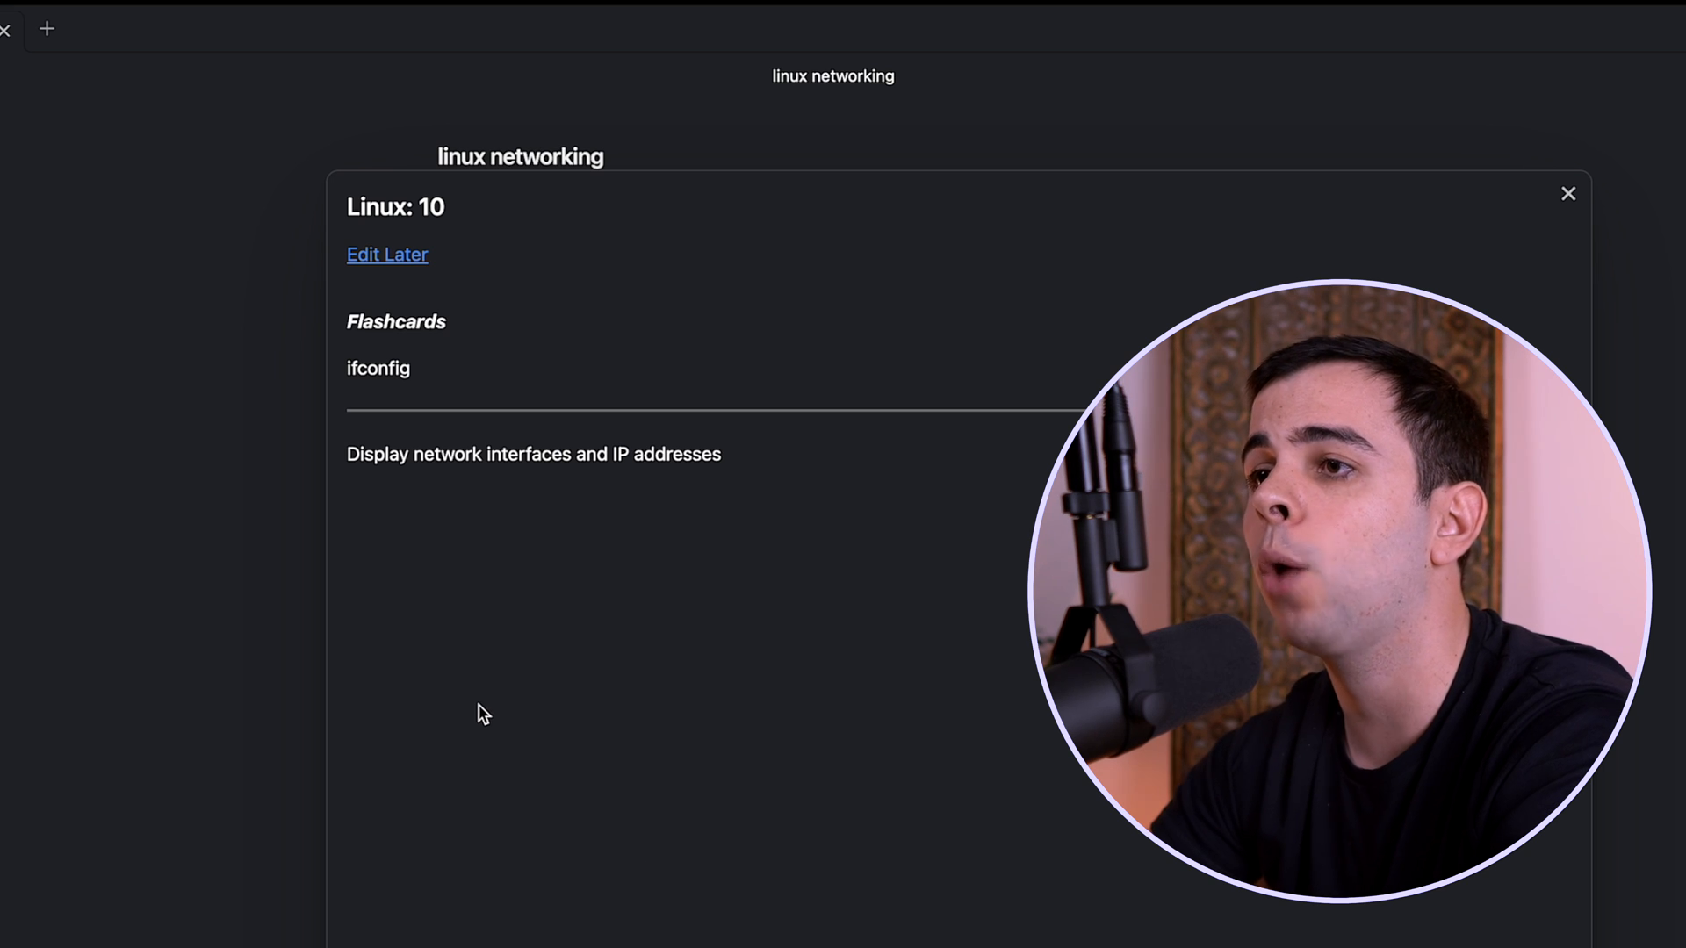
mouse_move(530, 687)
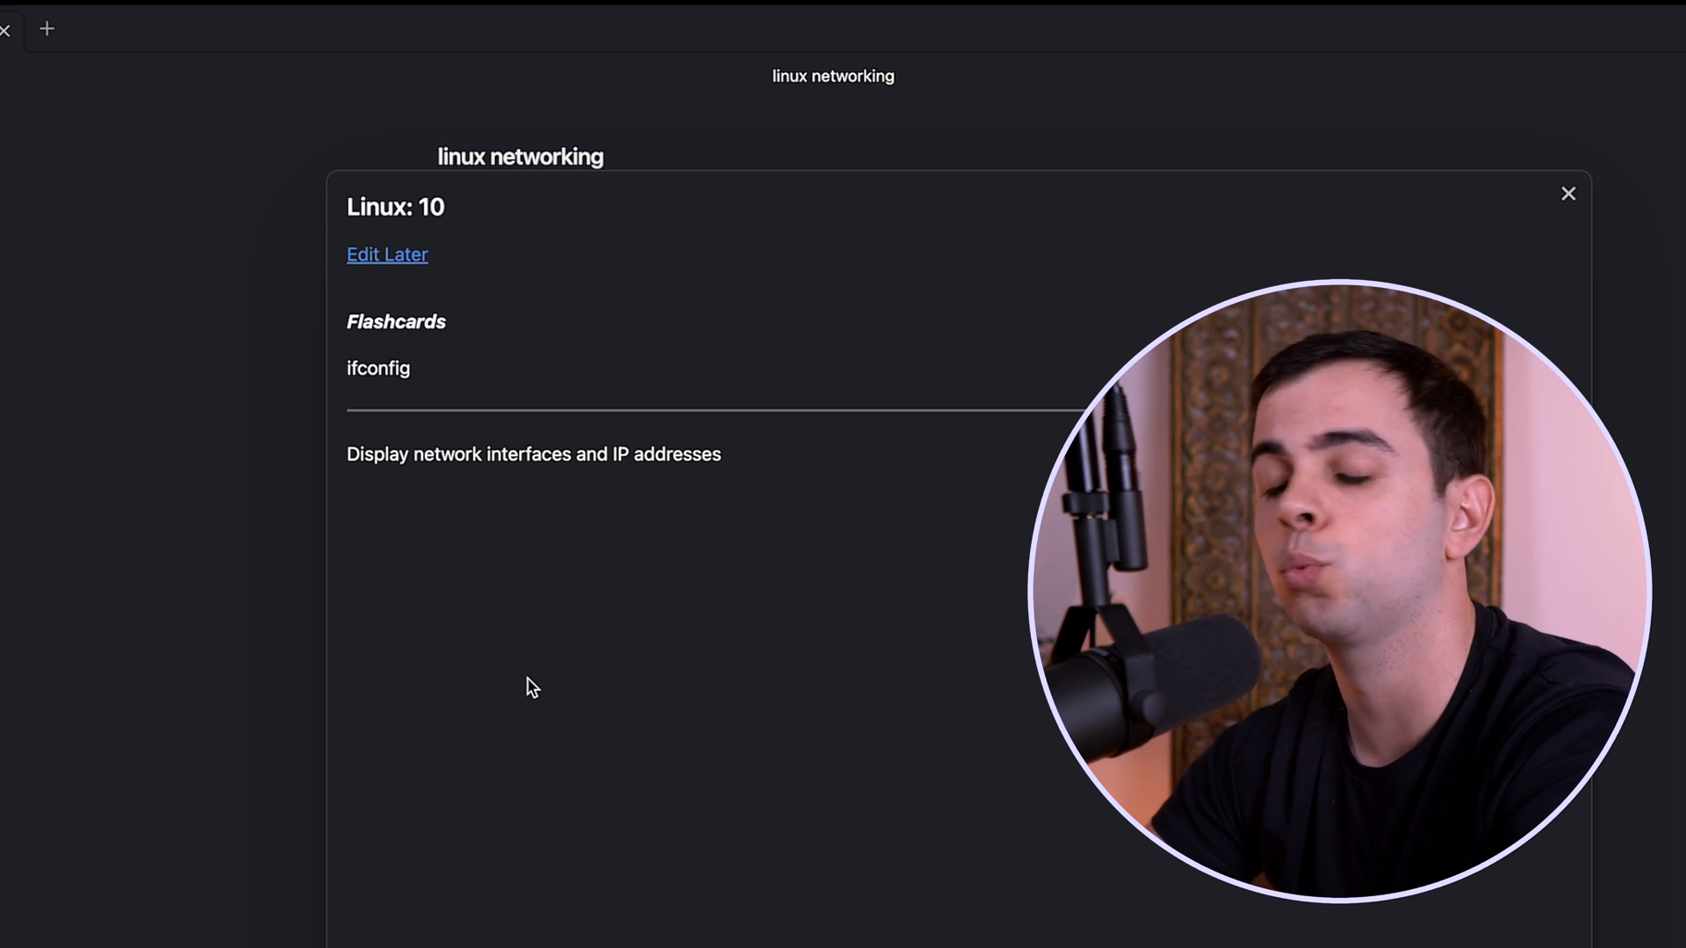
mouse_move(462, 355)
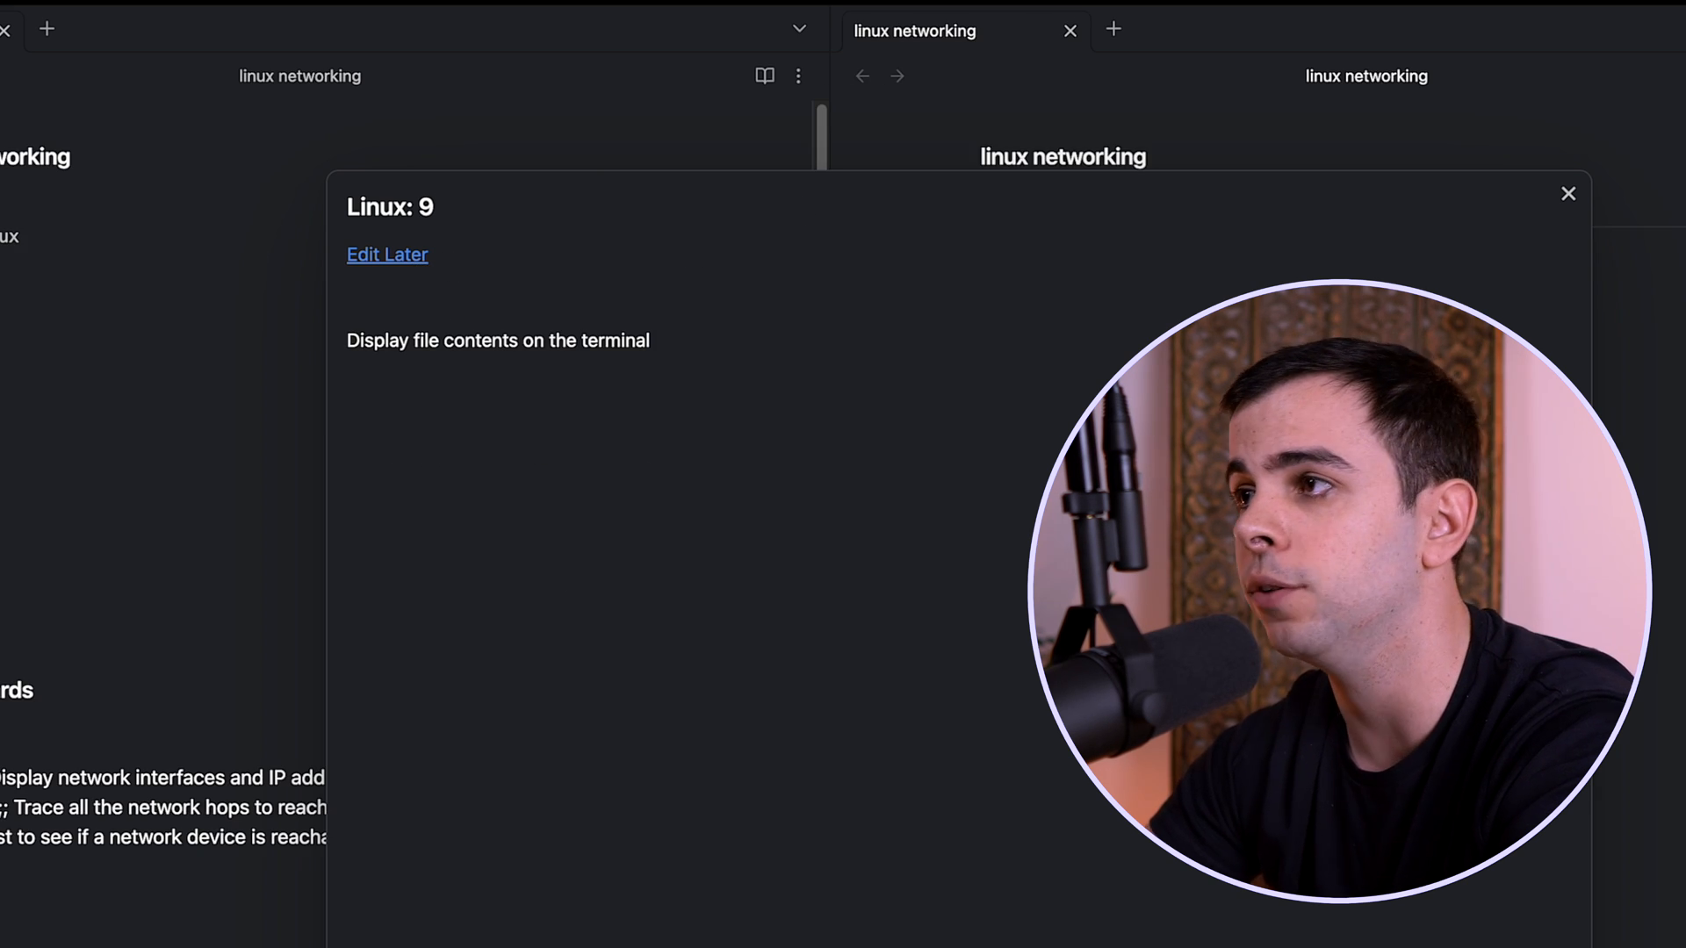
left_click(1569, 193)
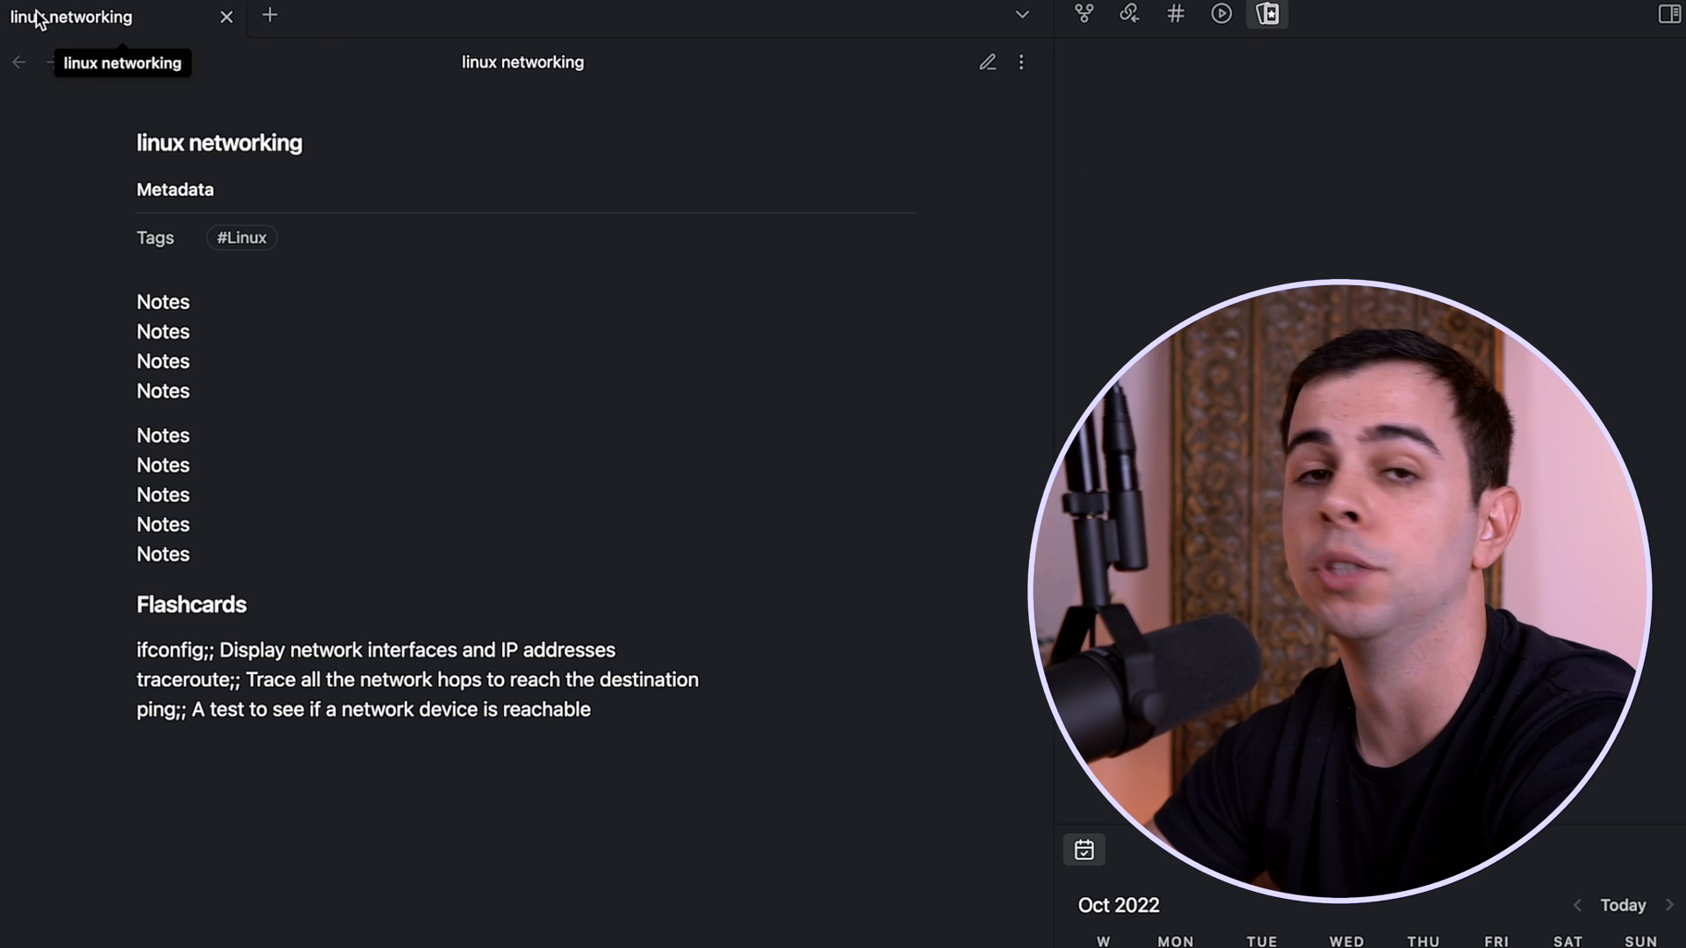
mouse_move(179, 564)
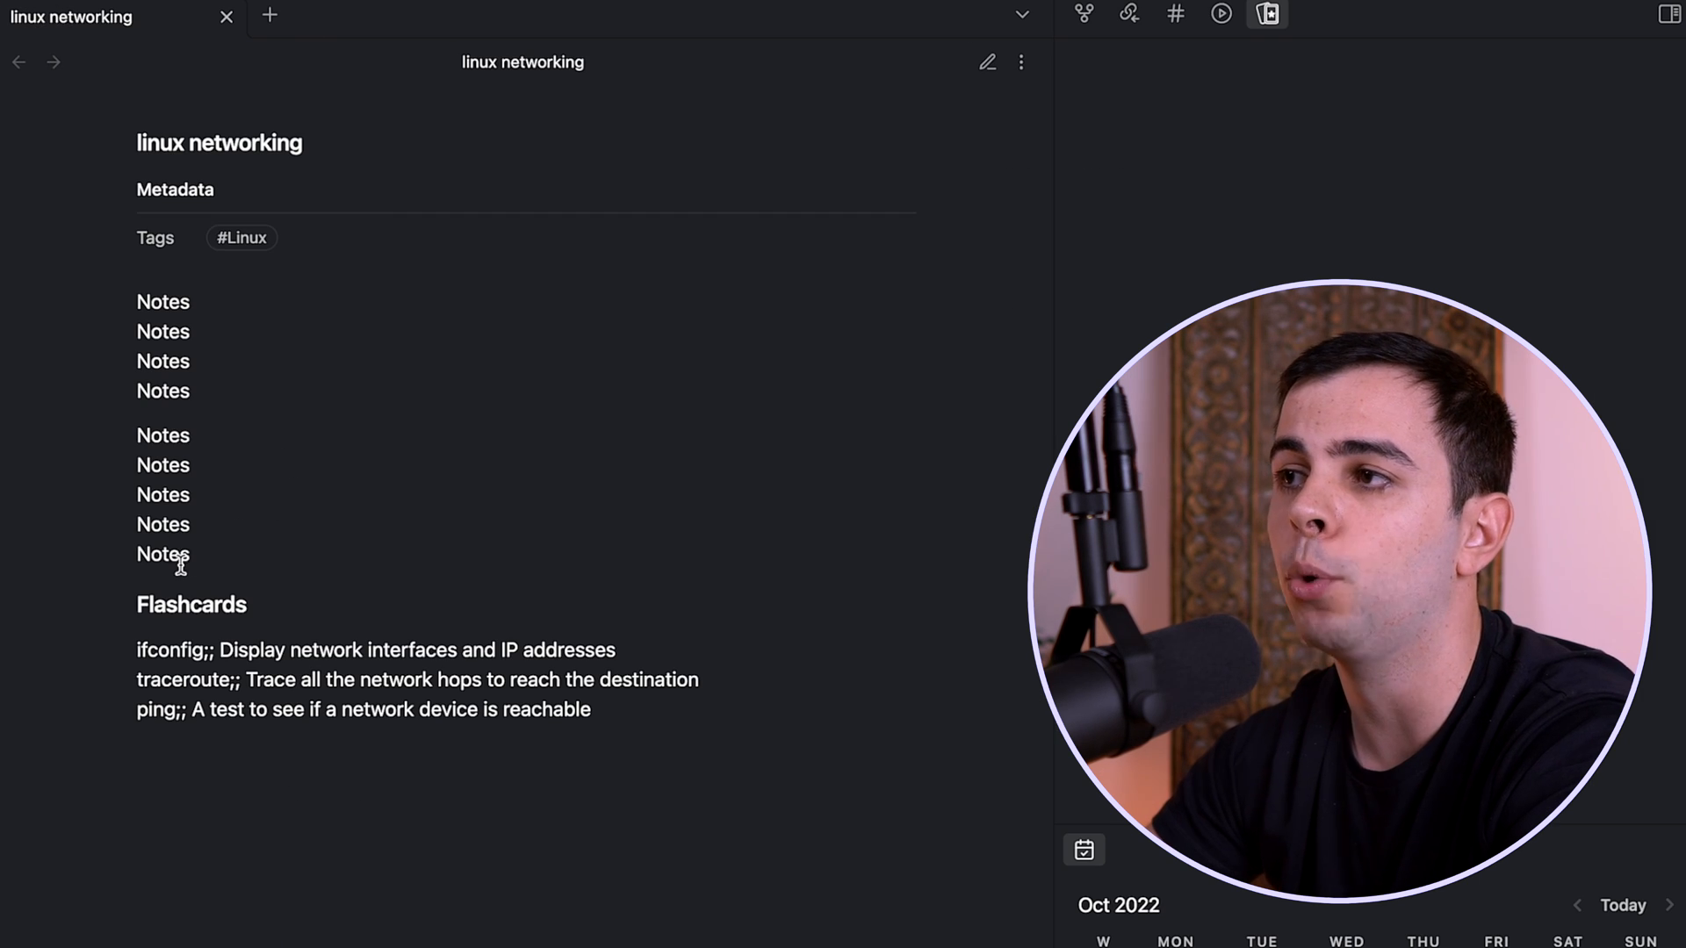
mouse_move(192, 260)
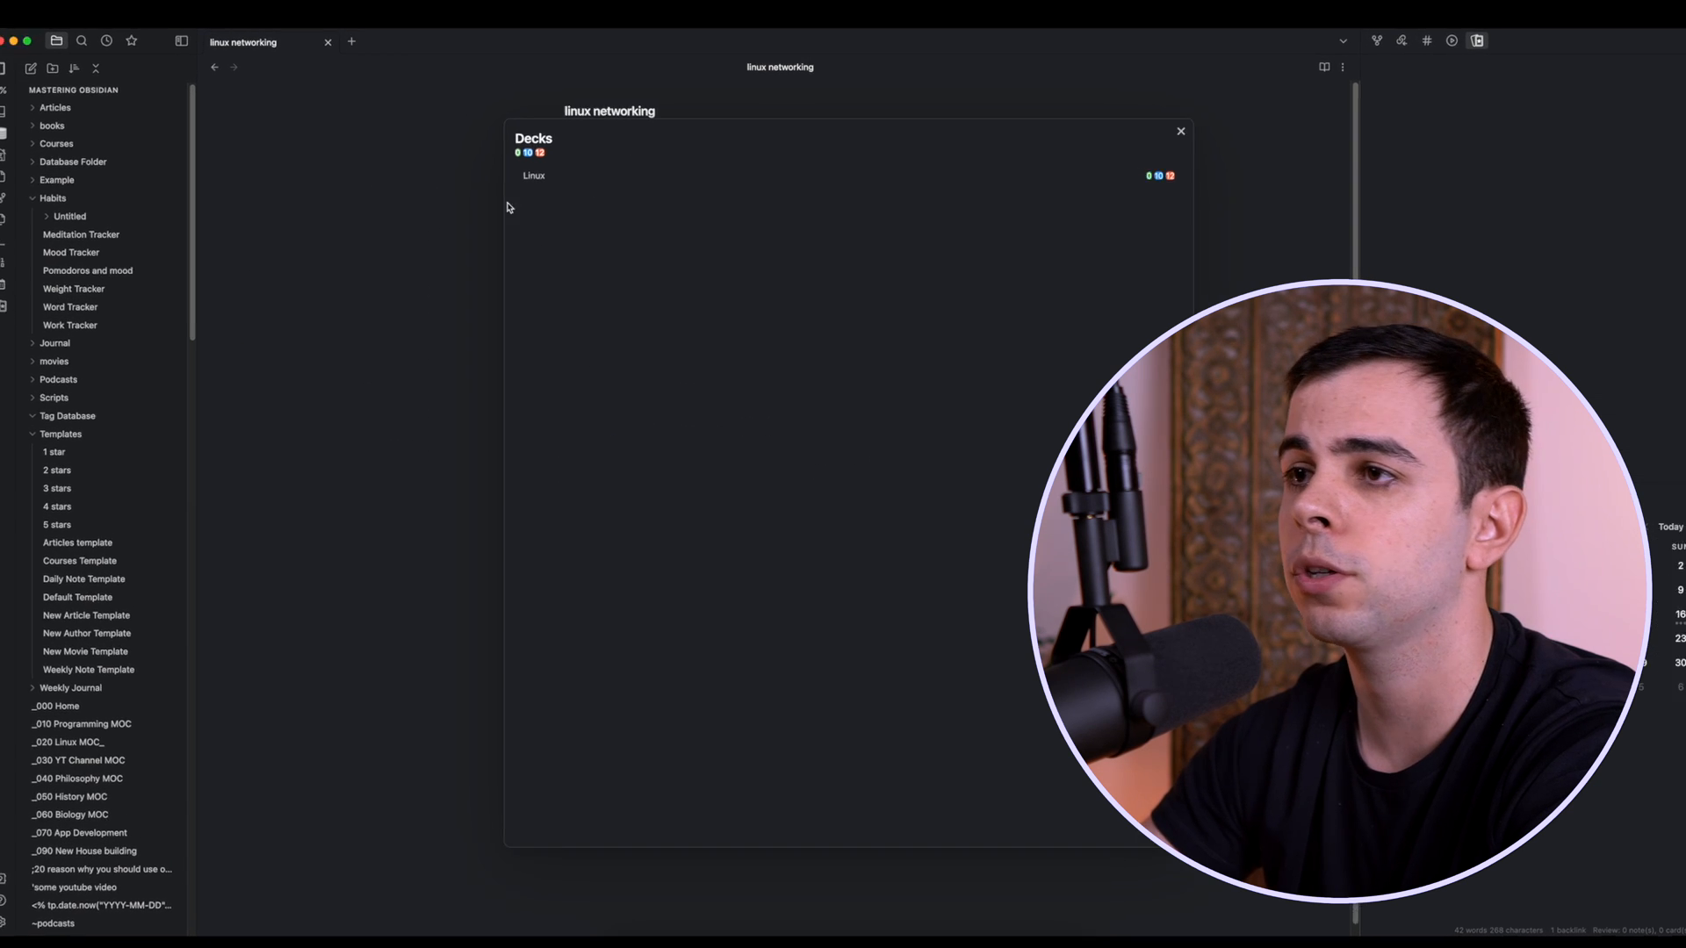
Review a Linux deck card showing source note linuxflashcards, then close the review
left_click(534, 176)
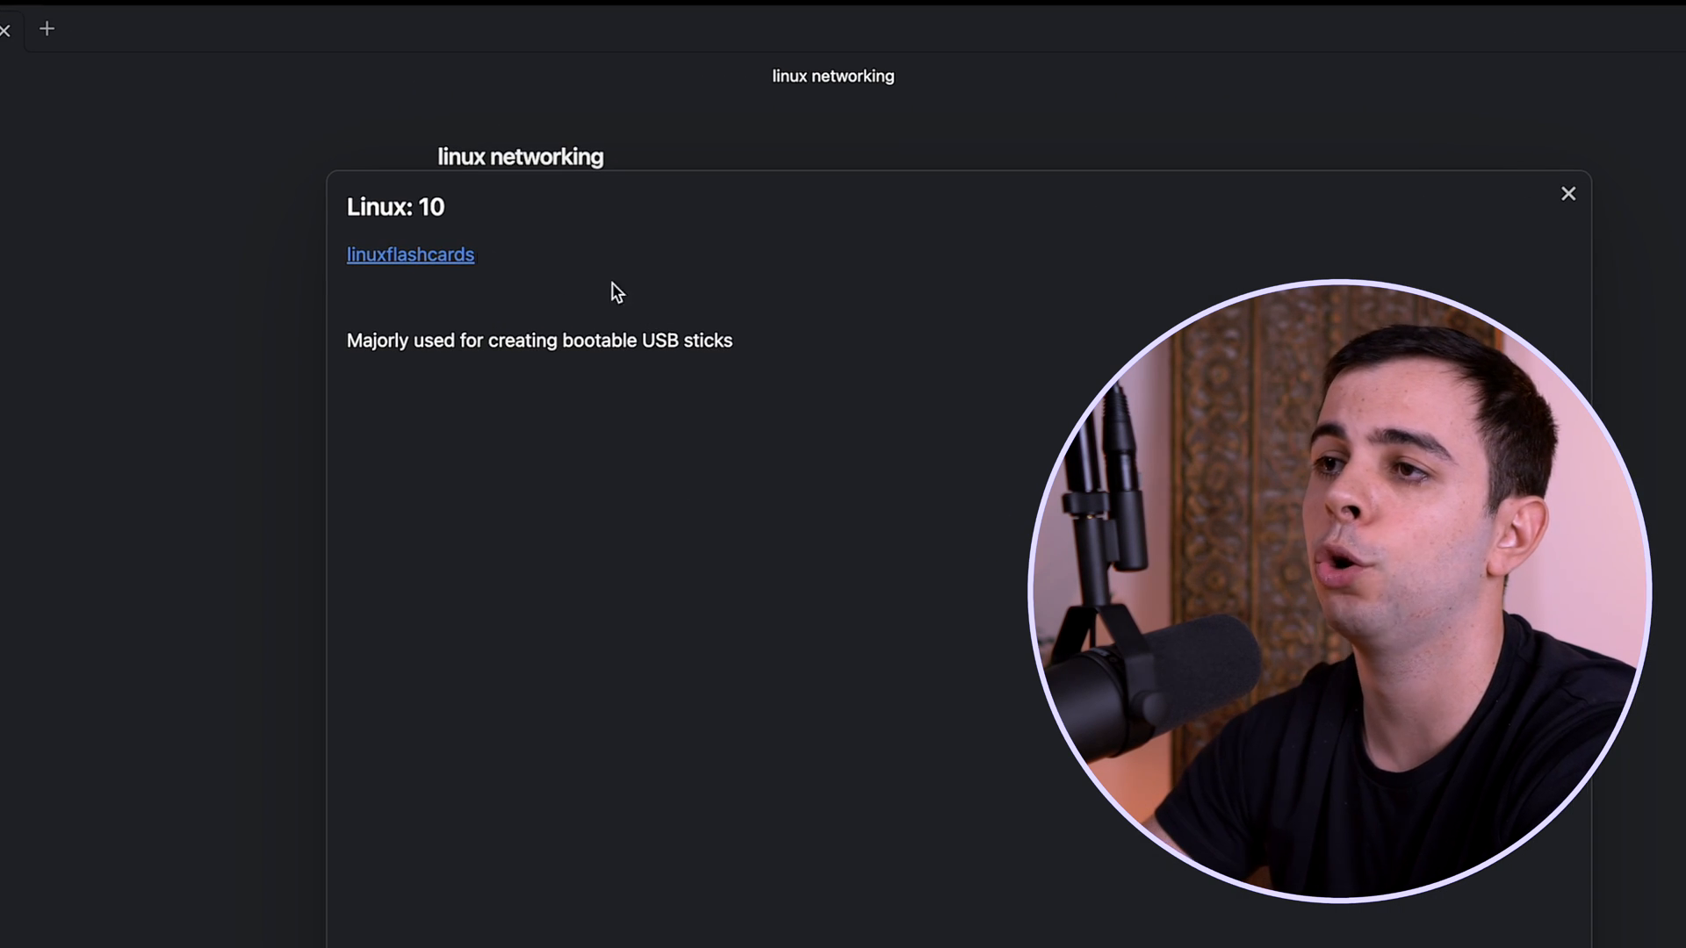
mouse_move(319, 223)
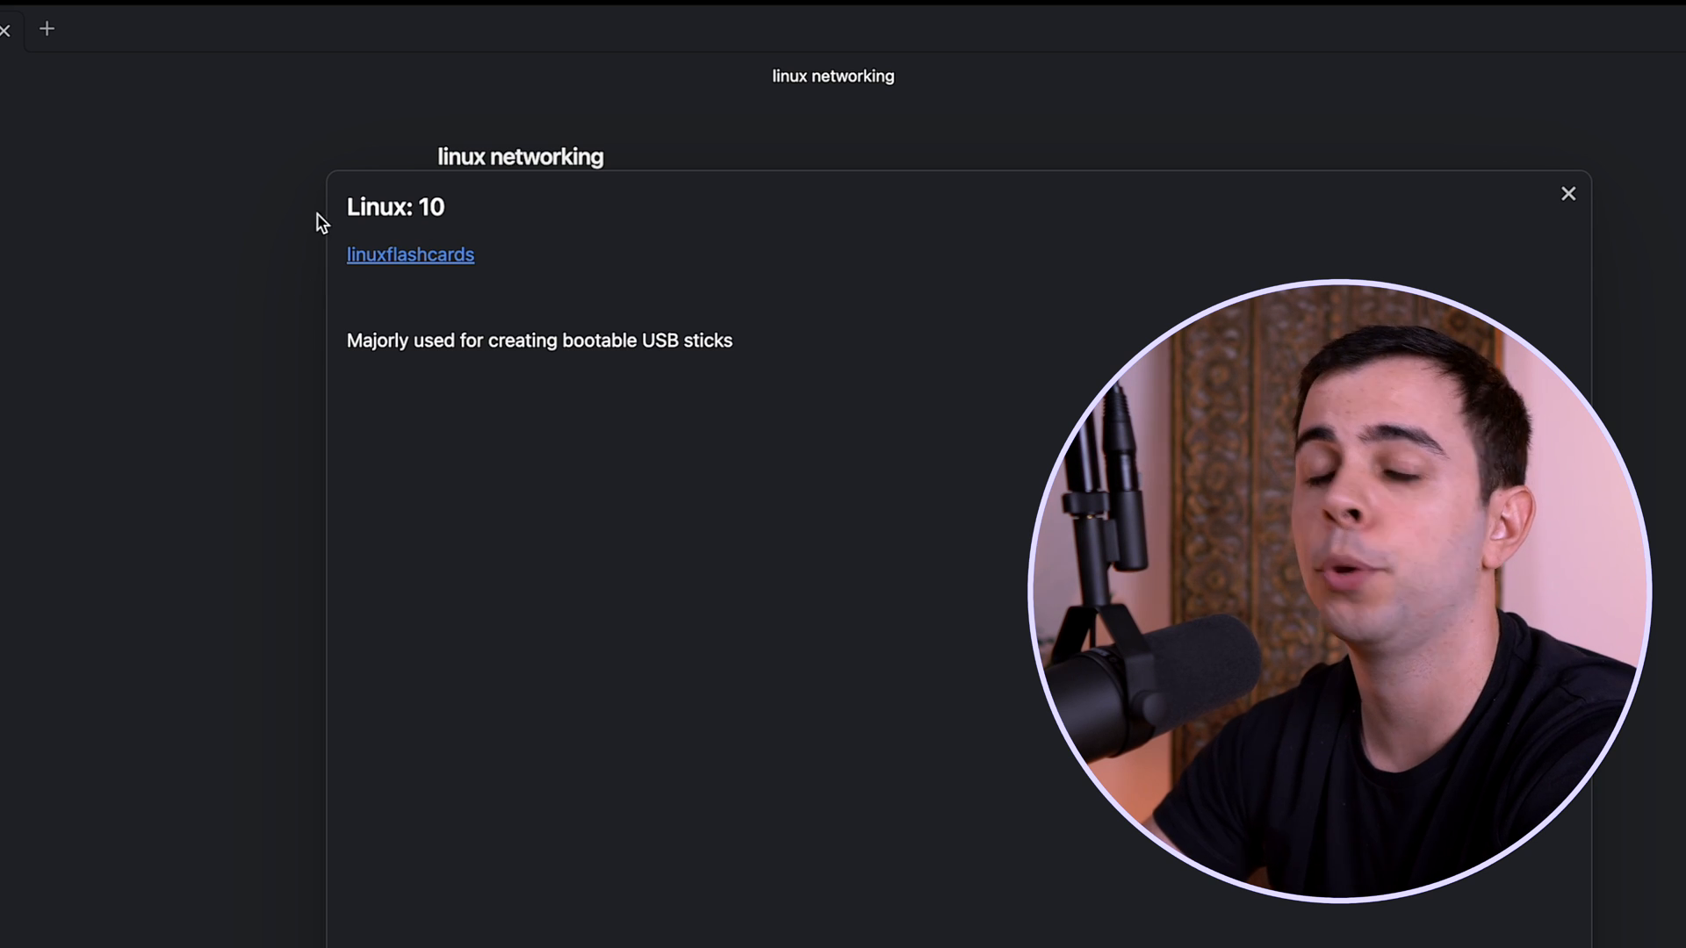
left_click(1568, 193)
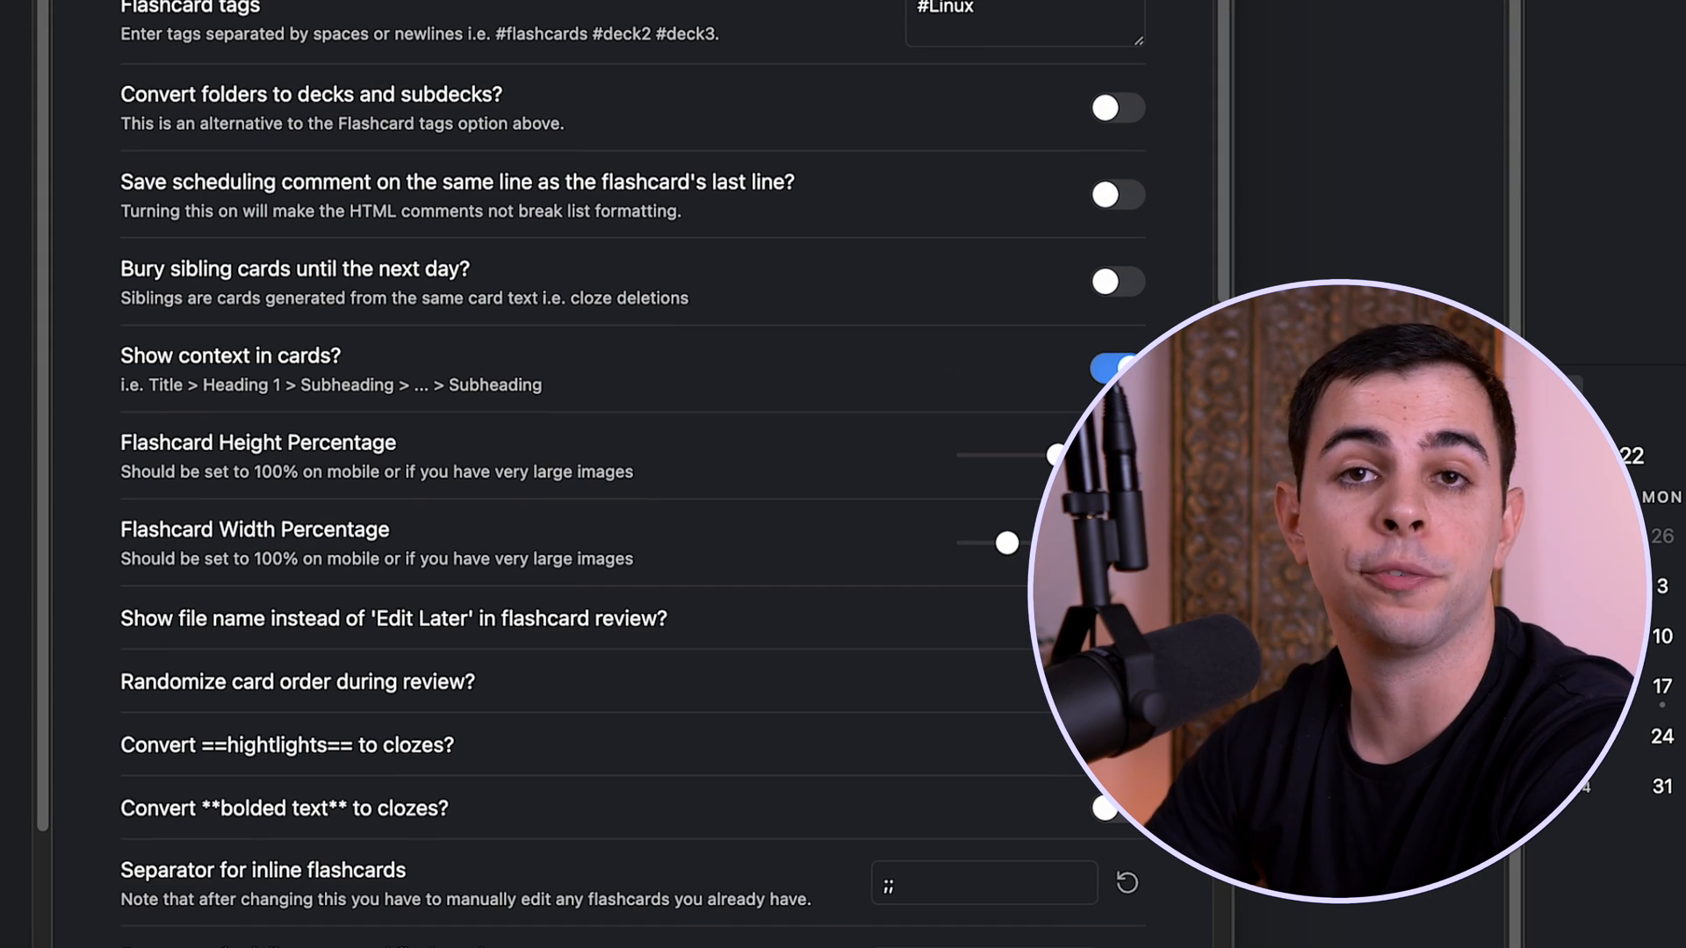
scroll("down", 3)
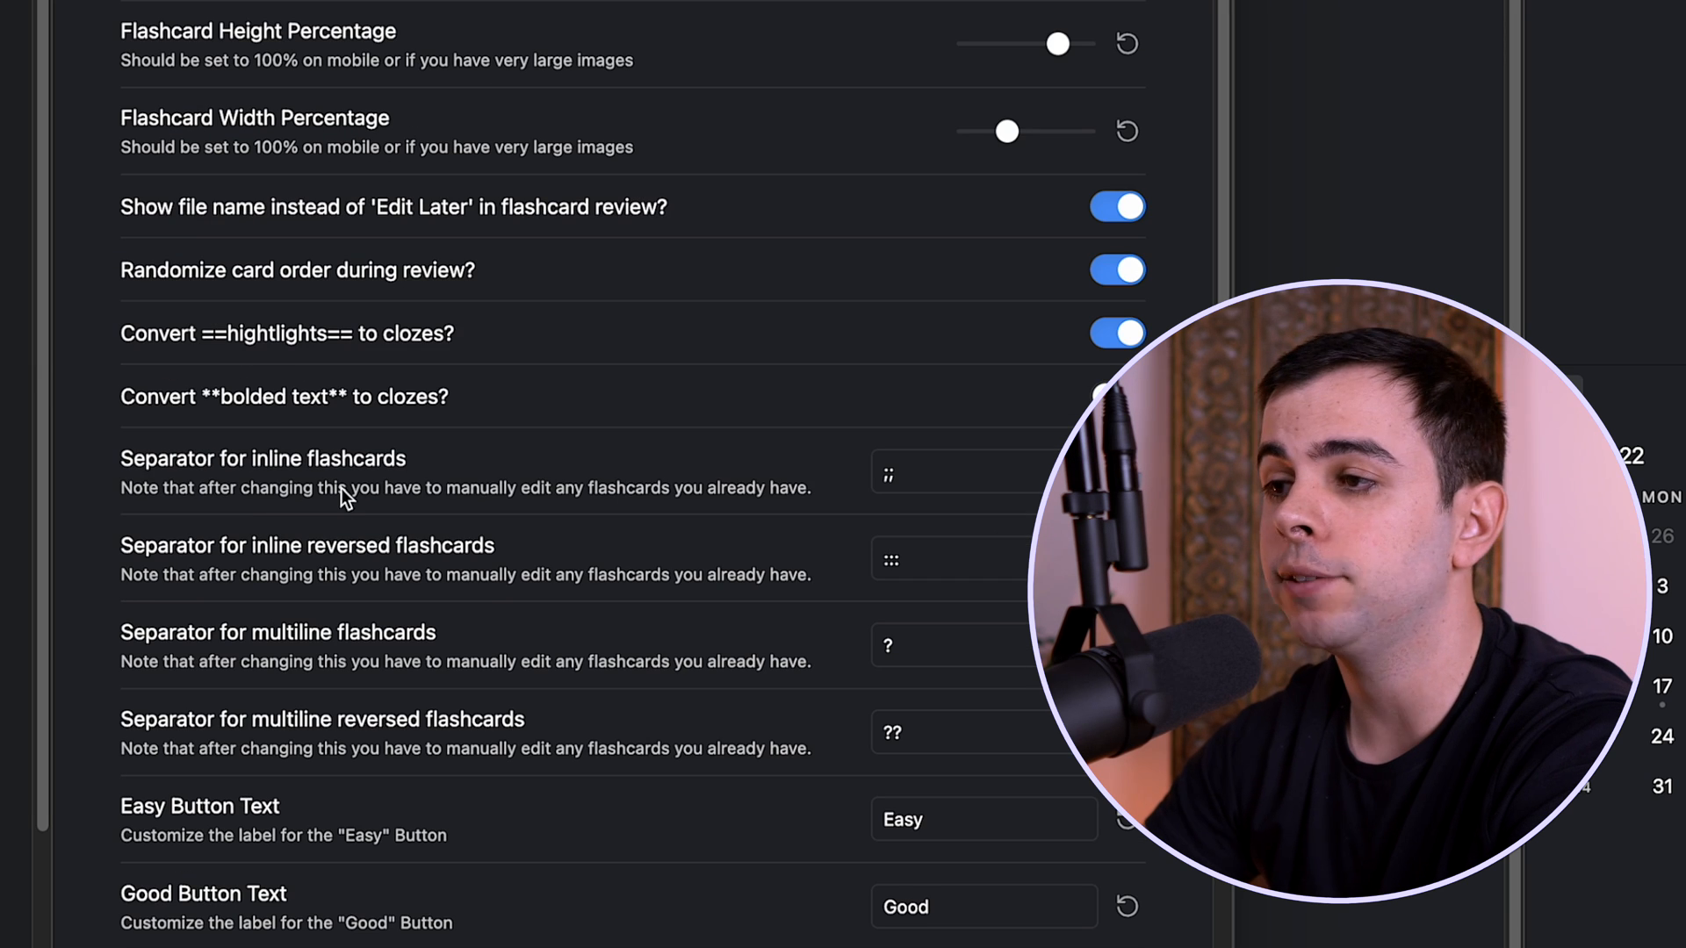
mouse_move(460, 541)
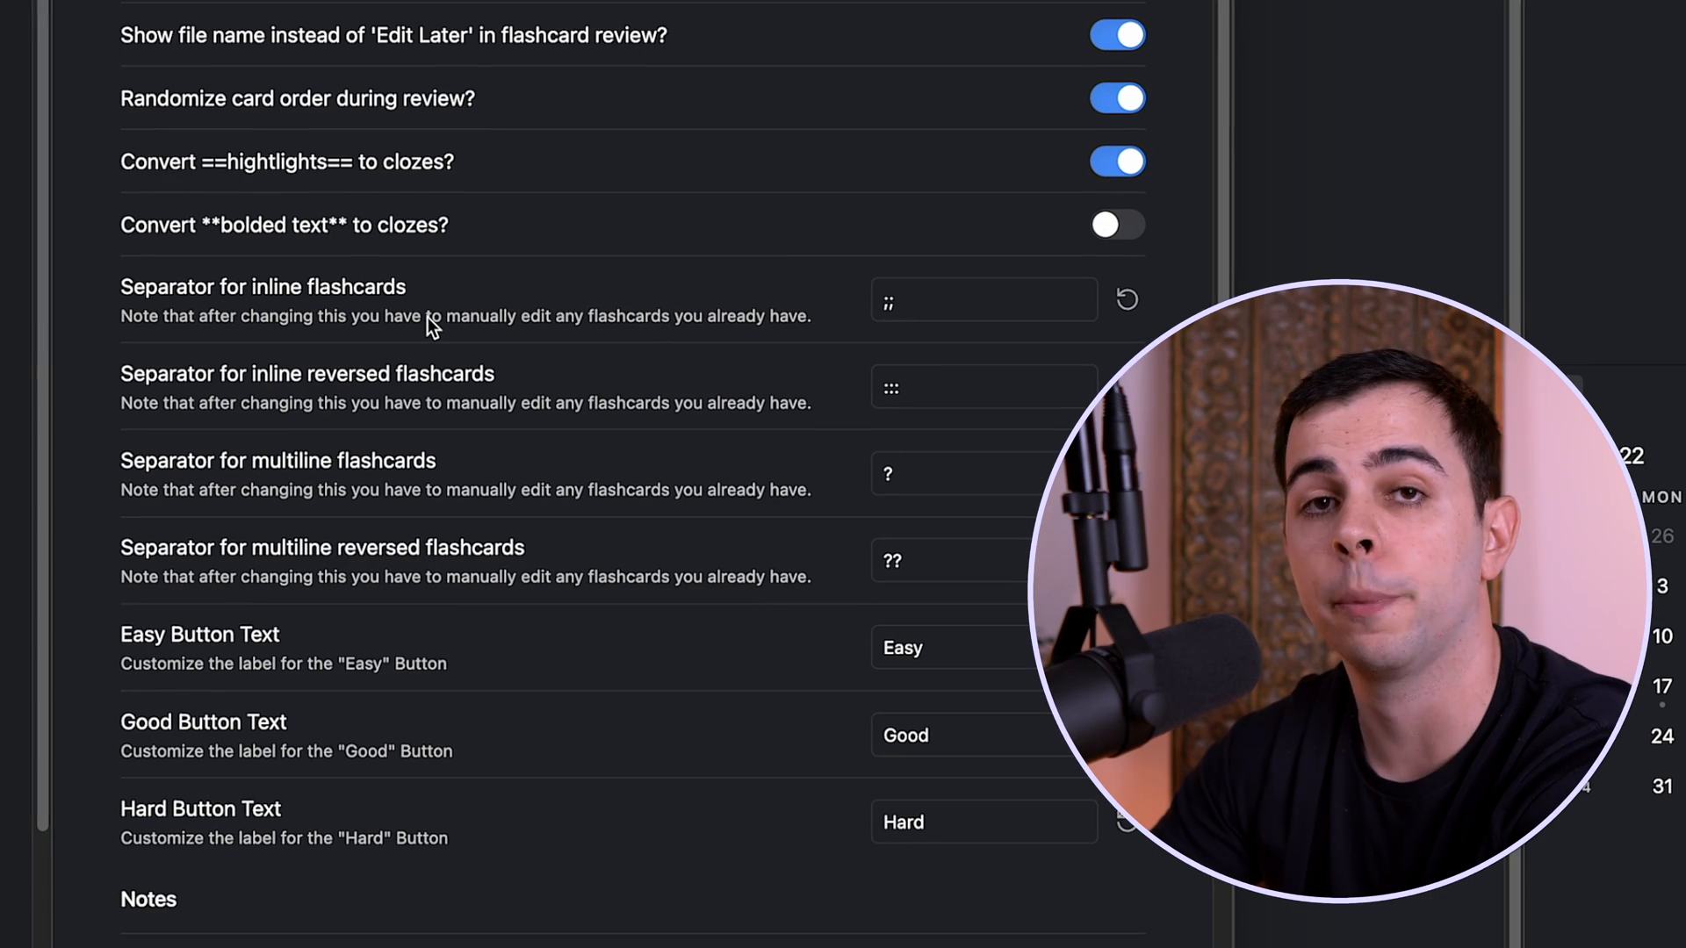
mouse_move(455, 137)
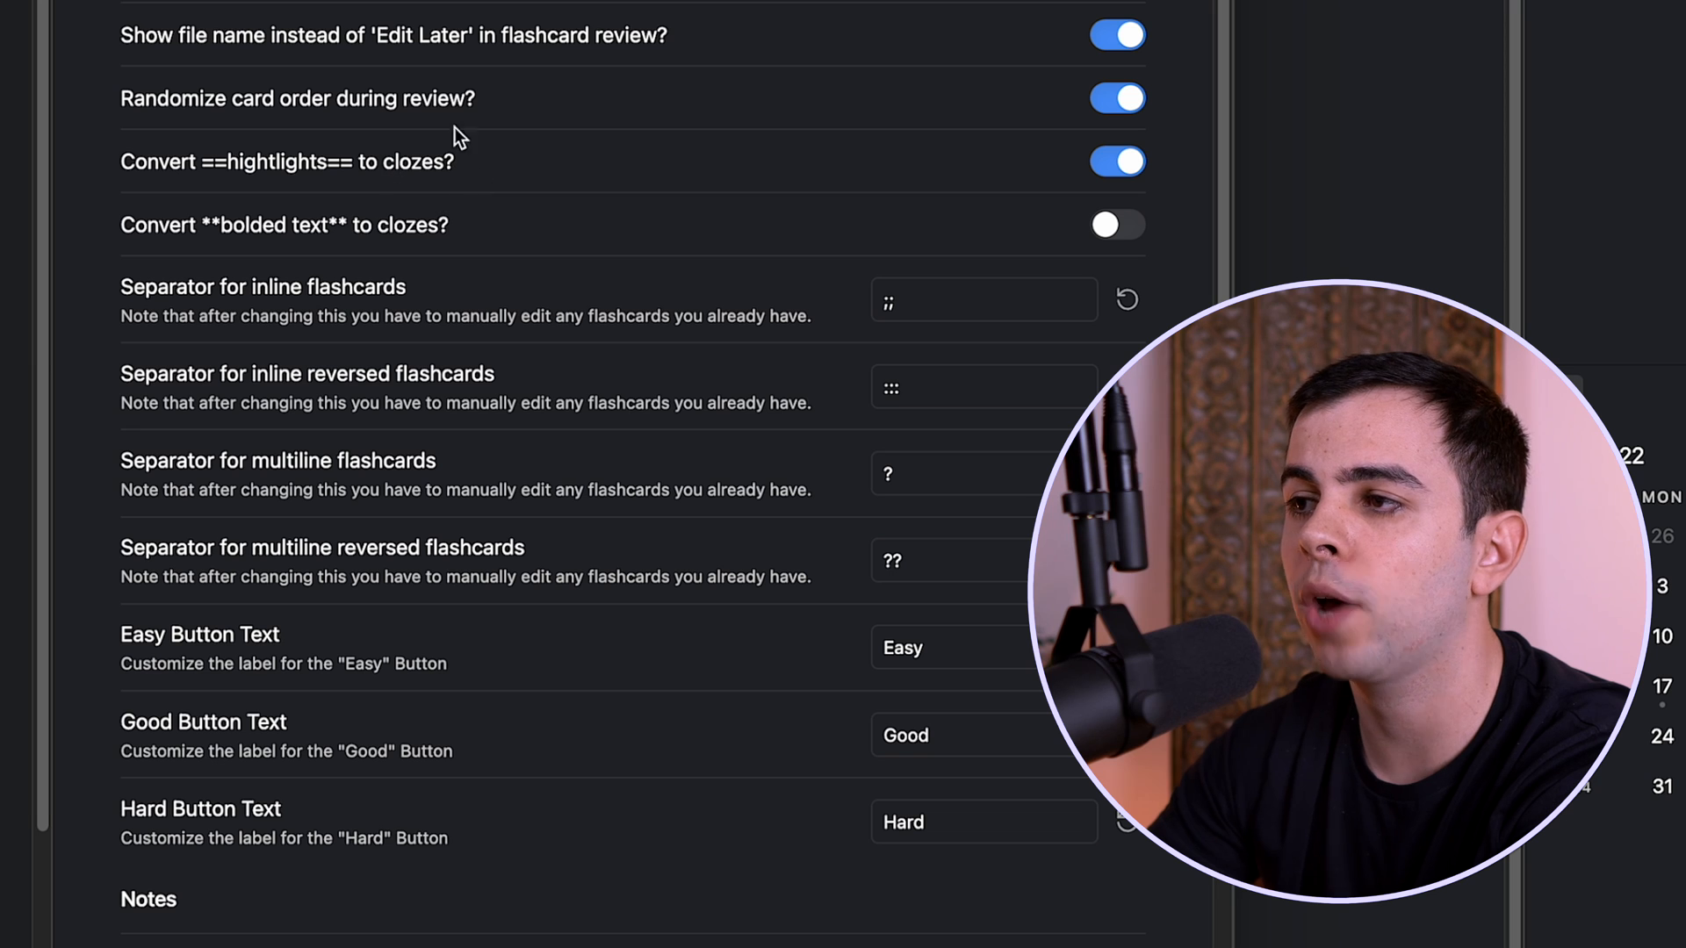
mouse_move(404, 237)
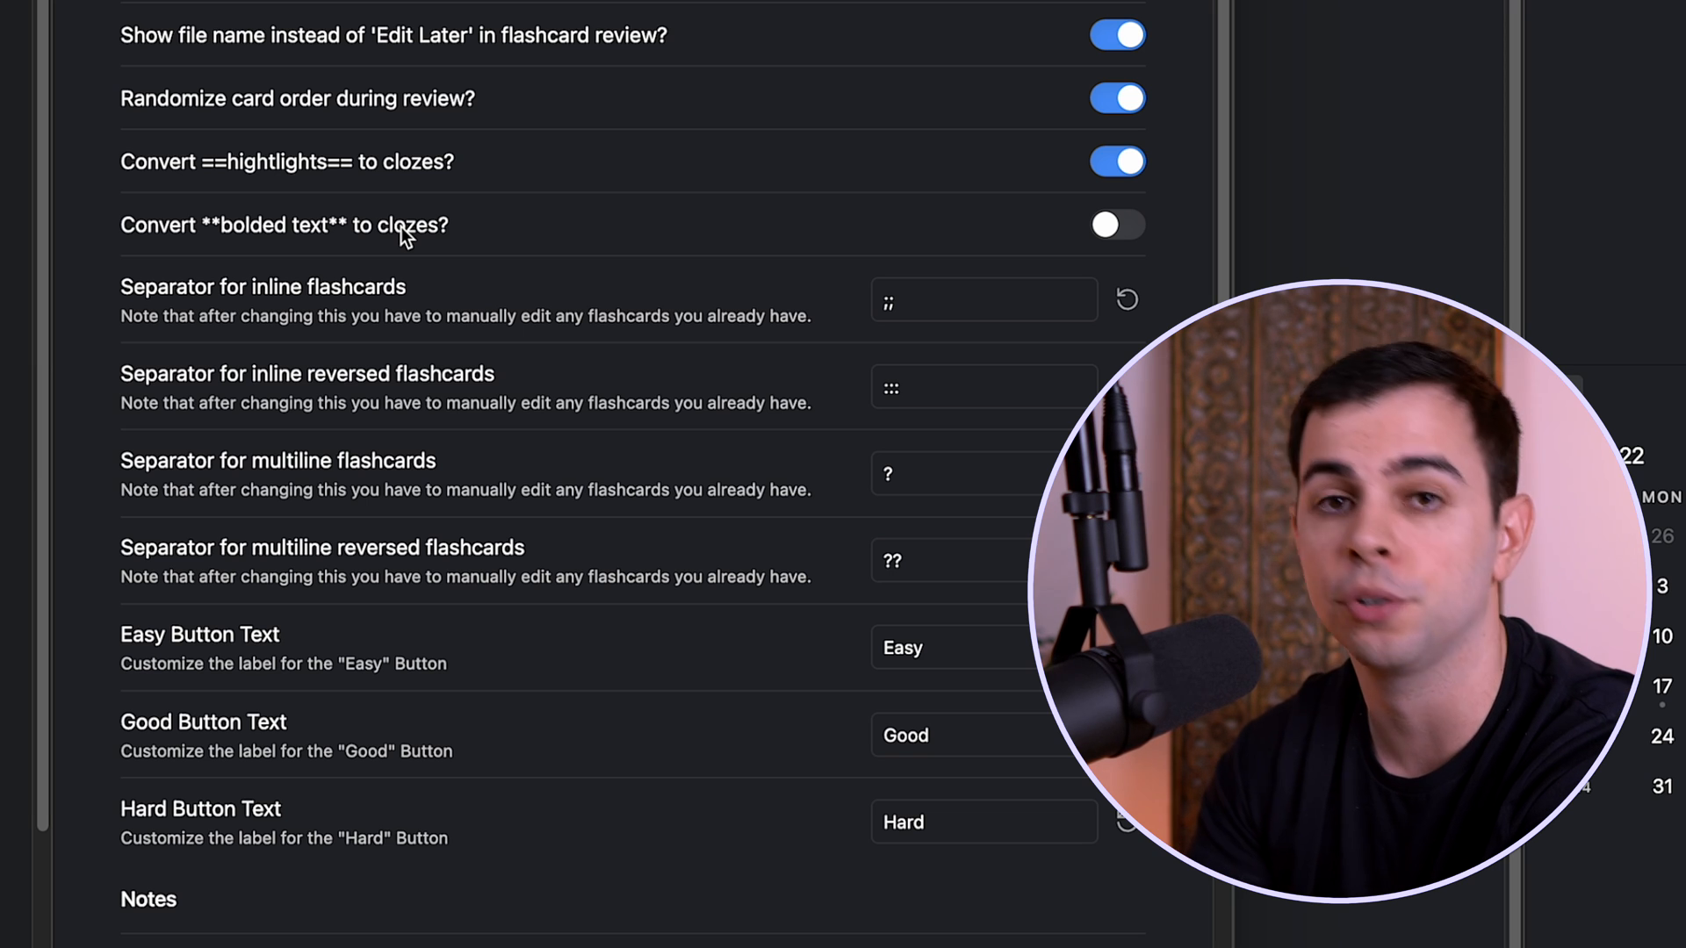
scroll("down", 3)
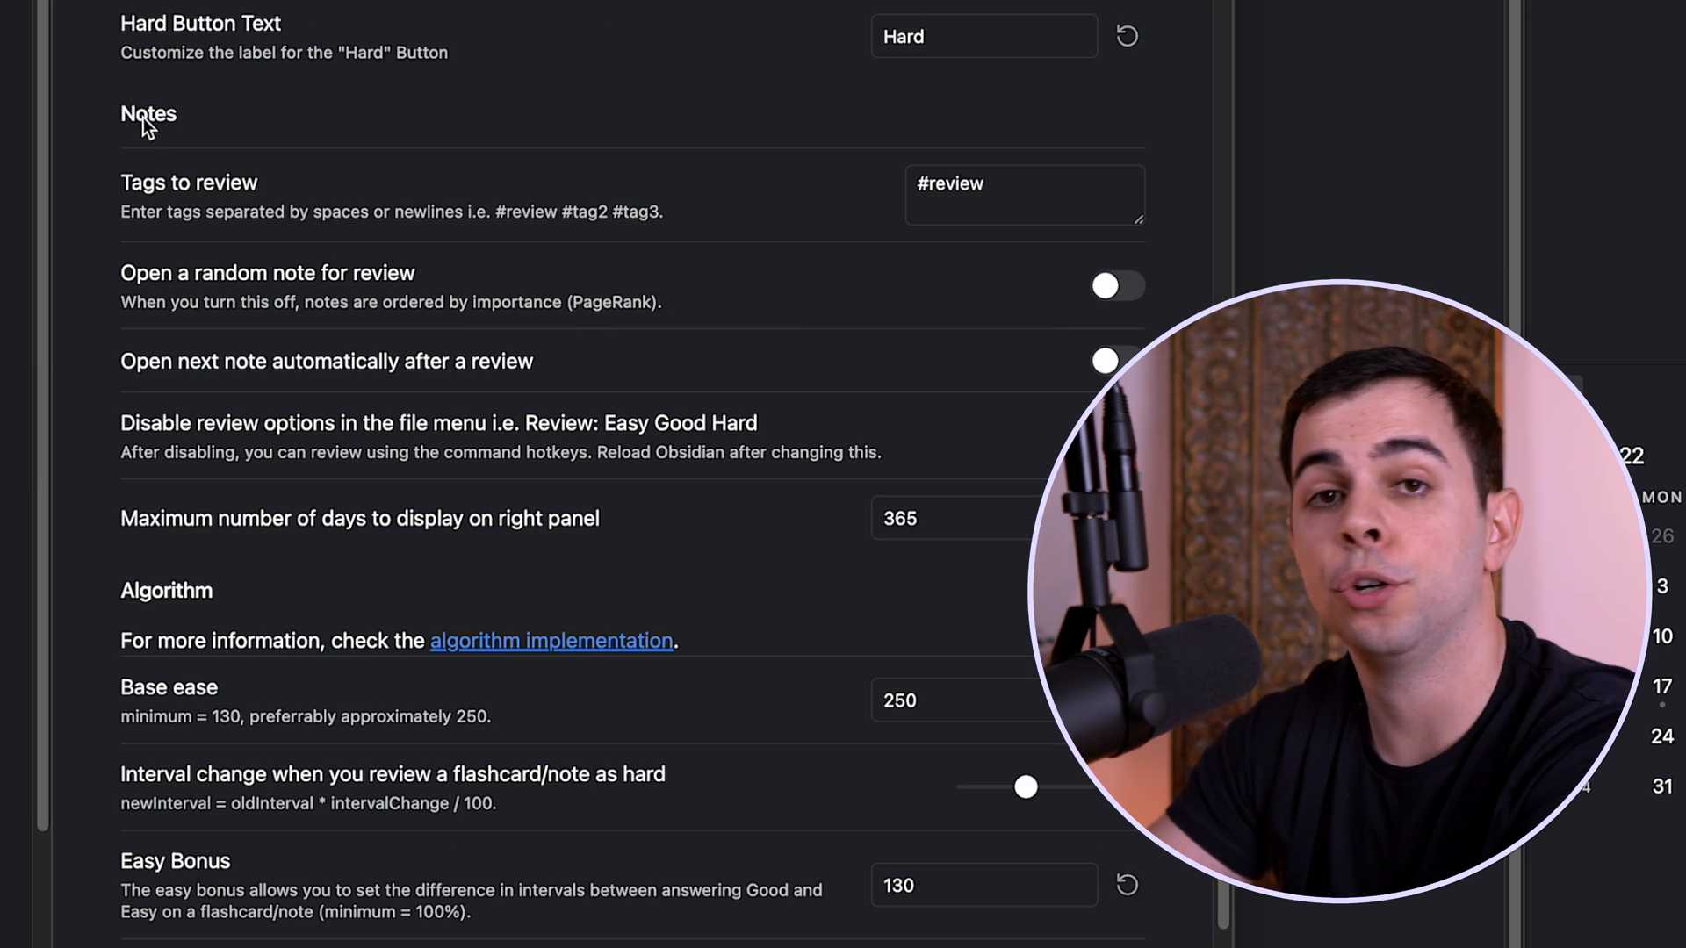